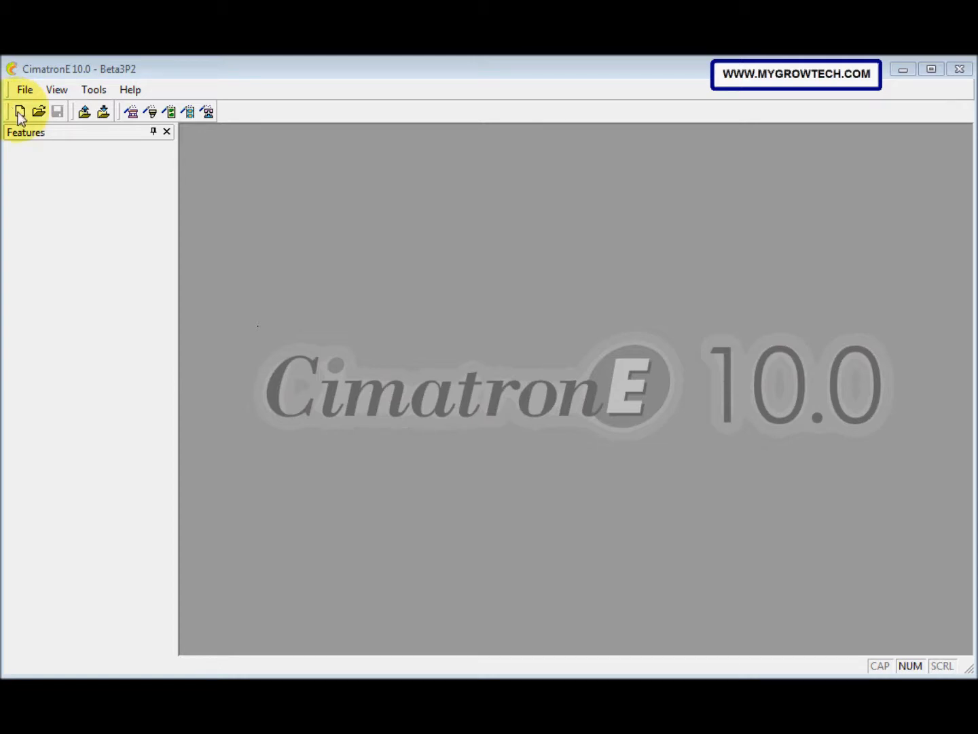
- Create a new millimetre Part file, Part1
click(20, 112)
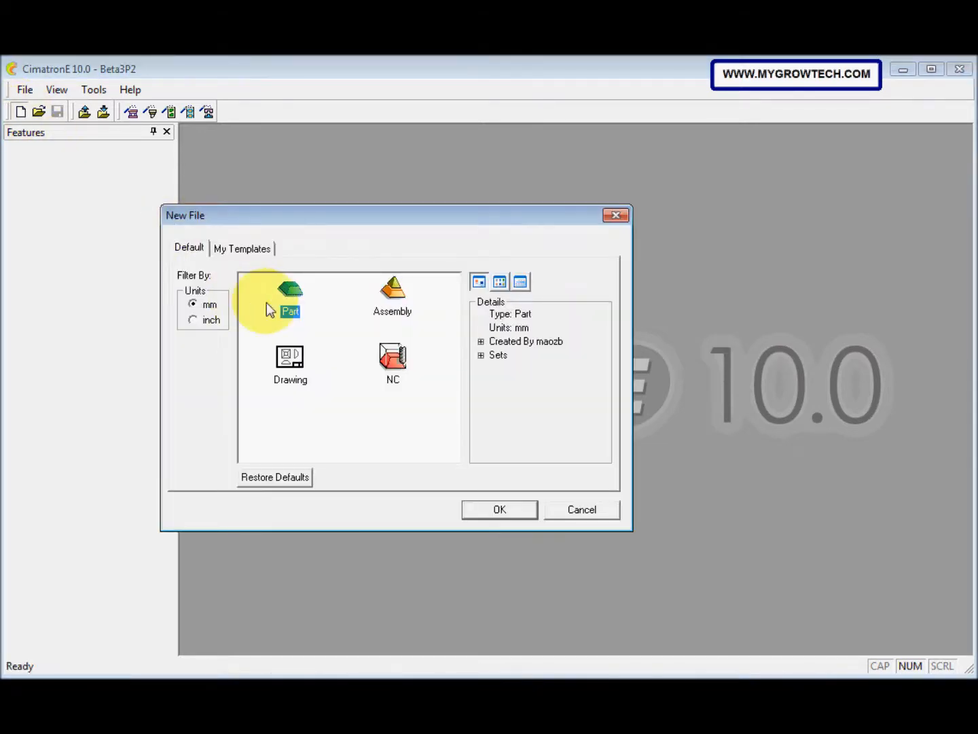
mouse_move(466, 497)
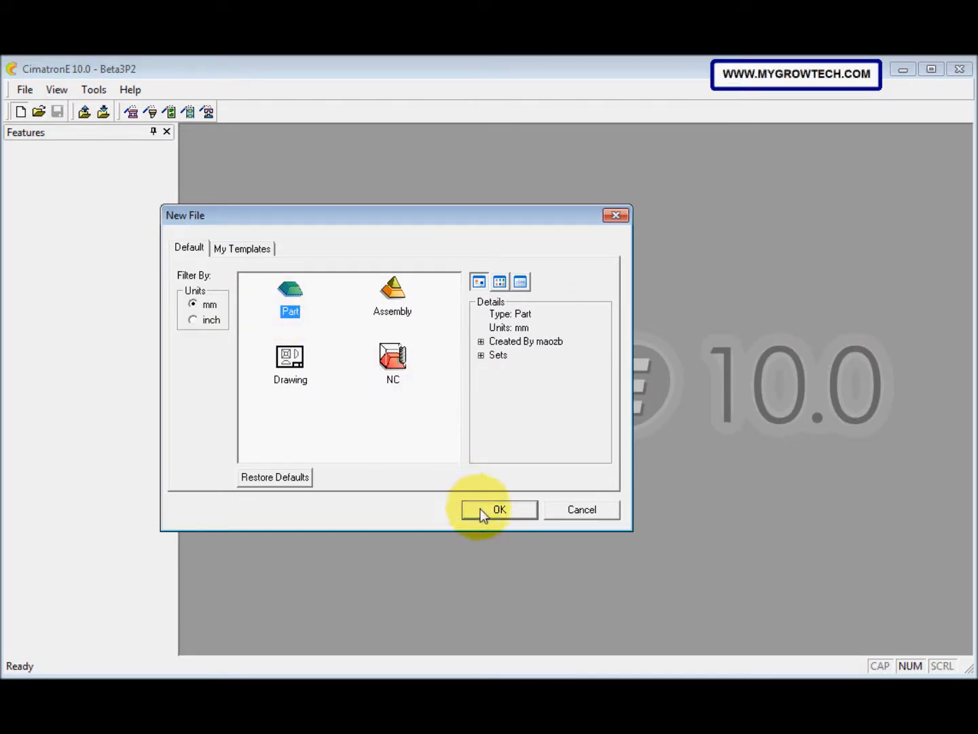
click(499, 509)
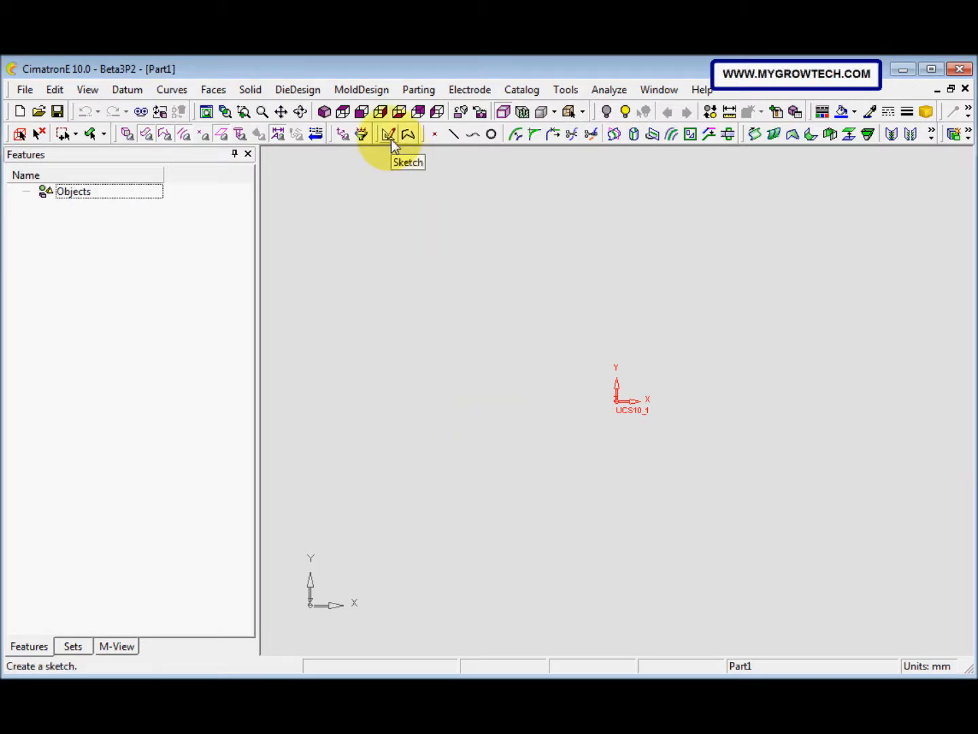
- Enter sketch mode on Part1, leaving the line tool awaiting a start point
click(389, 133)
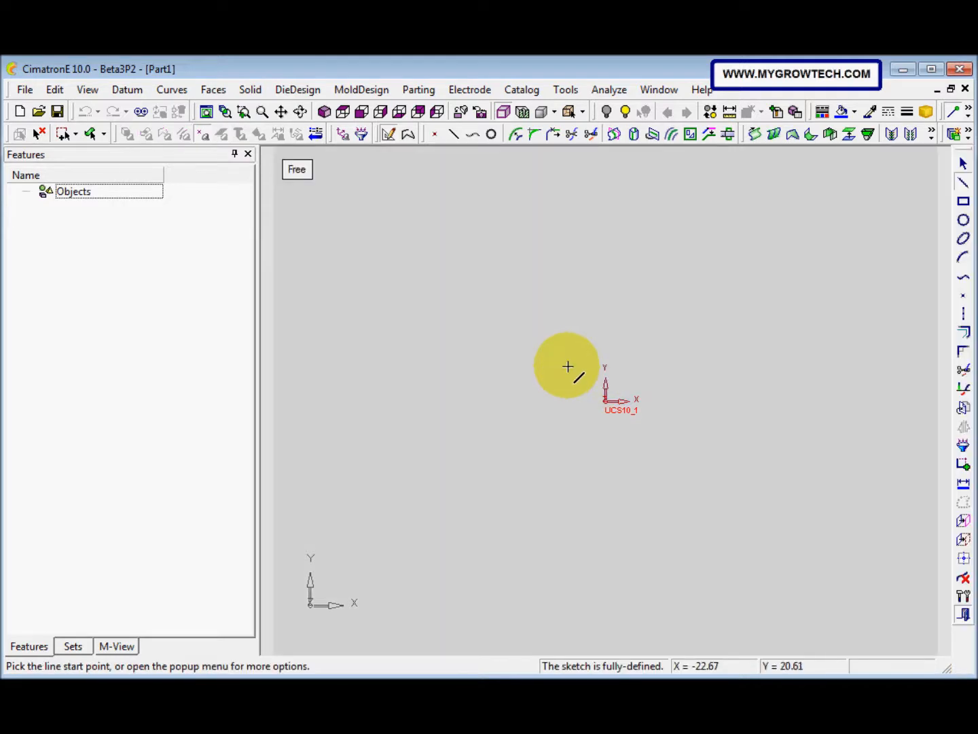
mouse_move(404, 312)
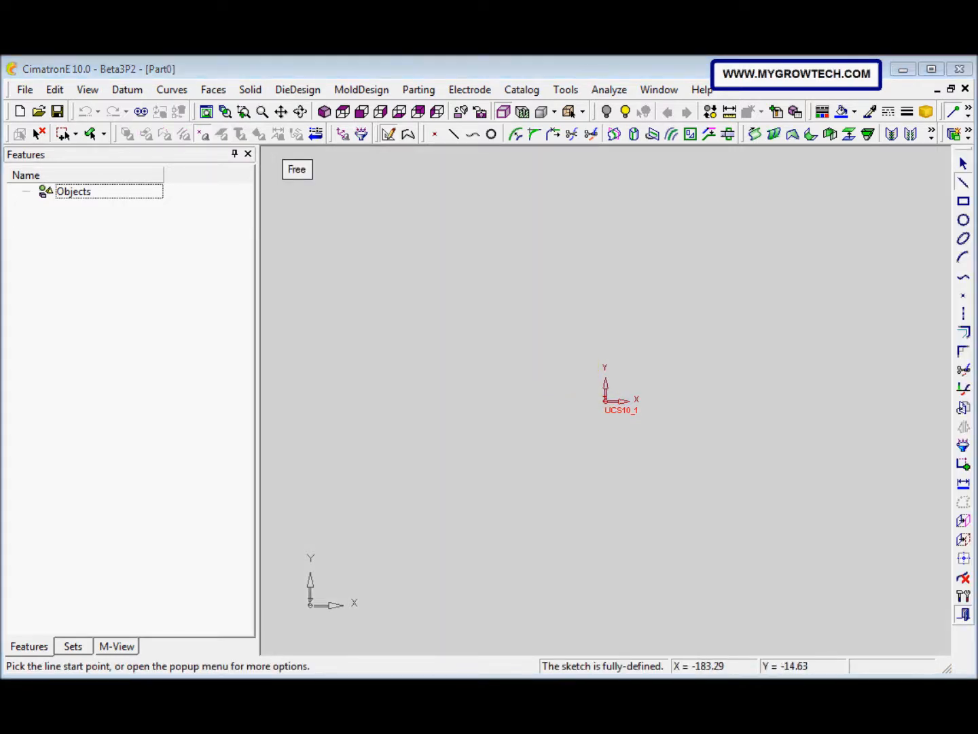
mouse_move(296, 267)
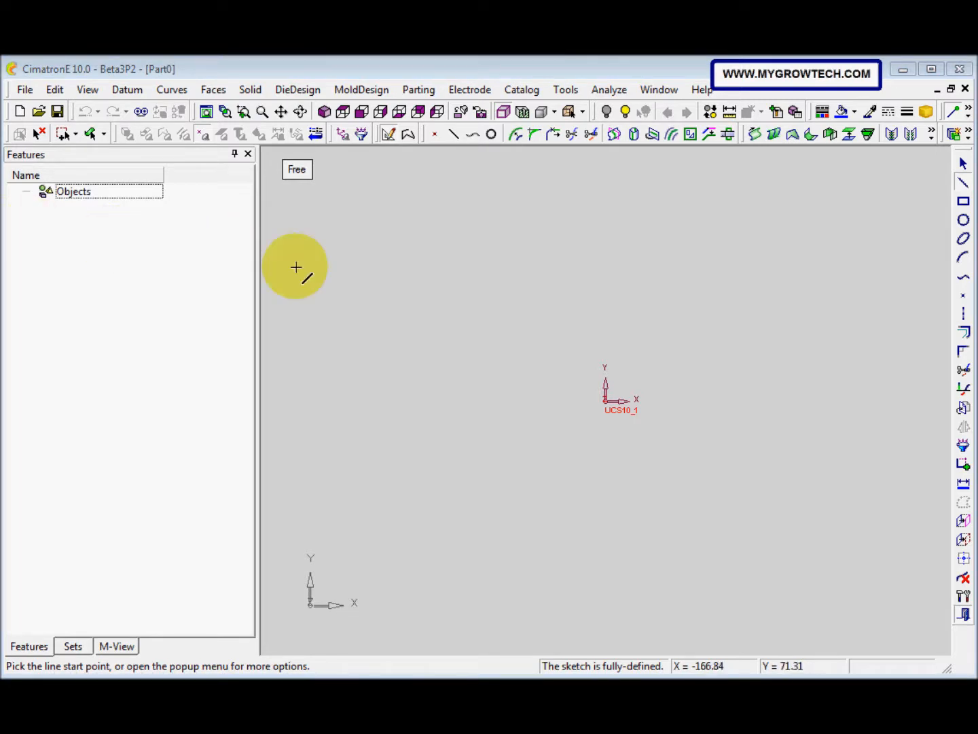
mouse_move(358, 284)
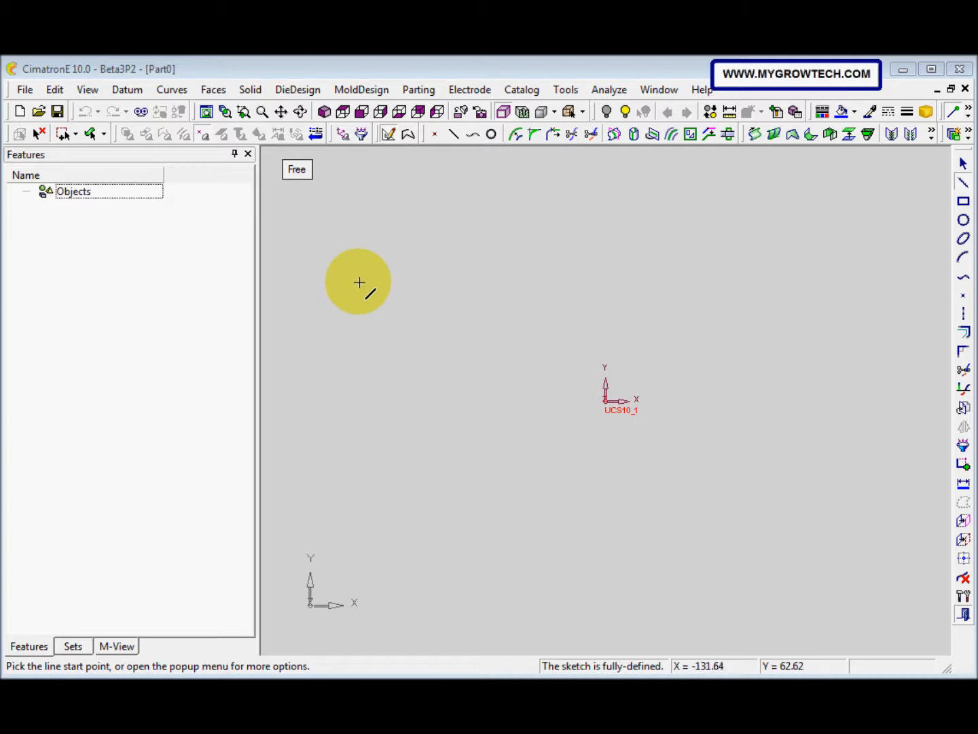
mouse_move(360, 282)
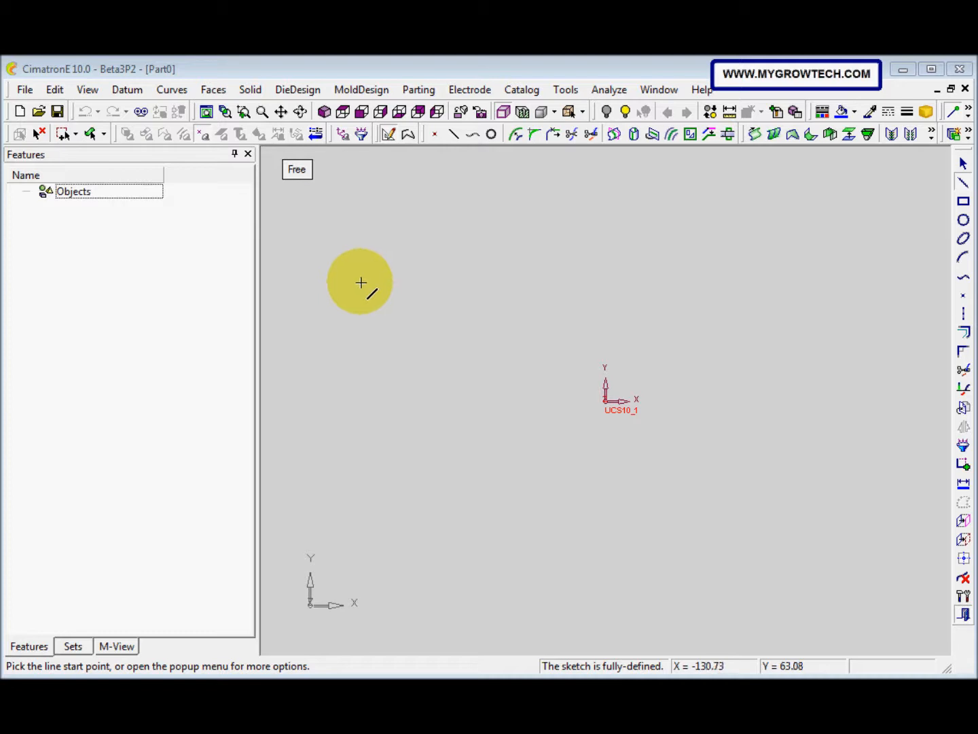
- Switch on grid and snap from the right-click menu, then find View > Grid & Snap
right_click(361, 282)
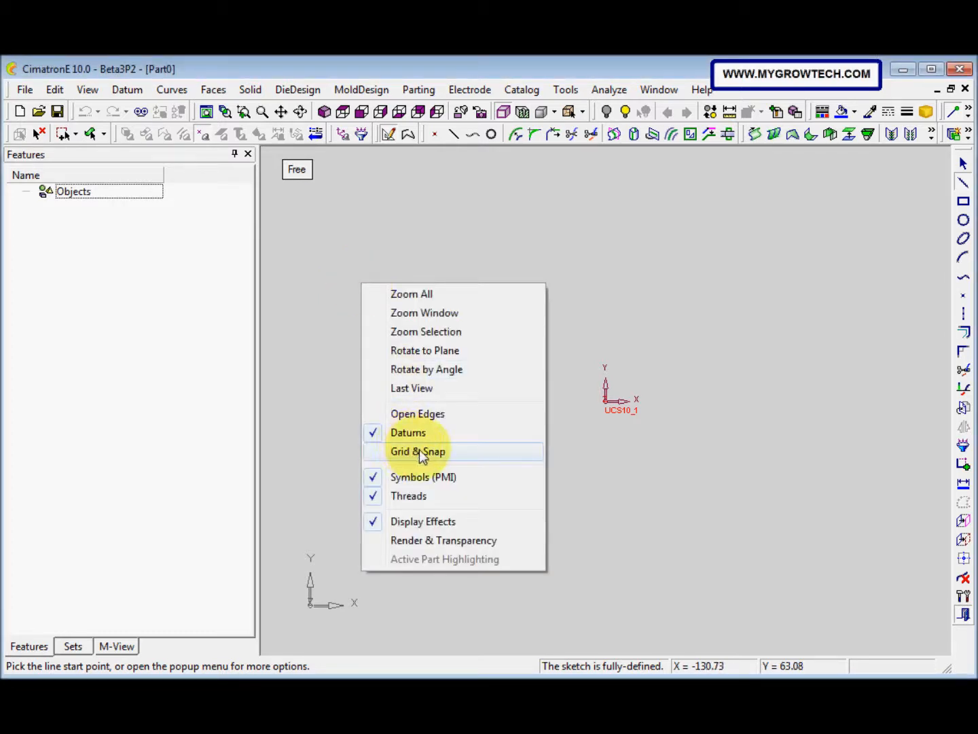
click(417, 451)
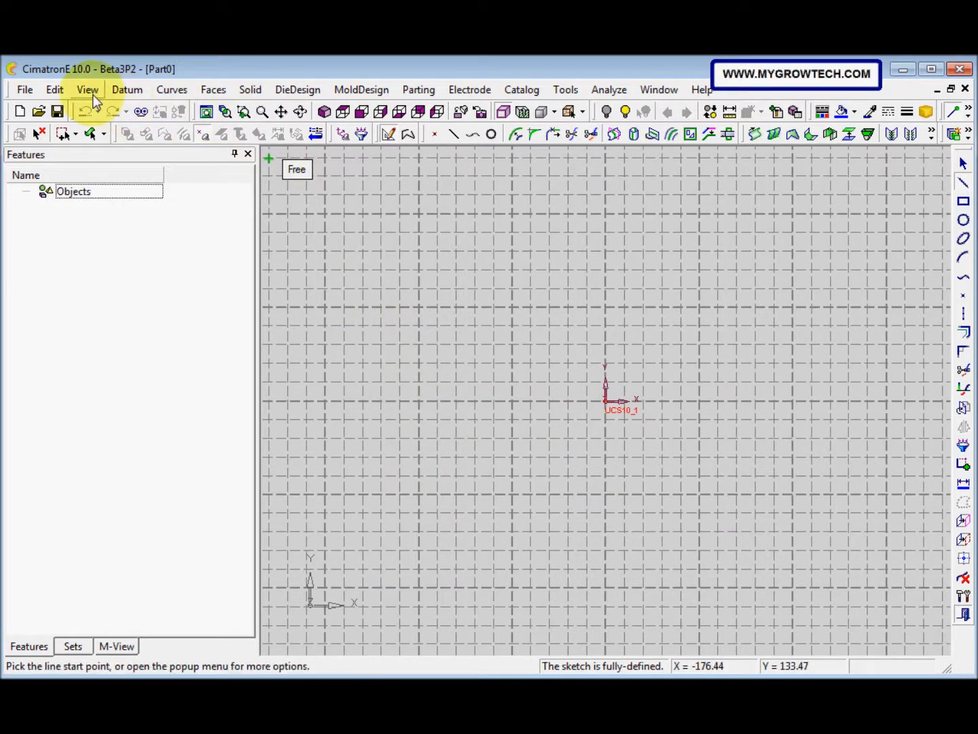
click(87, 89)
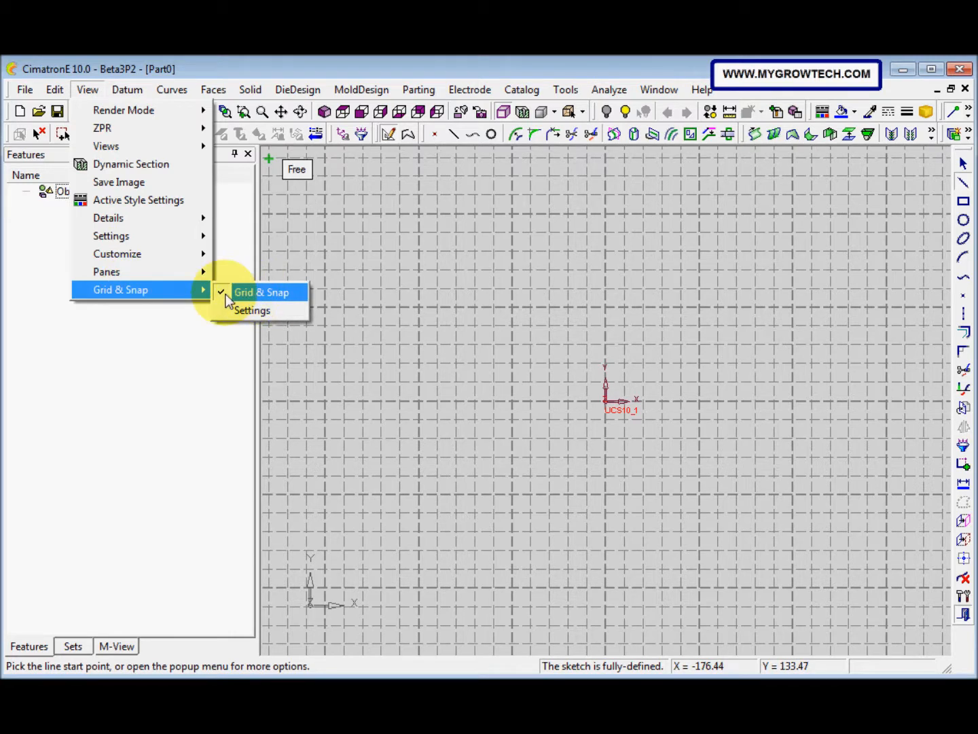
click(261, 292)
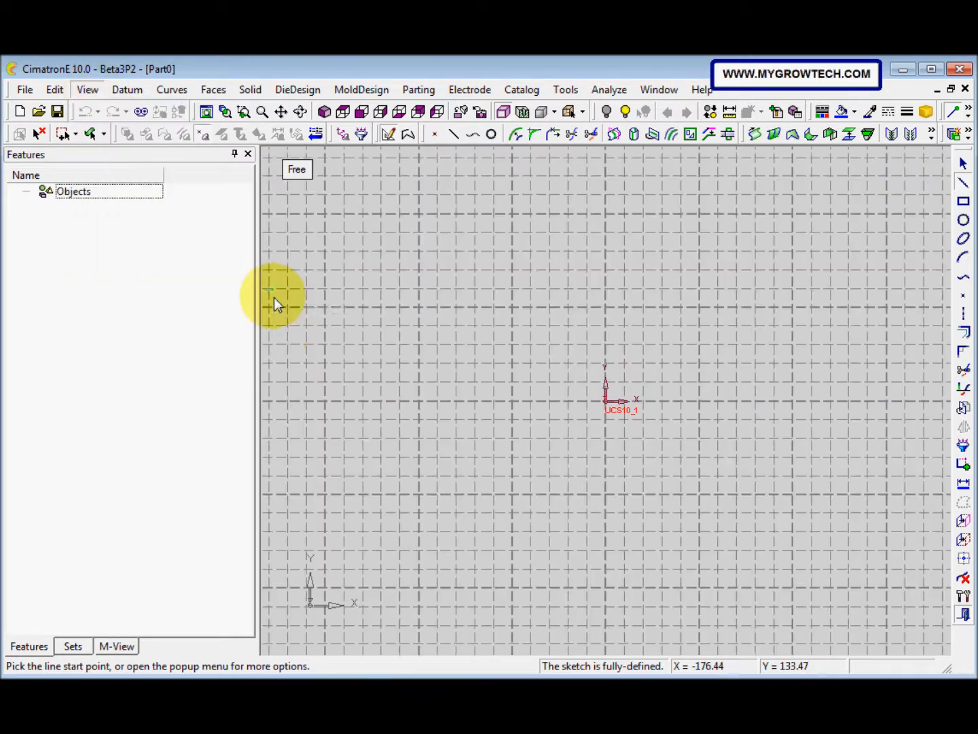
mouse_move(173, 200)
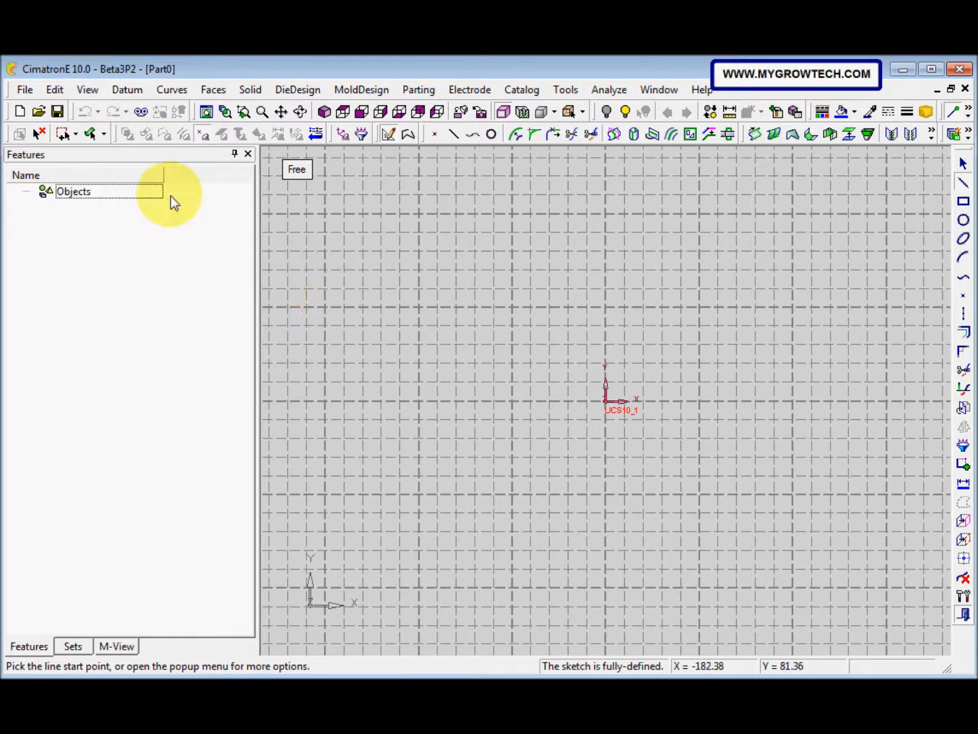
mouse_move(87, 89)
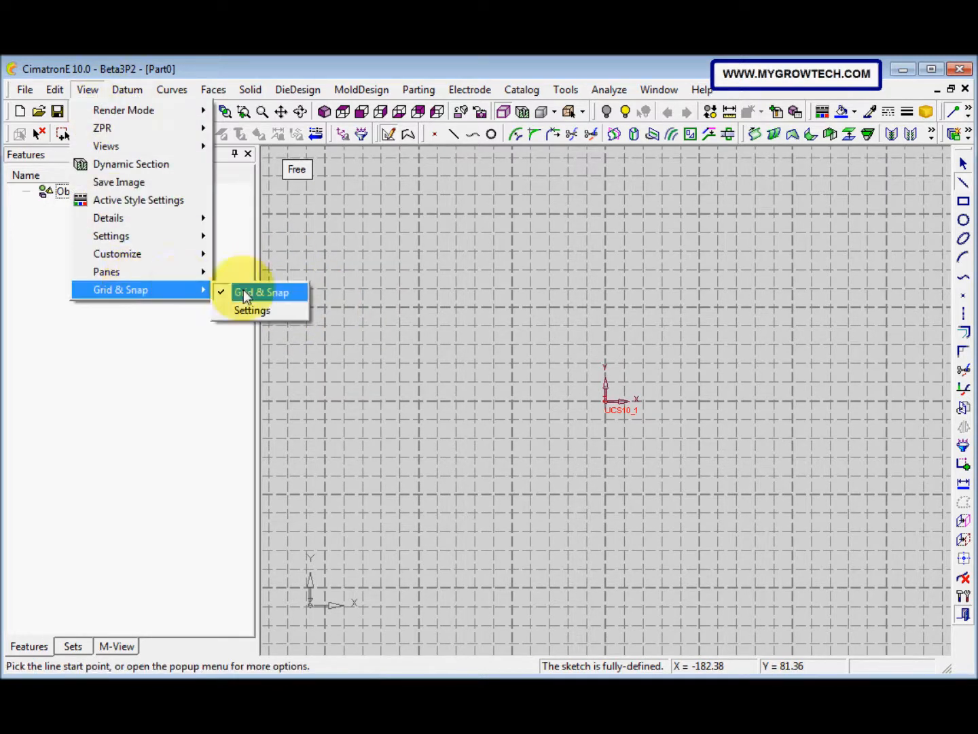
- Open grid and snap settings, try display modes, and reselect Show Grid with Use Snap
click(262, 292)
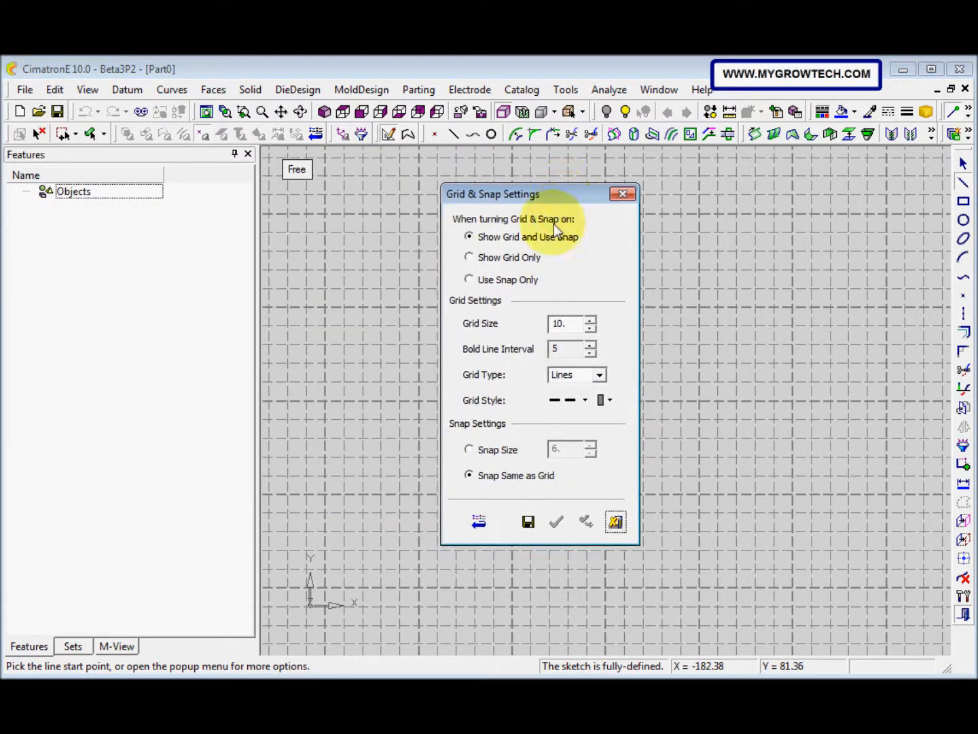
mouse_move(558, 243)
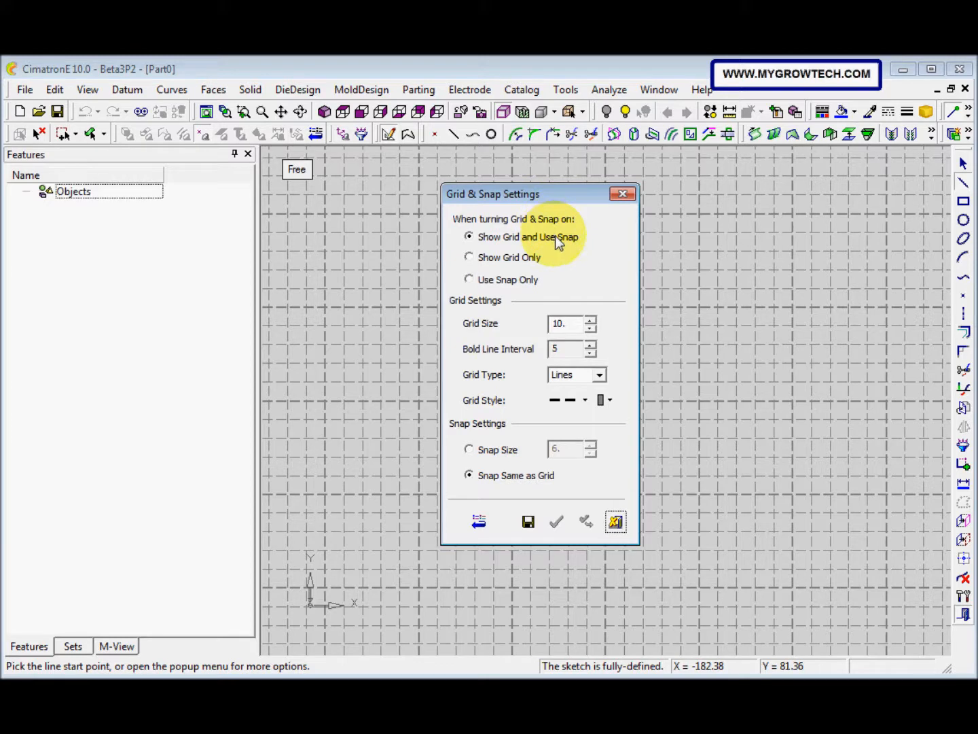
mouse_move(540, 284)
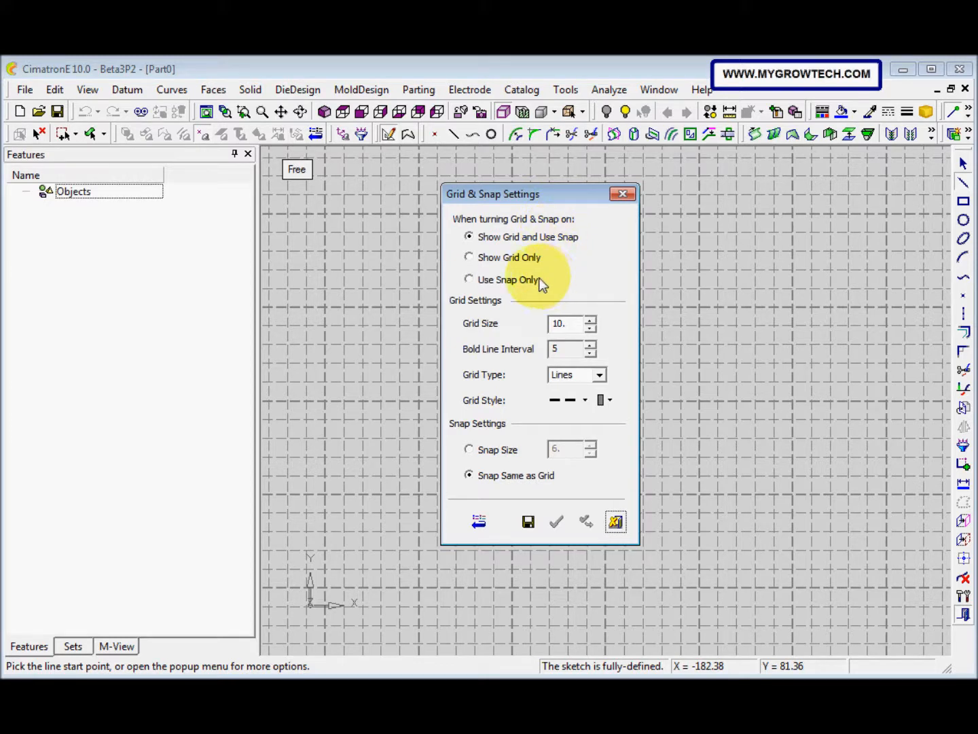
mouse_move(547, 245)
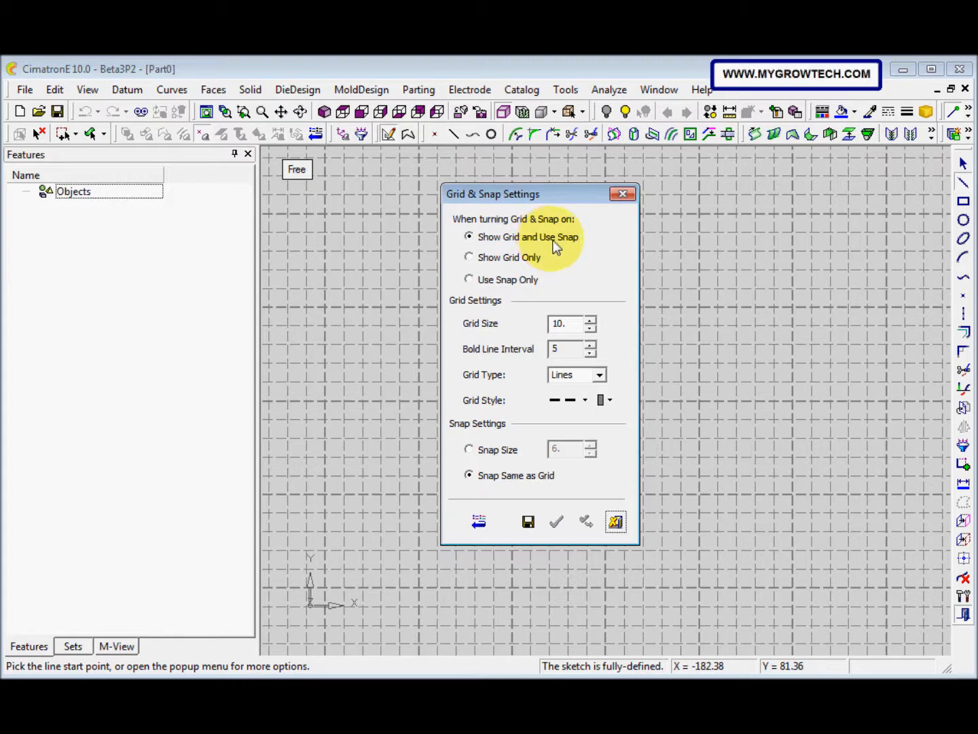
mouse_move(544, 264)
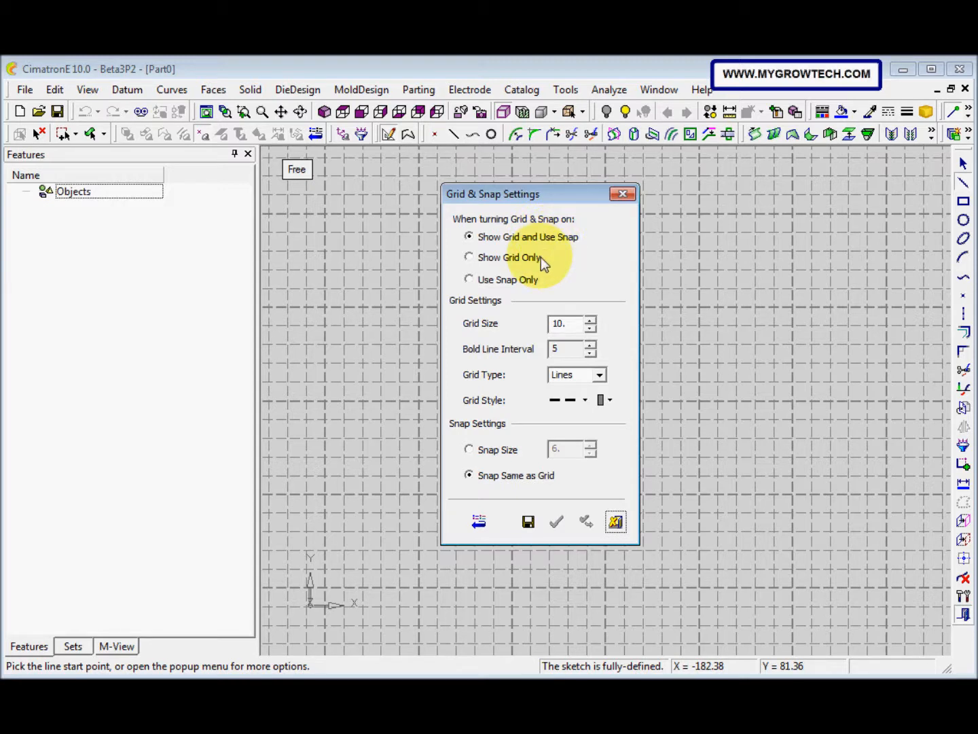
mouse_move(539, 282)
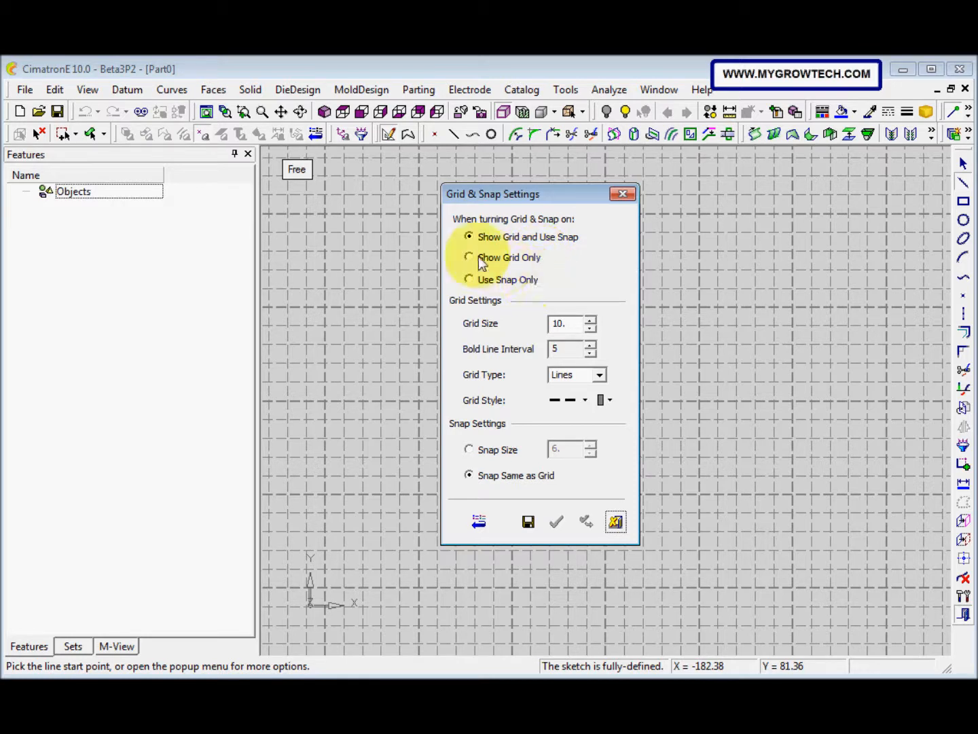
click(469, 257)
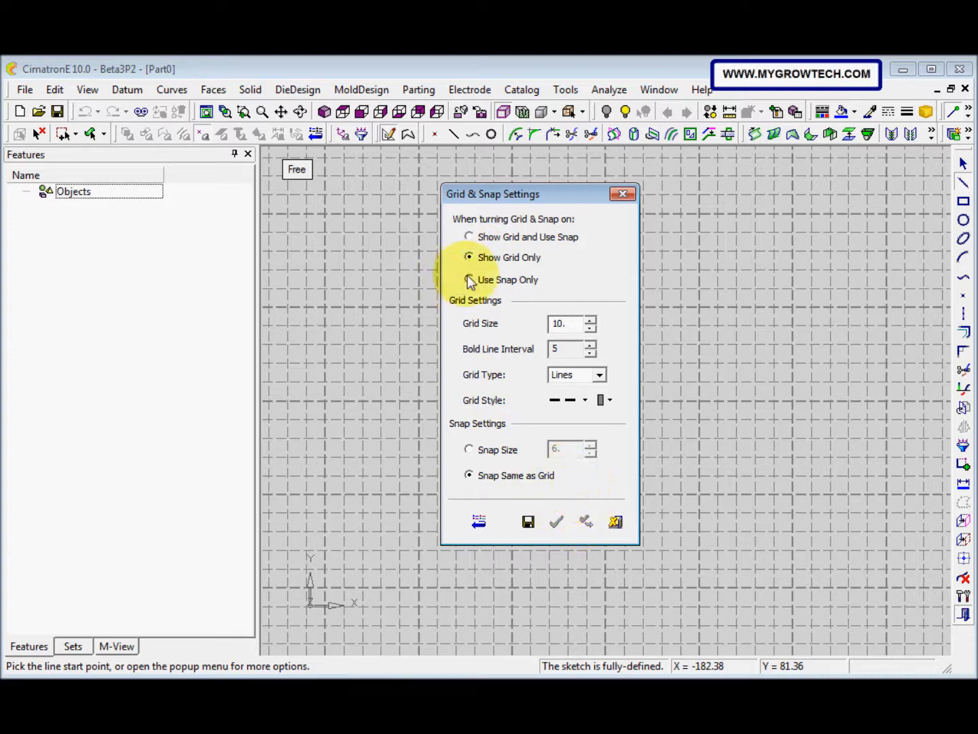
click(469, 279)
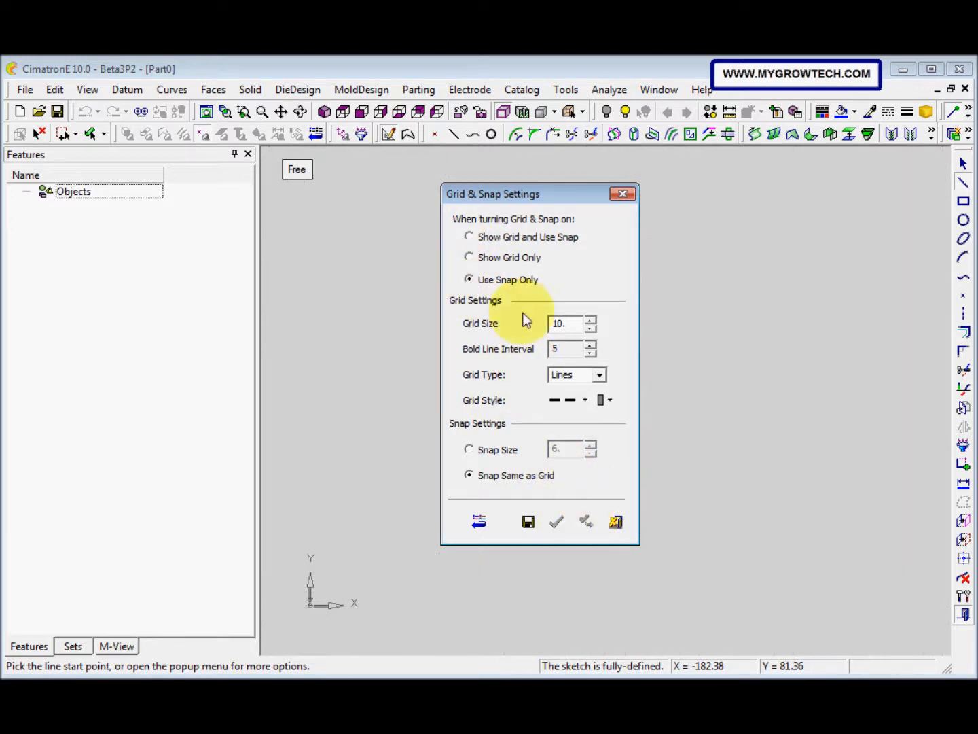
click(468, 236)
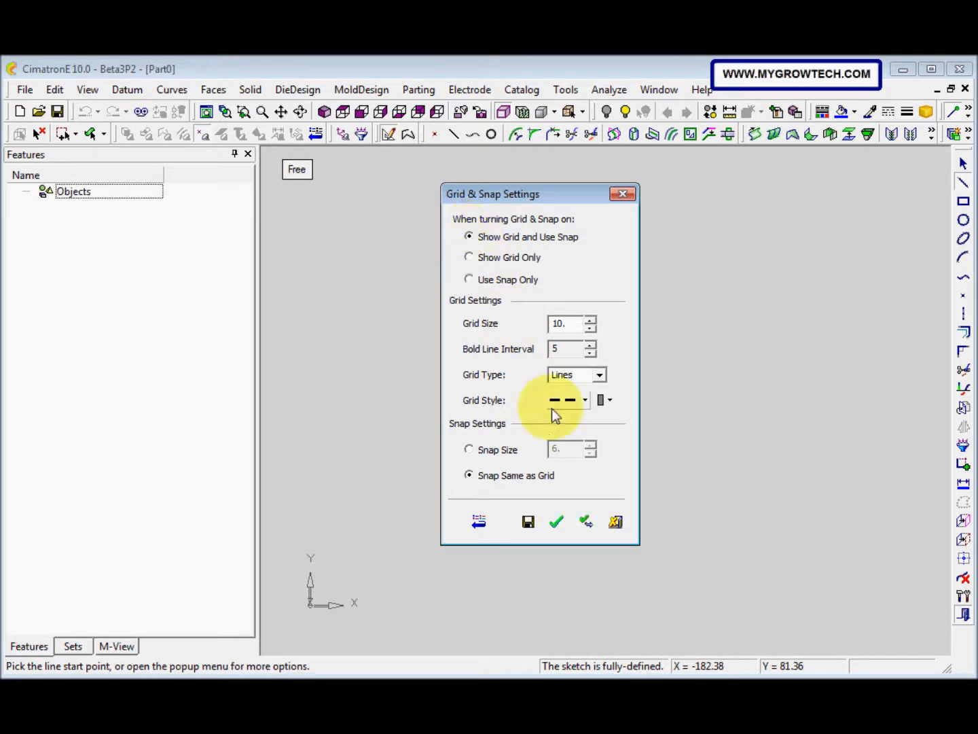
mouse_move(586, 521)
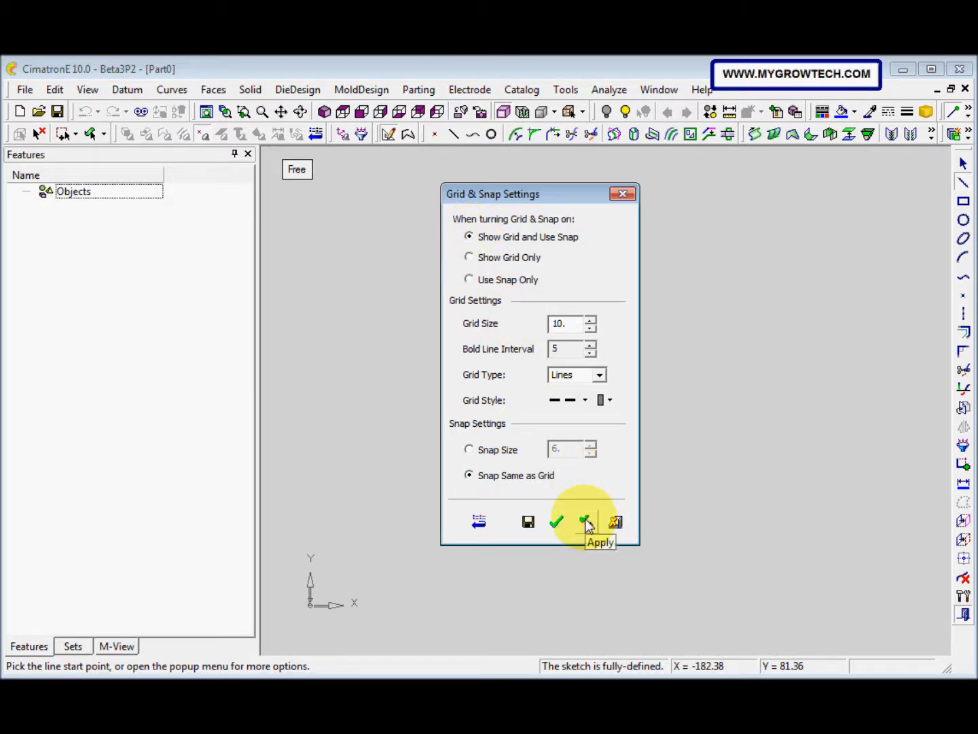
- Apply the grid-and-snap mode and raise the grid size from 10 to 15
click(585, 521)
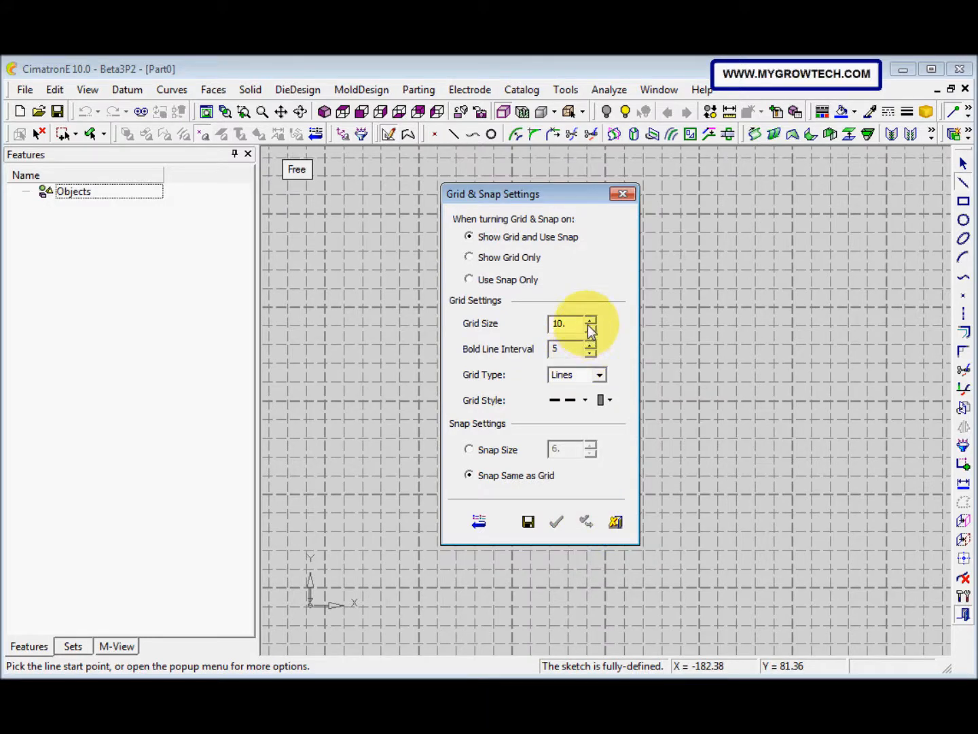
click(591, 319)
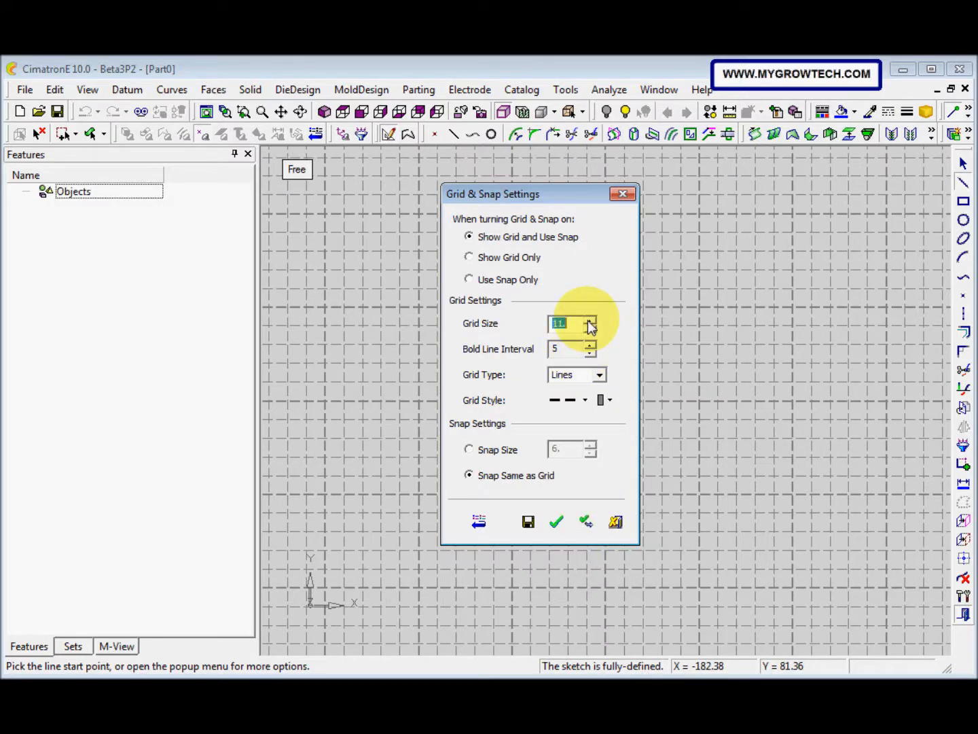
click(589, 319)
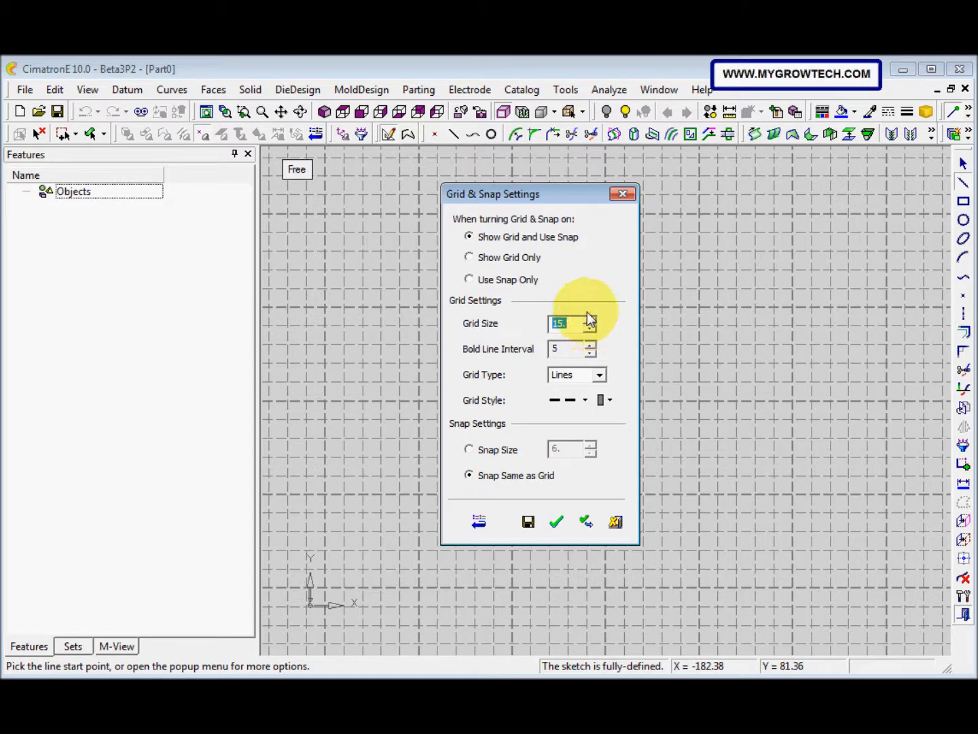
mouse_move(588, 204)
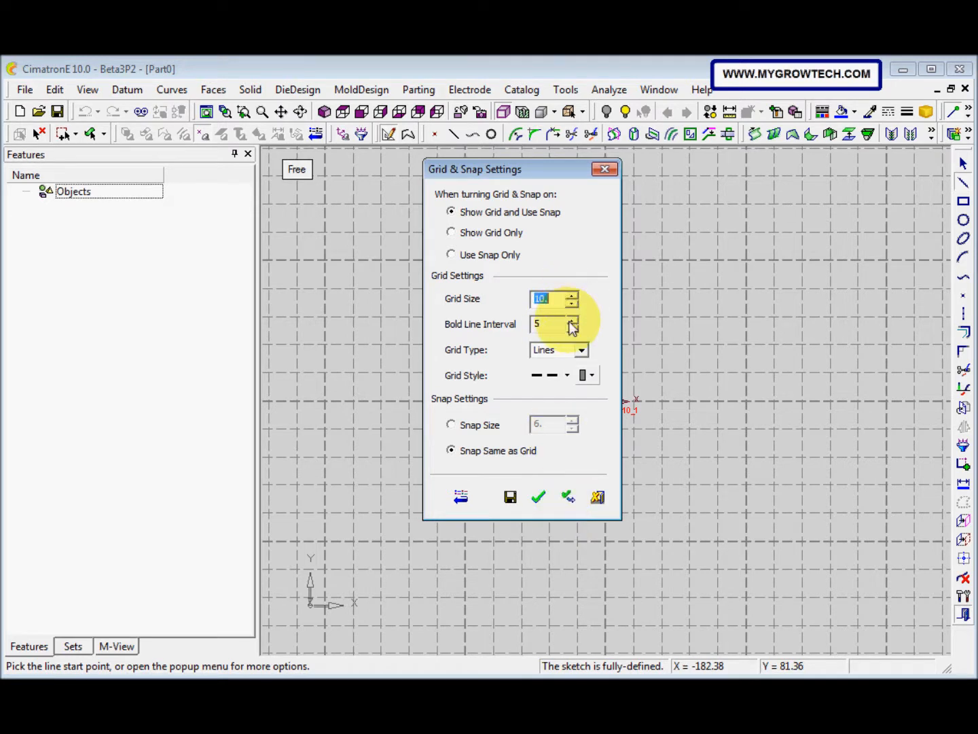
mouse_move(663, 309)
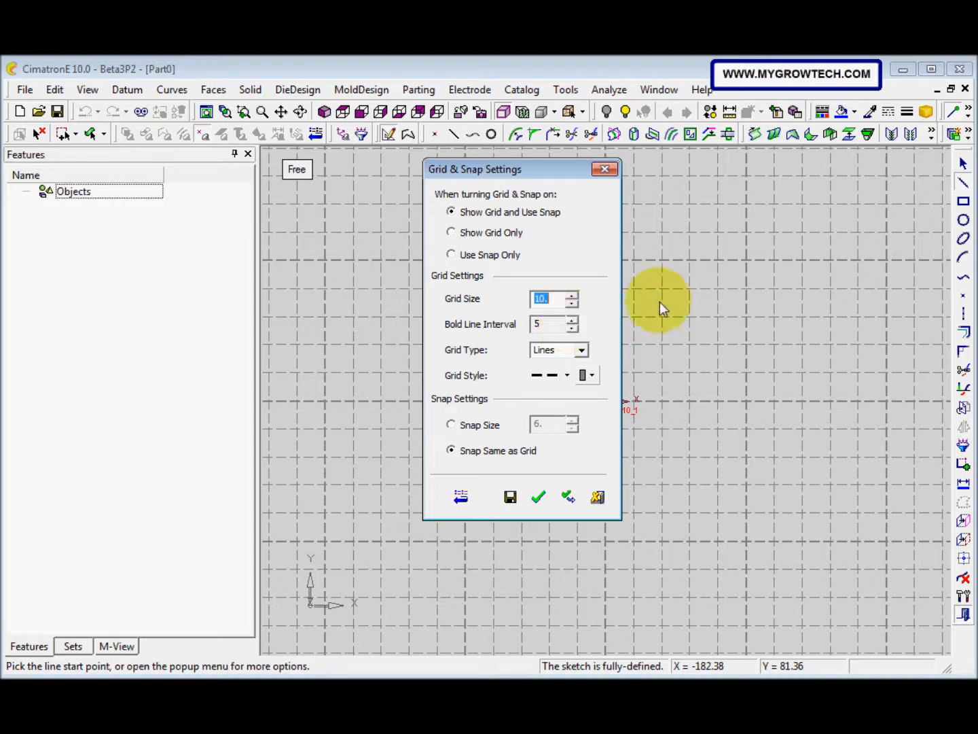
mouse_move(837, 284)
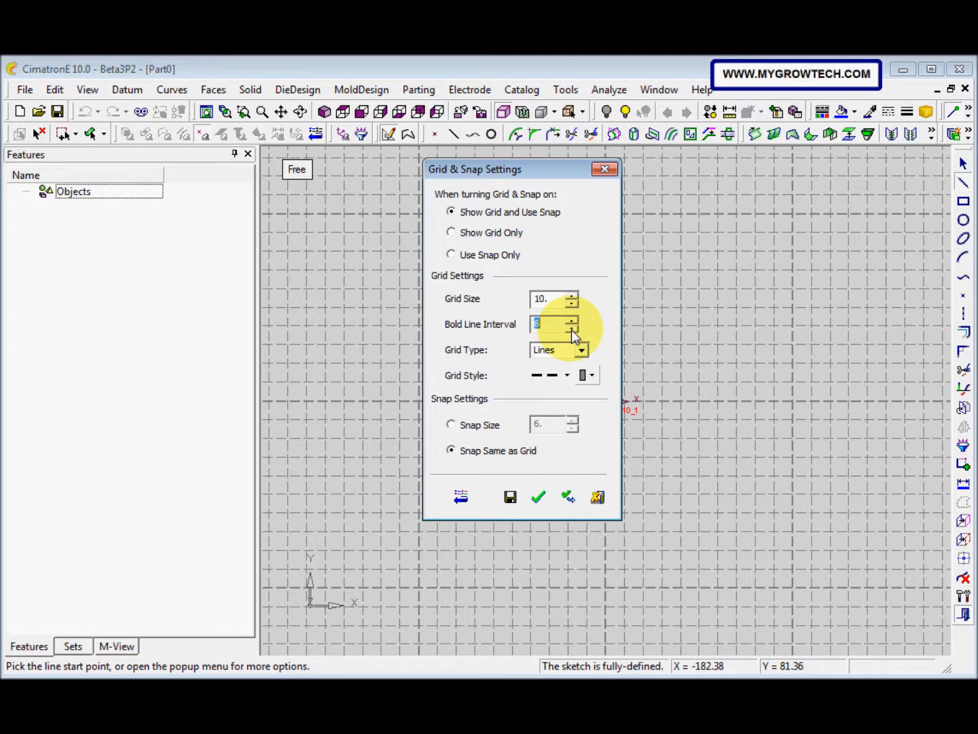
- Keep a dashed line-type grid, give snapping its own size of 1, and confirm
click(581, 349)
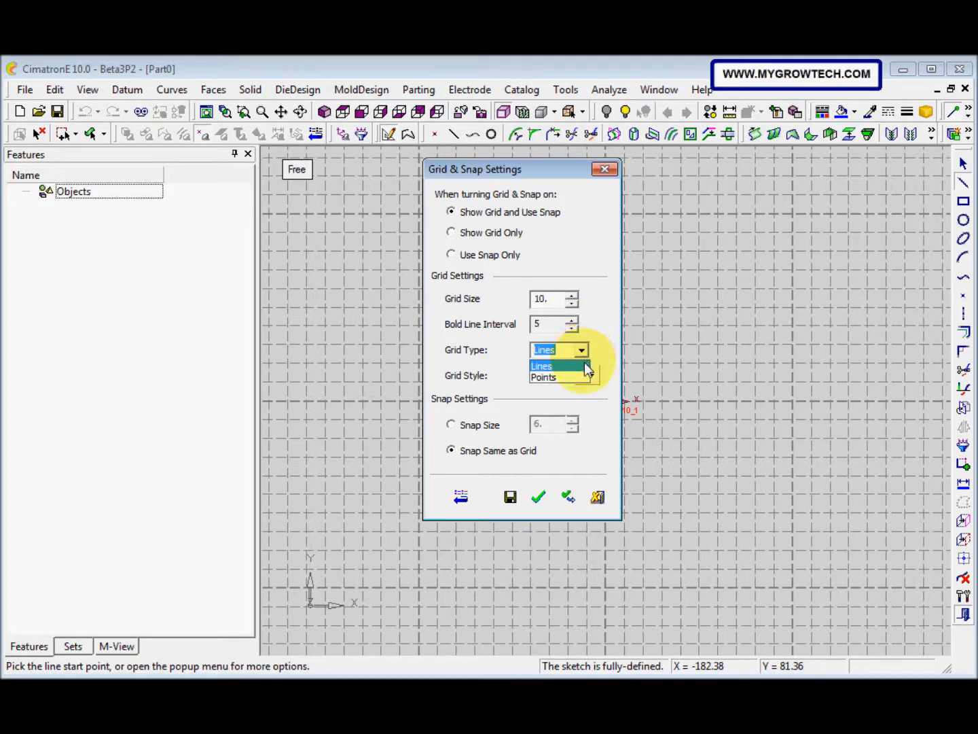
click(543, 377)
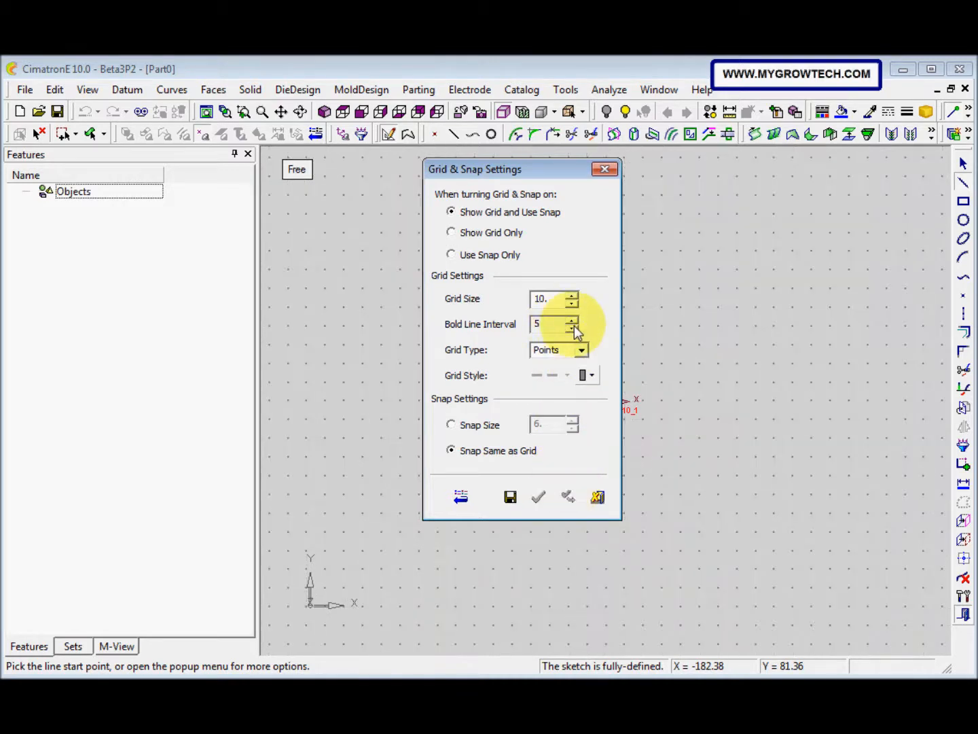
click(581, 349)
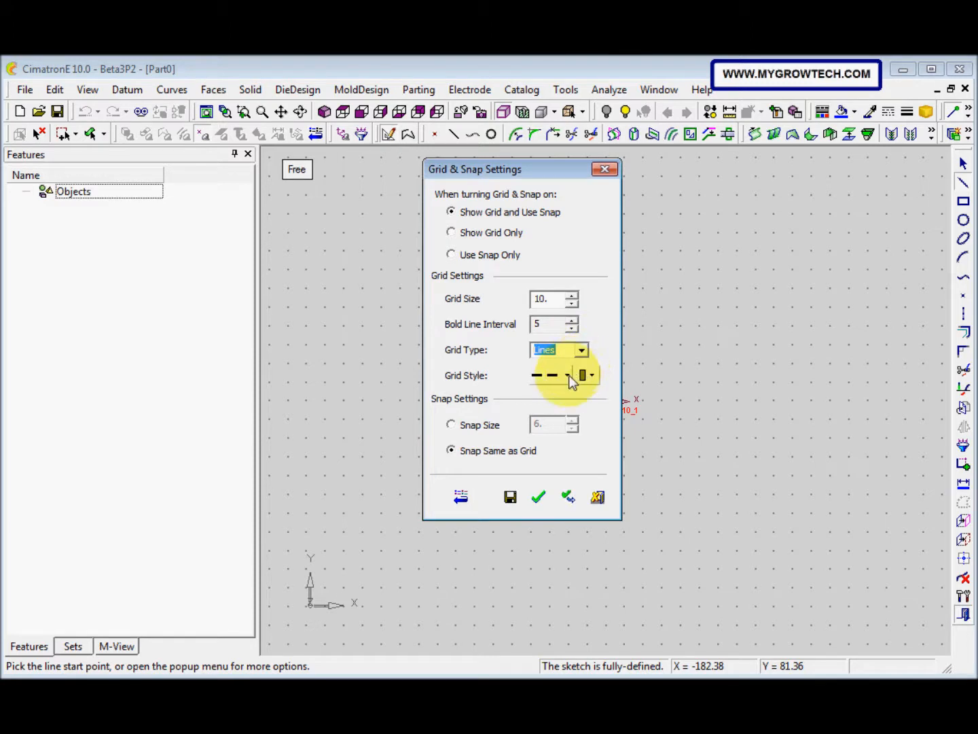
click(589, 375)
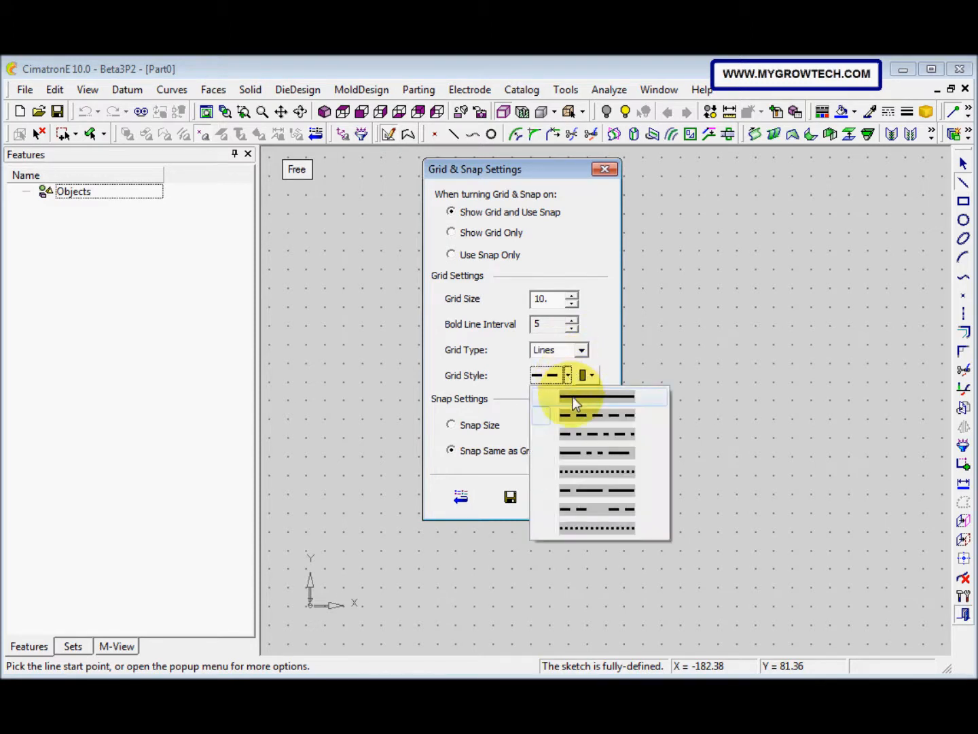
mouse_move(569, 416)
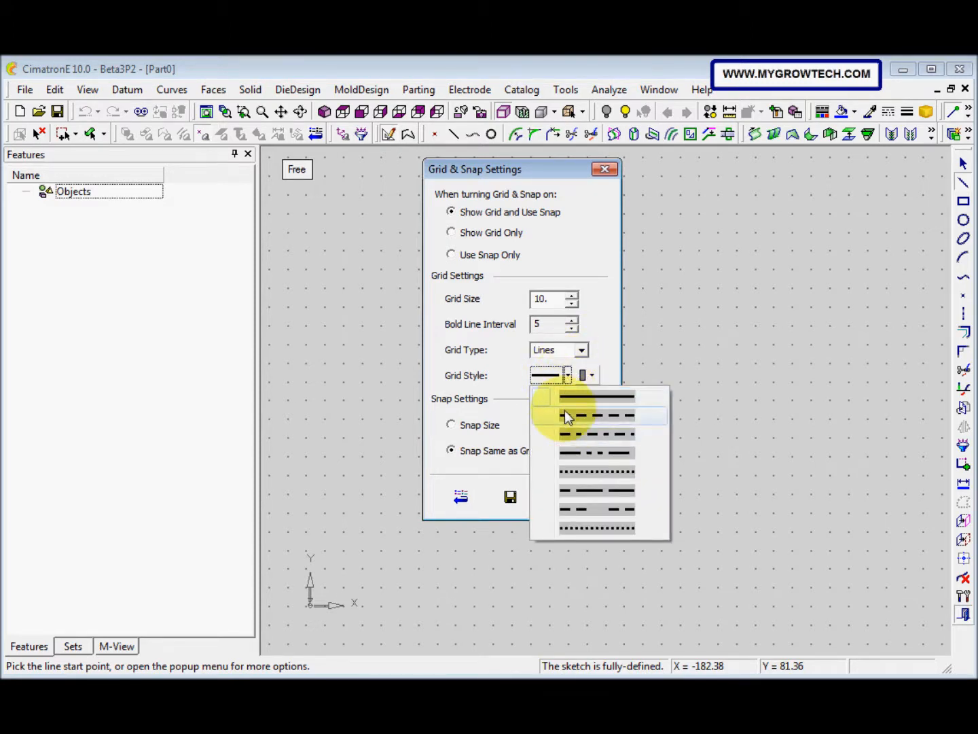
click(595, 417)
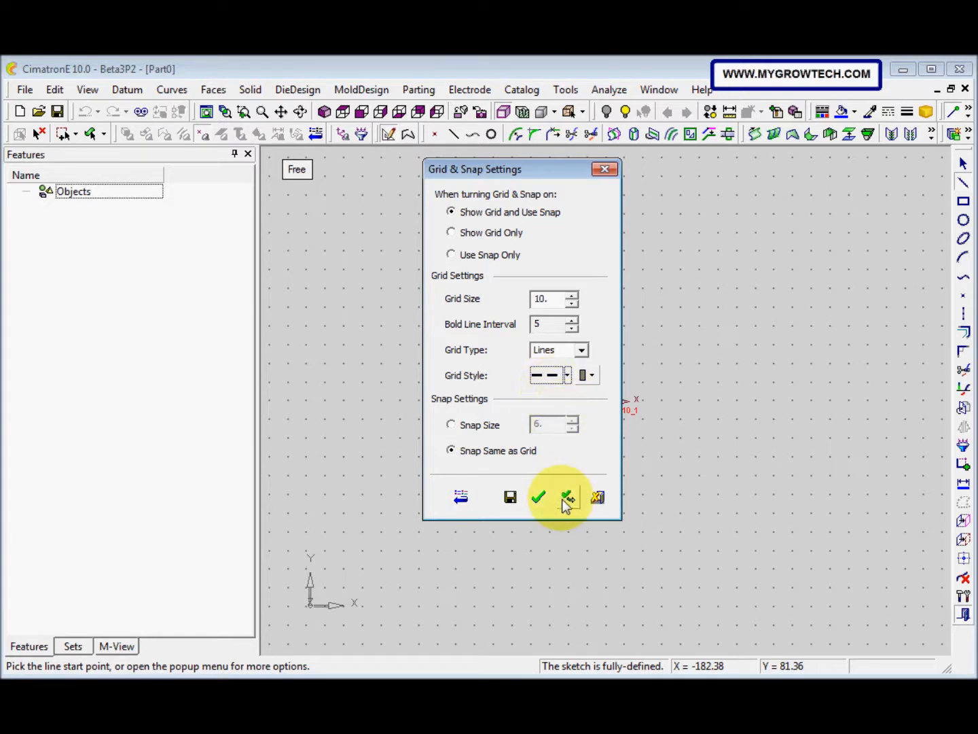
click(589, 375)
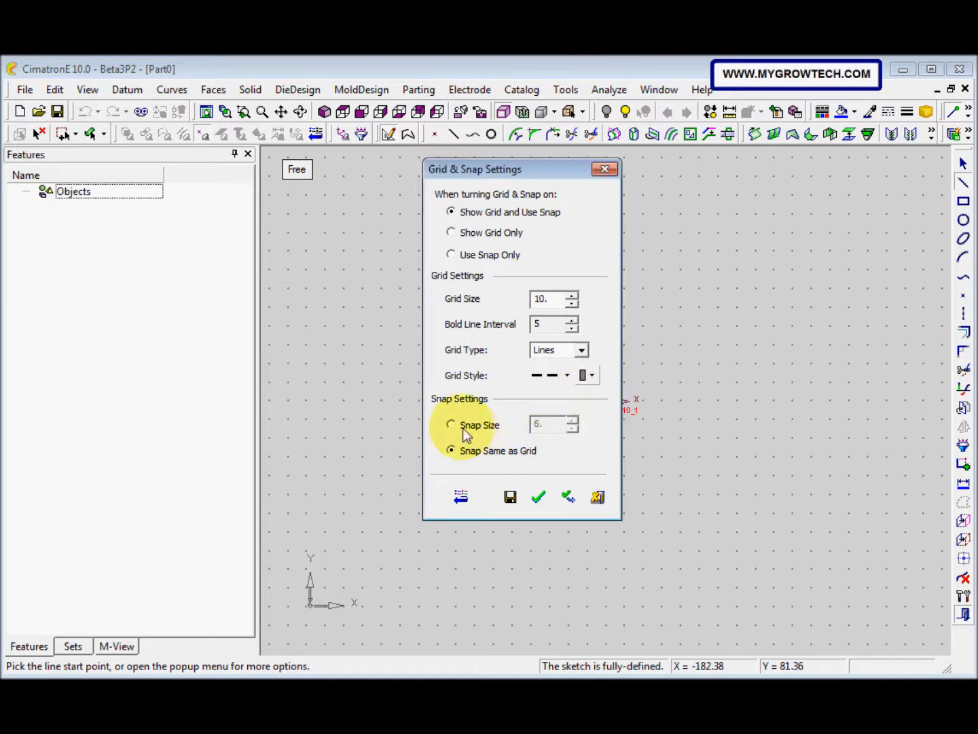
click(452, 425)
text(1.)
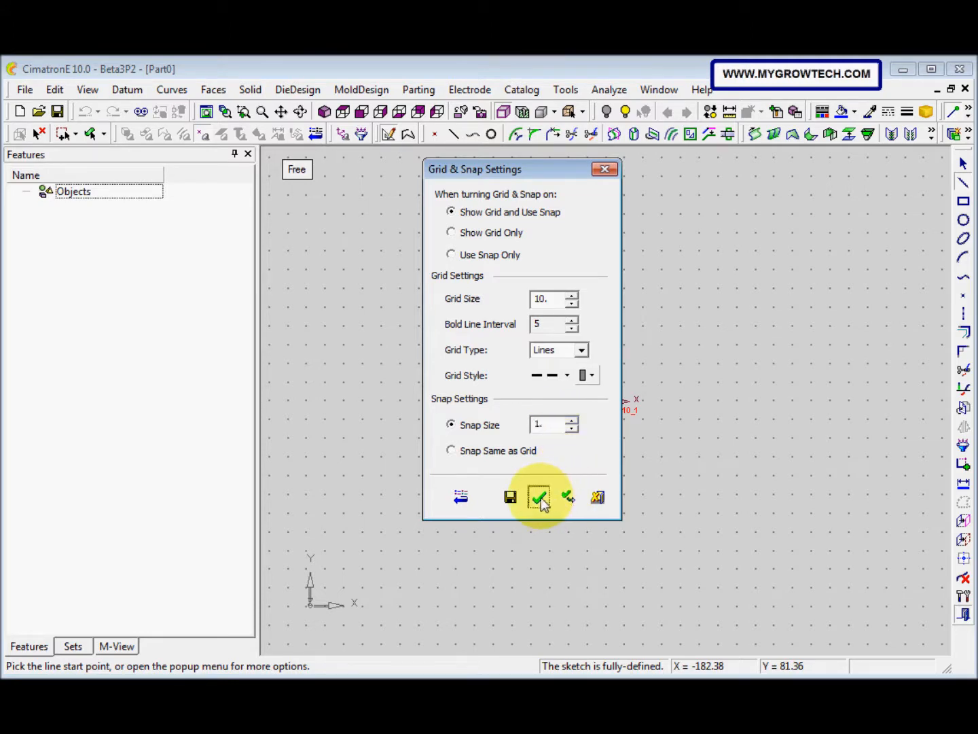
click(538, 496)
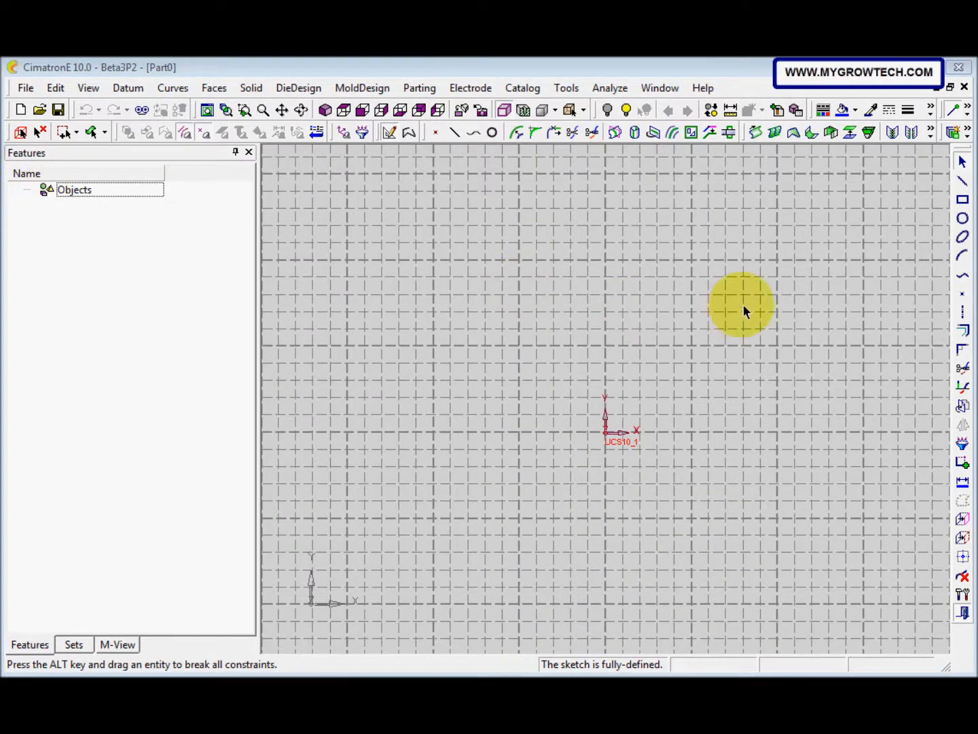
mouse_move(962, 241)
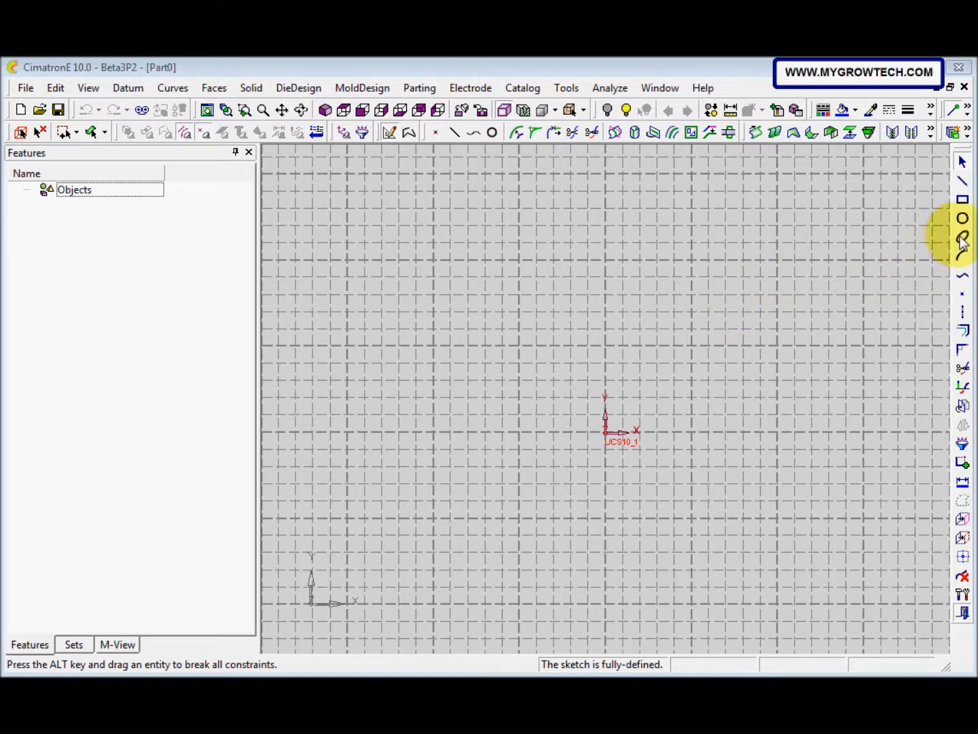
- Set up a dimensioned ellipse, axes 400 by 200, with construction lines hidden
click(962, 238)
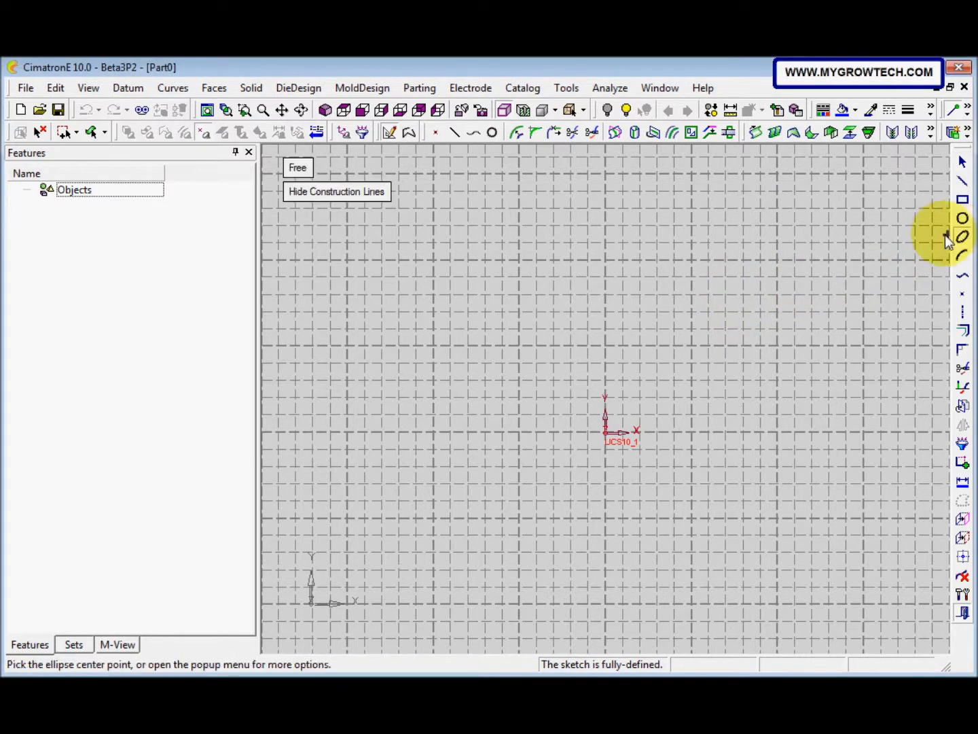
mouse_move(297, 168)
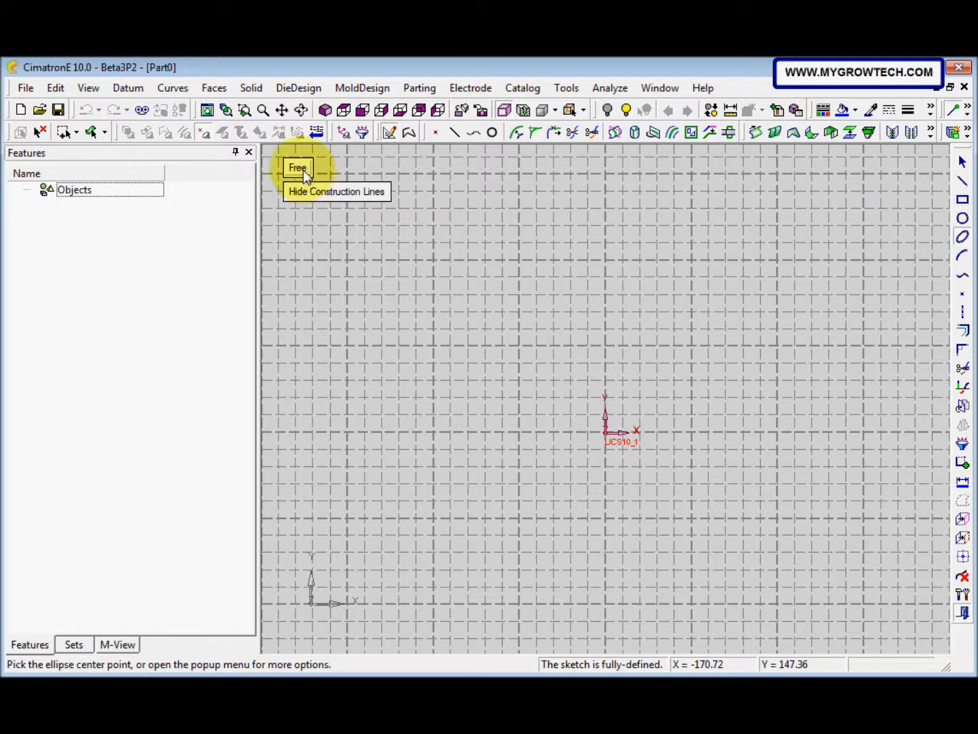
click(297, 168)
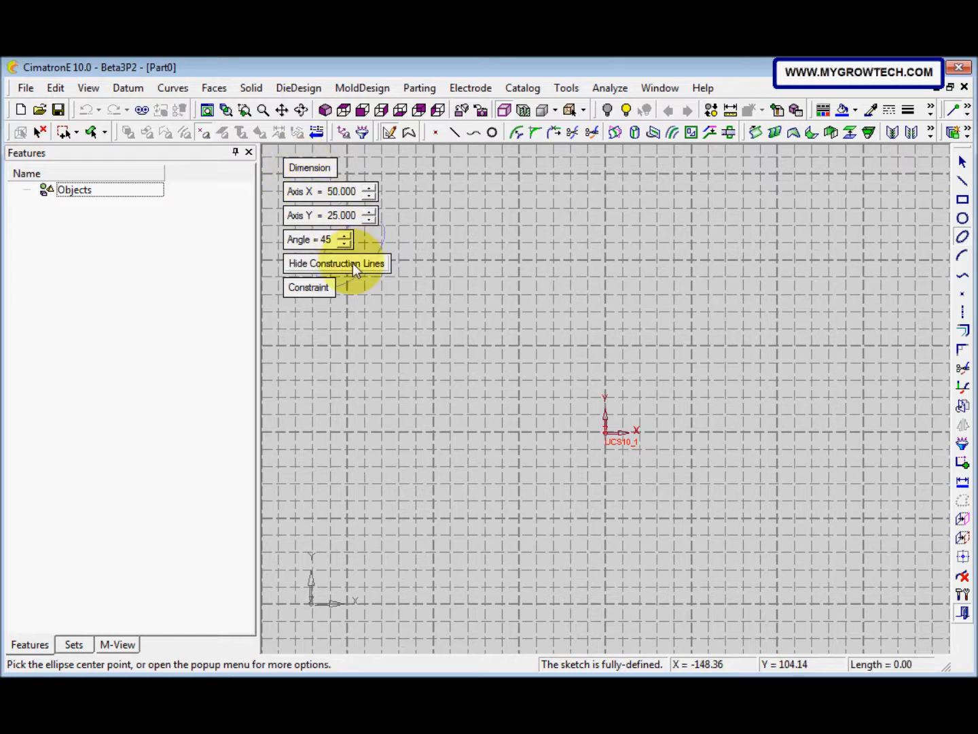
click(336, 263)
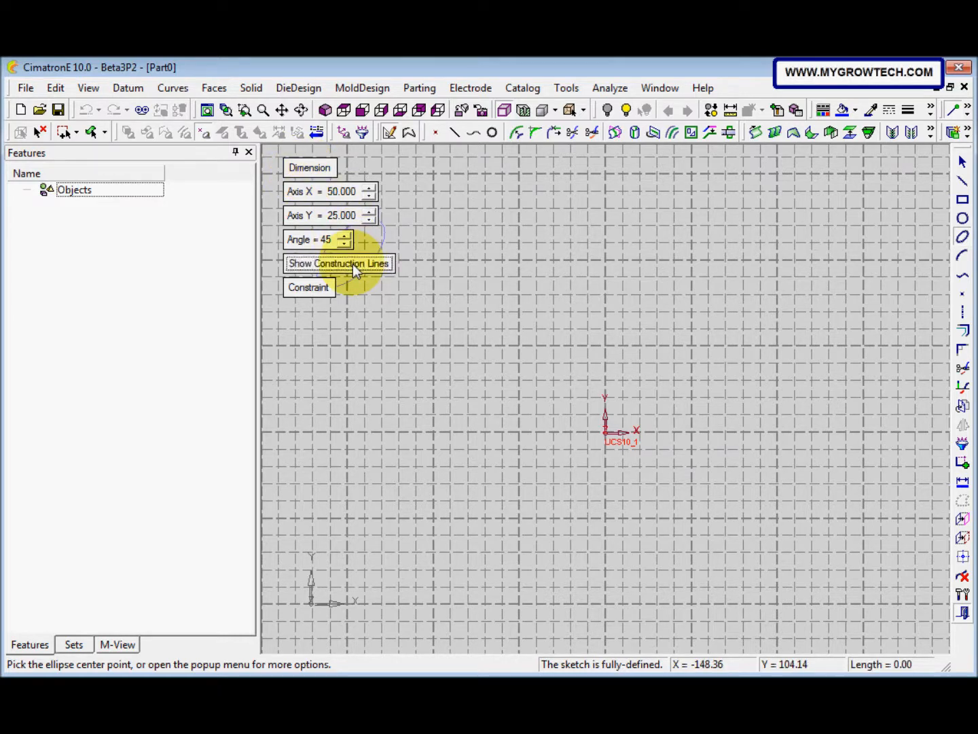
mouse_move(340, 204)
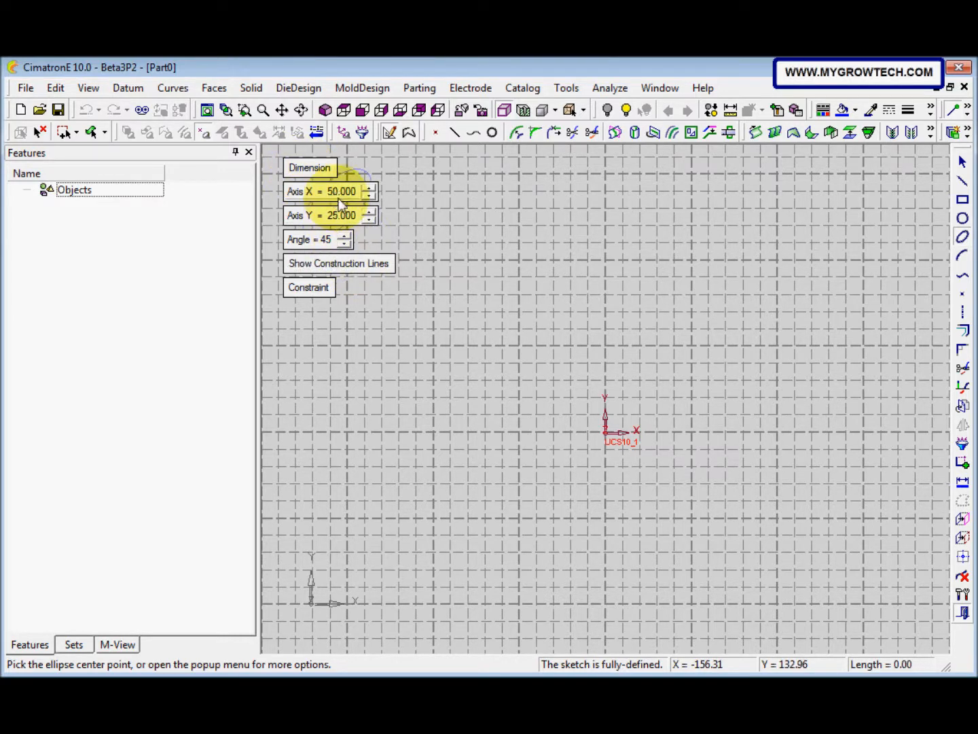
triple_click(329, 191)
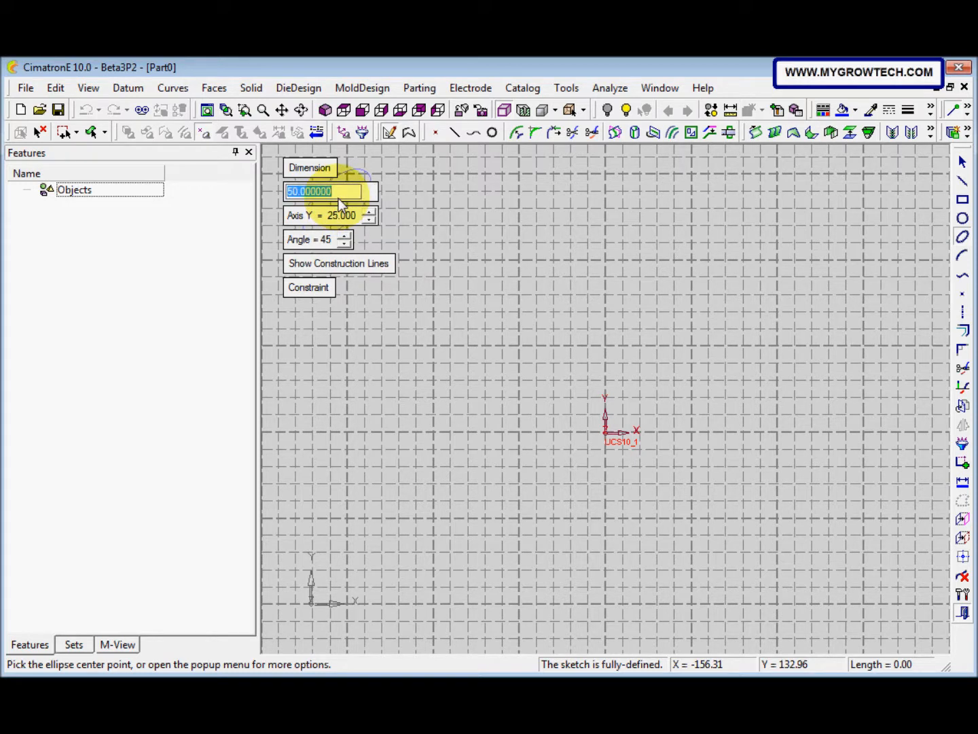
text(400)
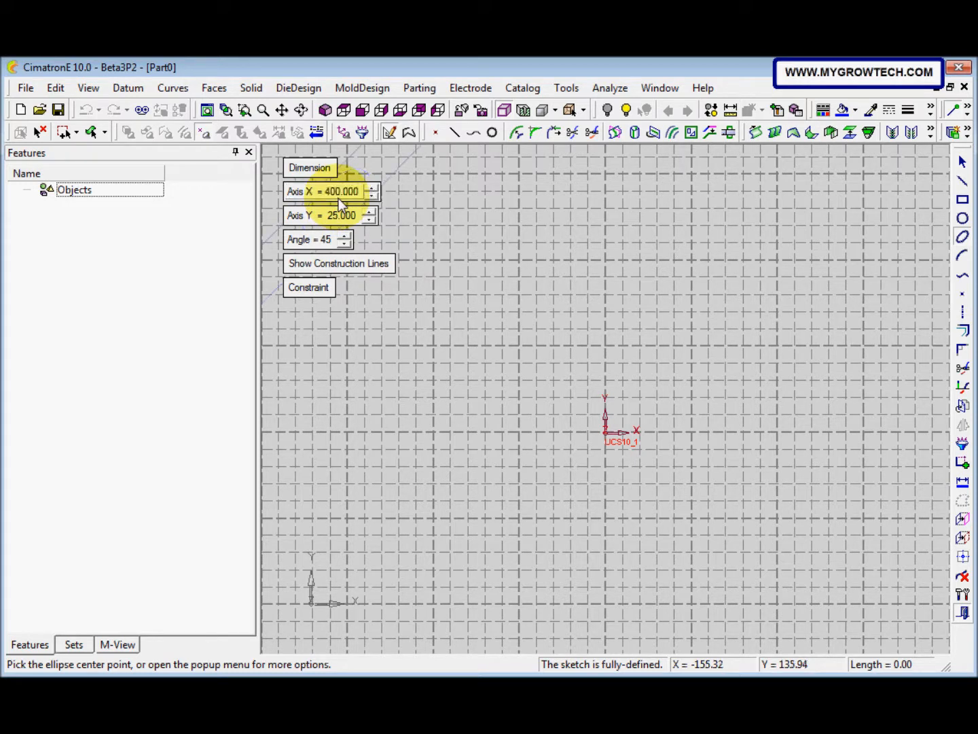
triple_click(331, 215)
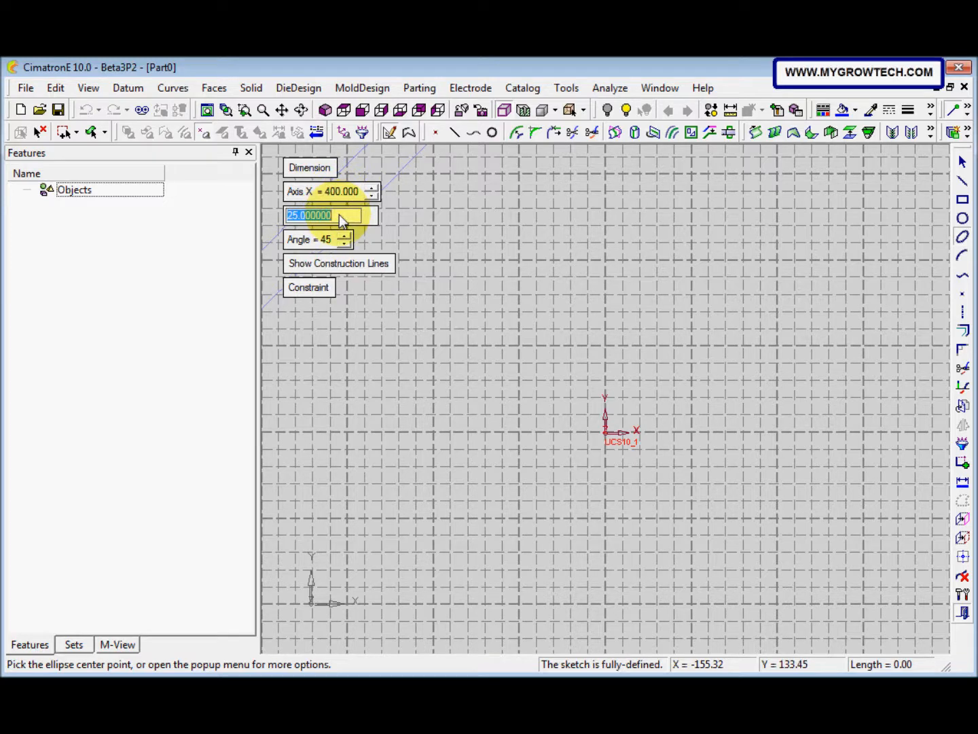
text(200)
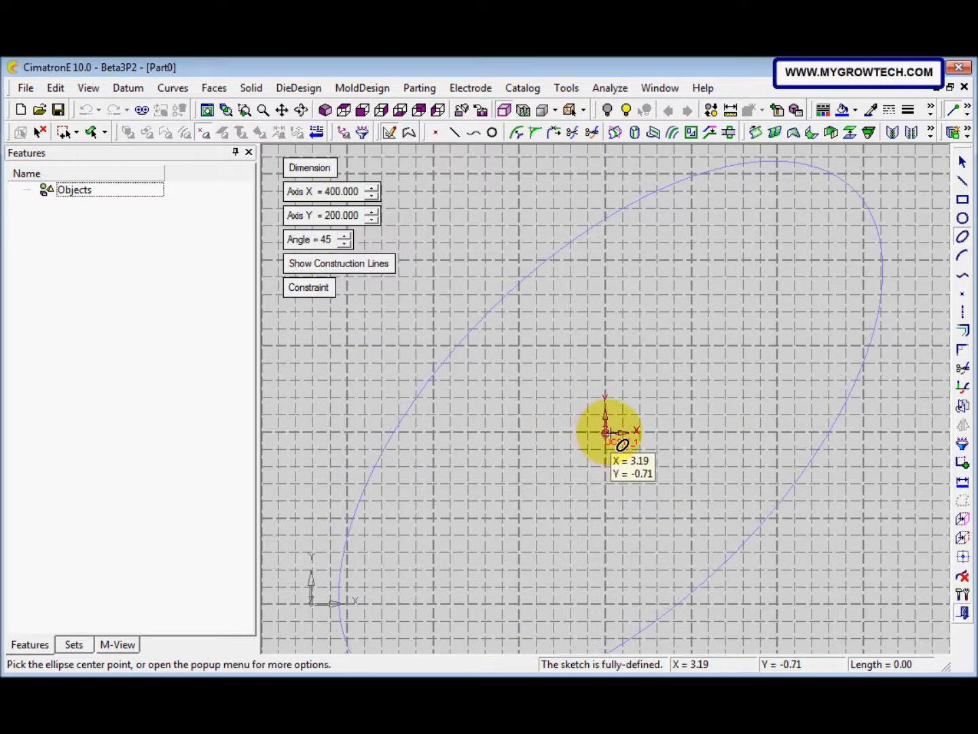
- Place the centre point of the 400×200, 45° ellipse in the sketch
click(605, 432)
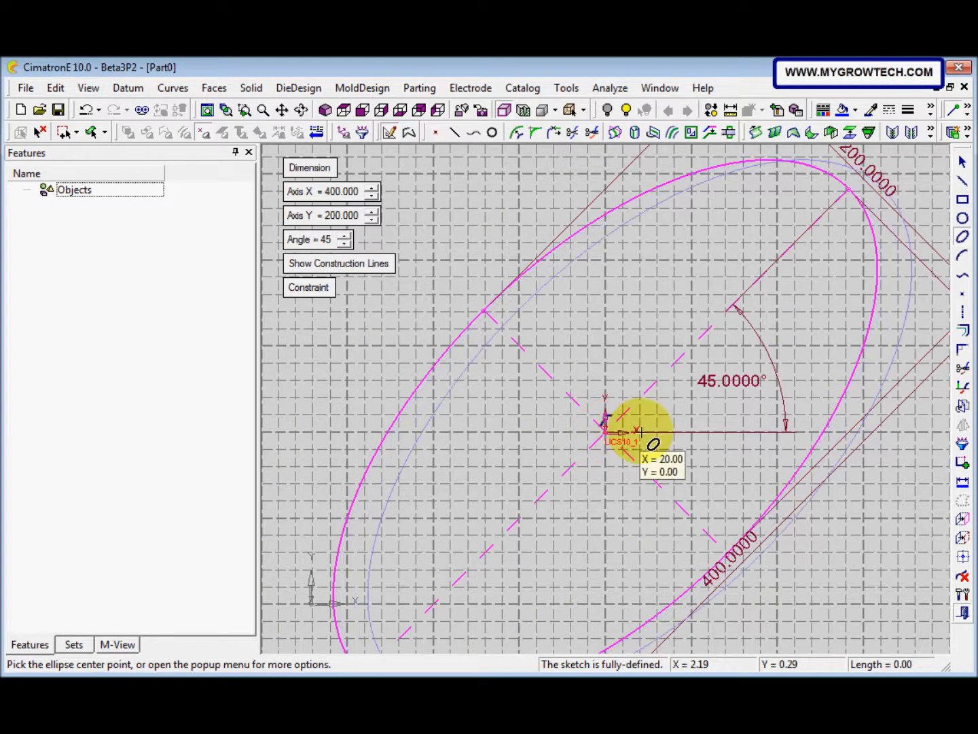
mouse_move(853, 435)
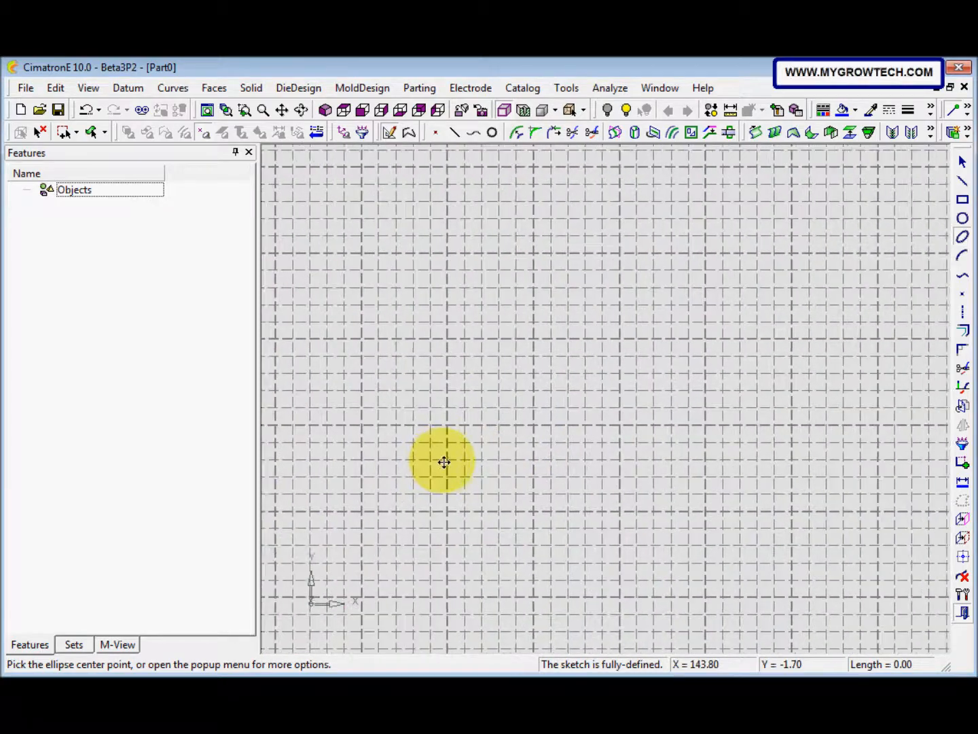
click(445, 462)
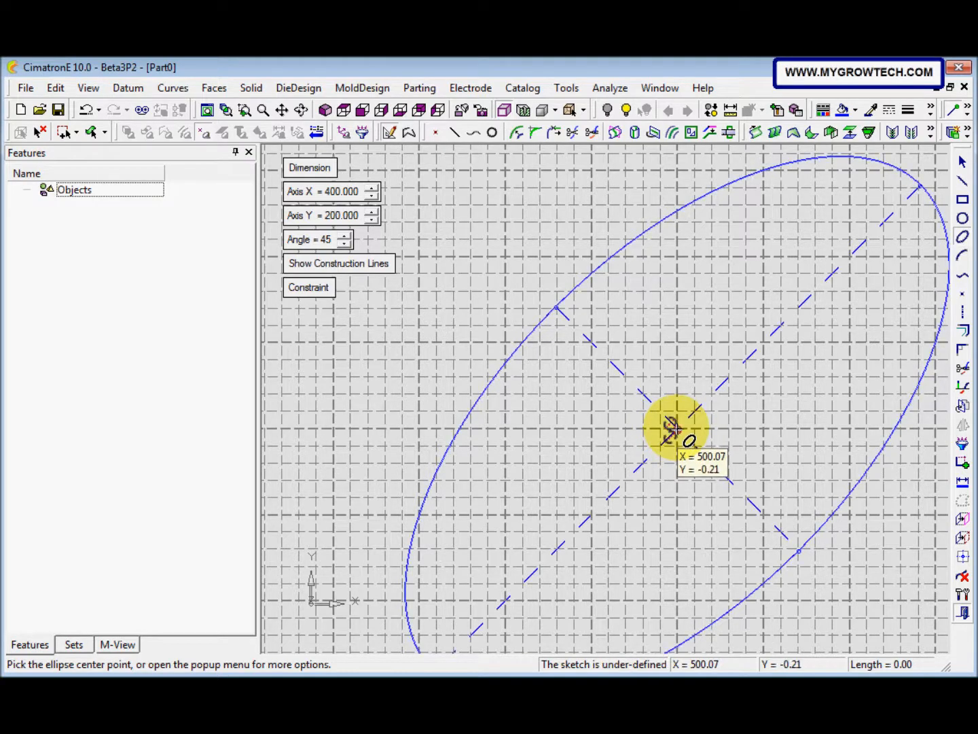
mouse_move(673, 428)
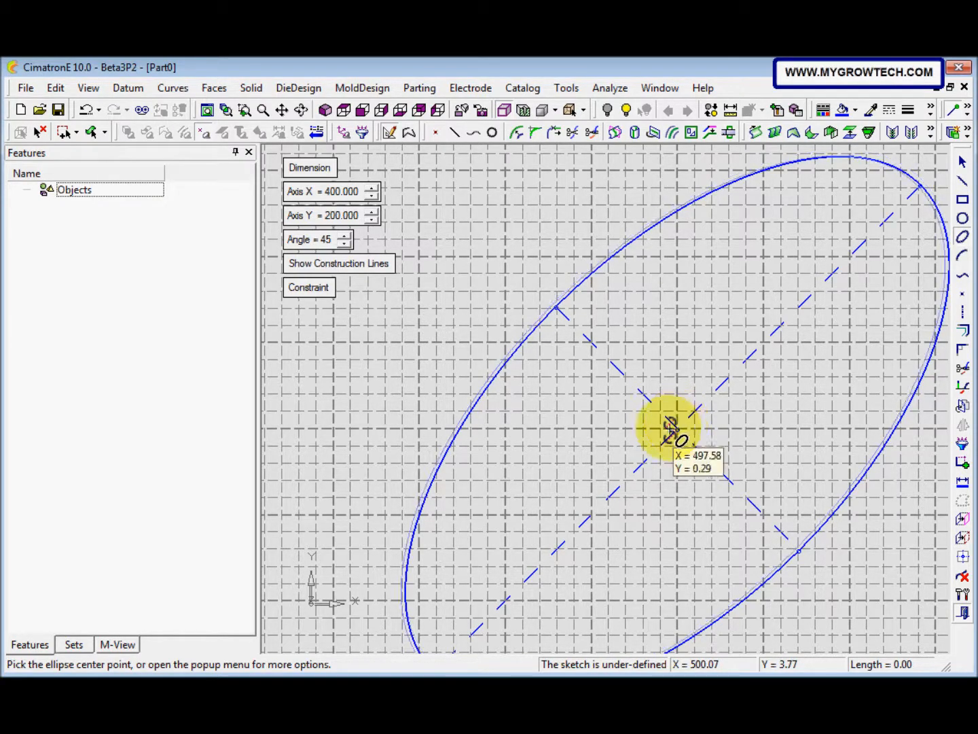
mouse_move(471, 300)
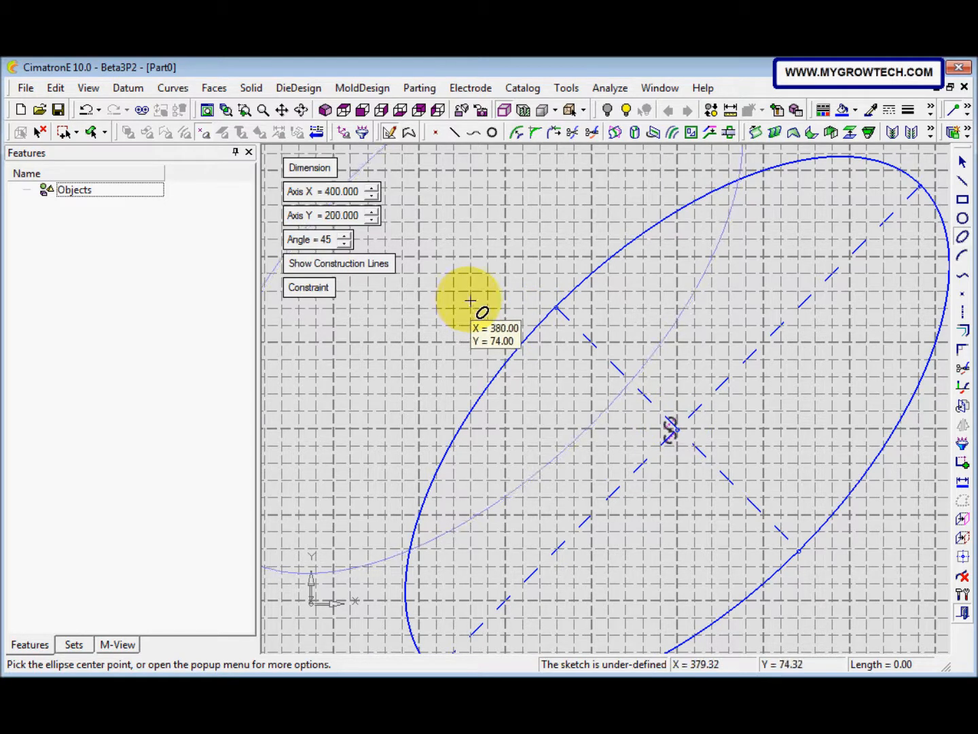
mouse_move(473, 299)
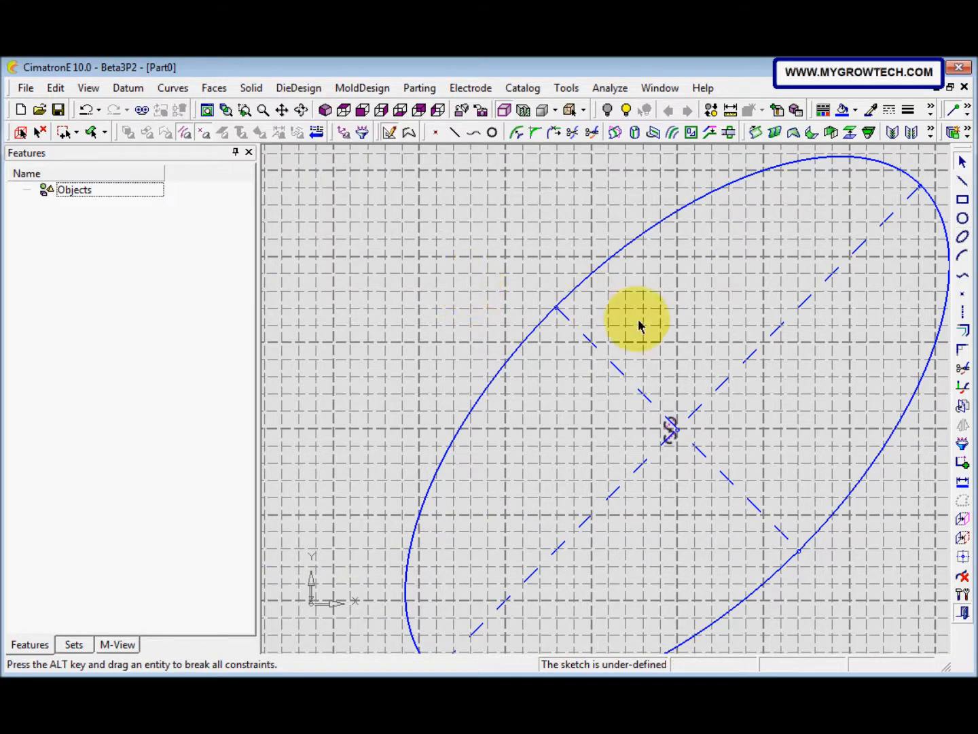
mouse_move(963, 445)
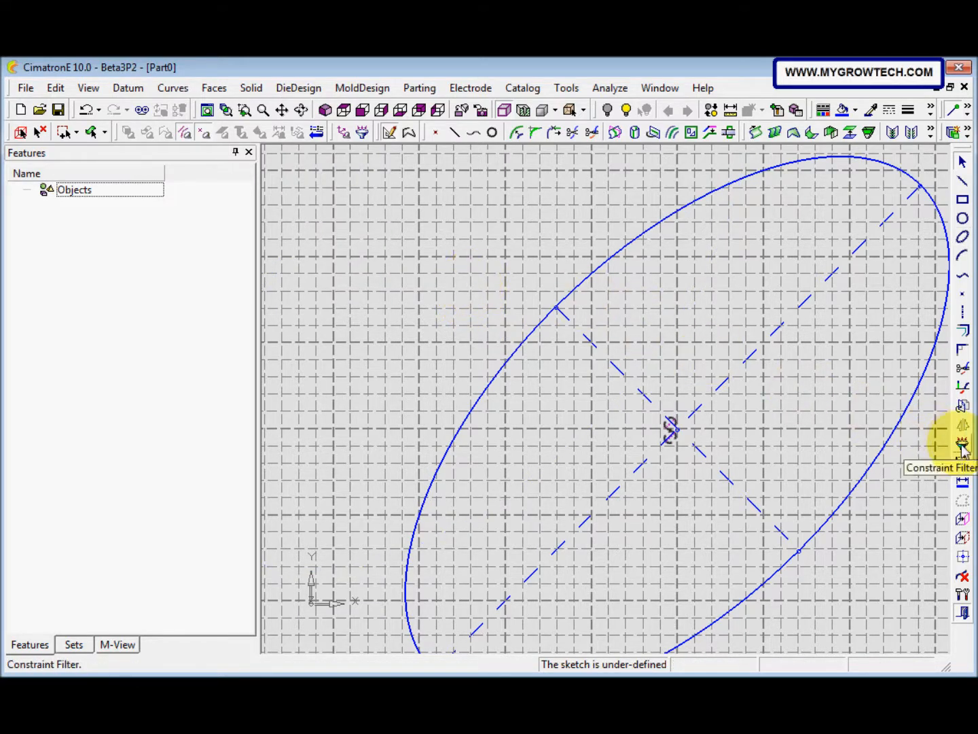
click(963, 443)
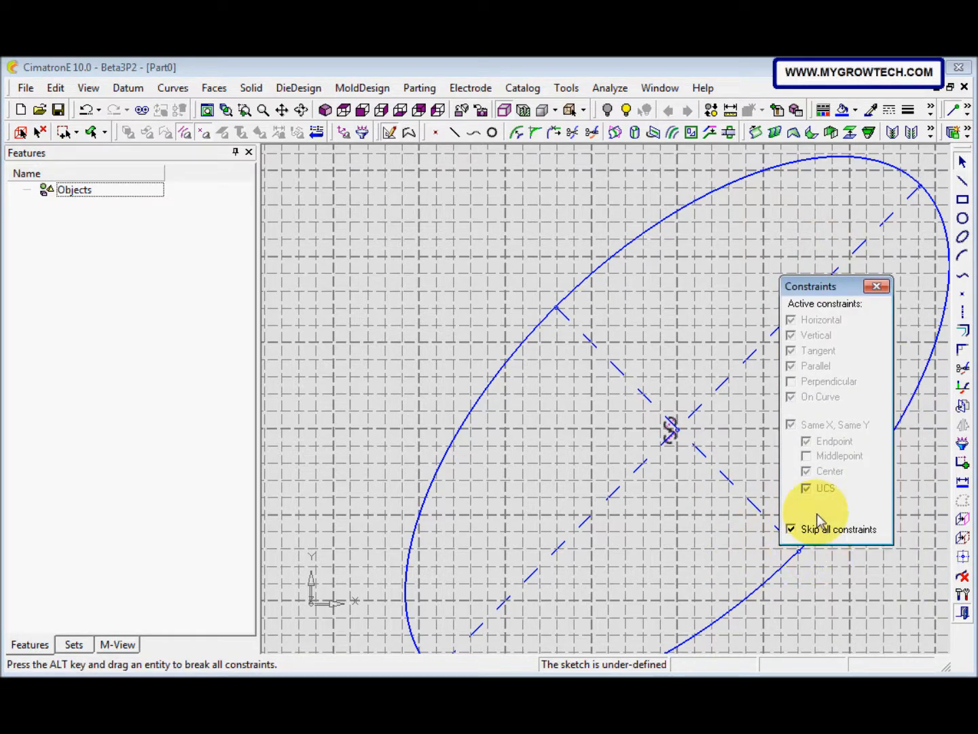
mouse_move(822, 428)
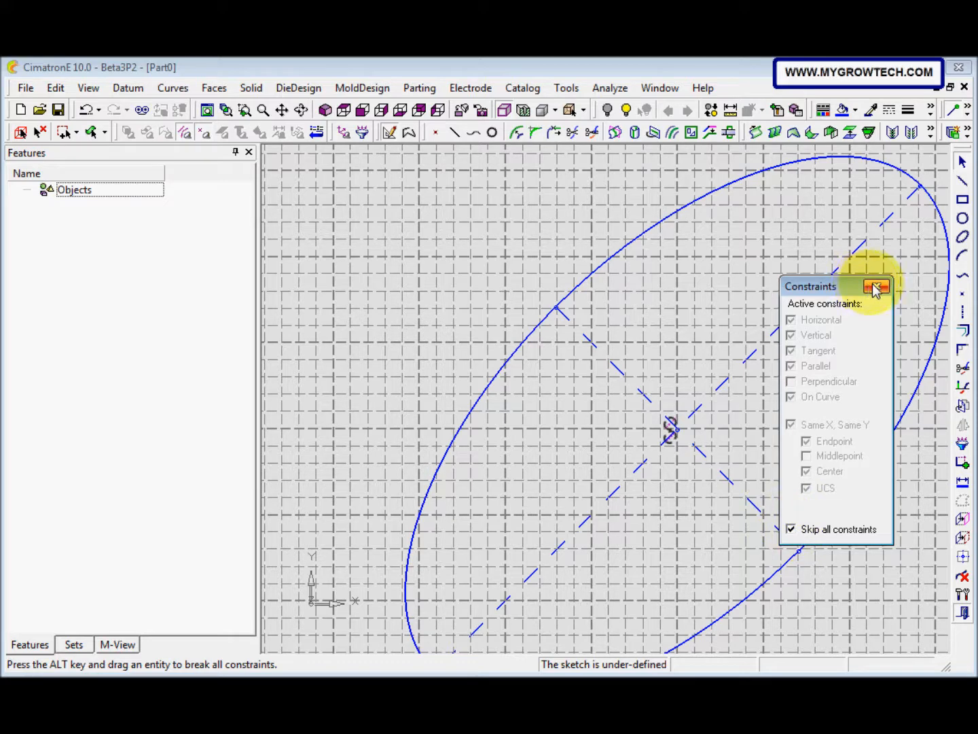
click(877, 286)
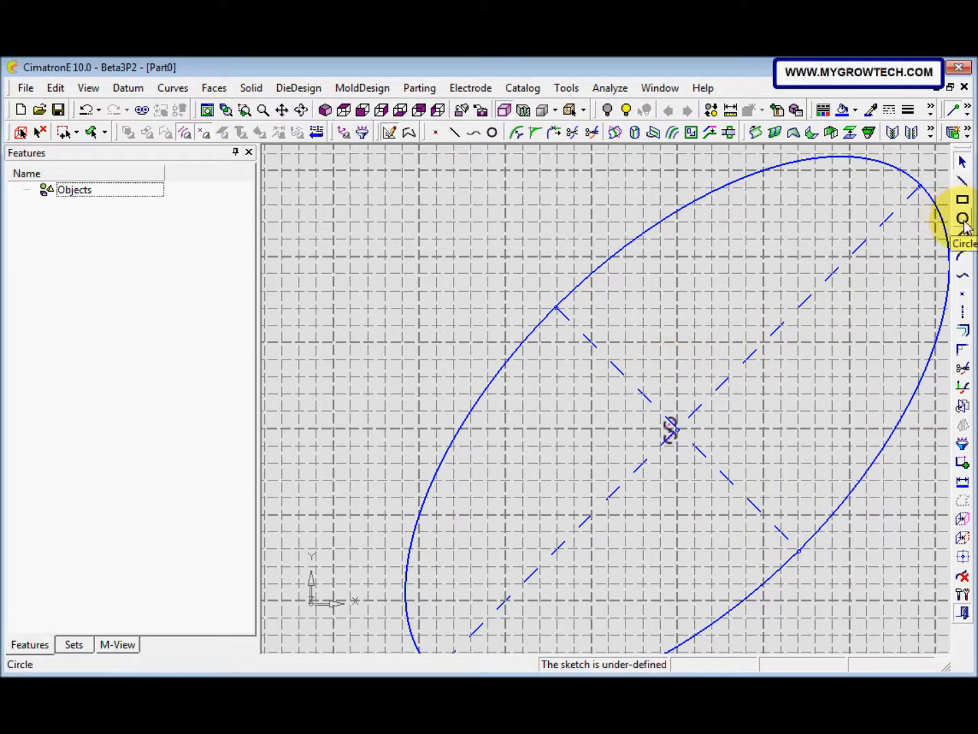
- Draw a radius-20 circle near one end of the ellipse's long axis
click(963, 218)
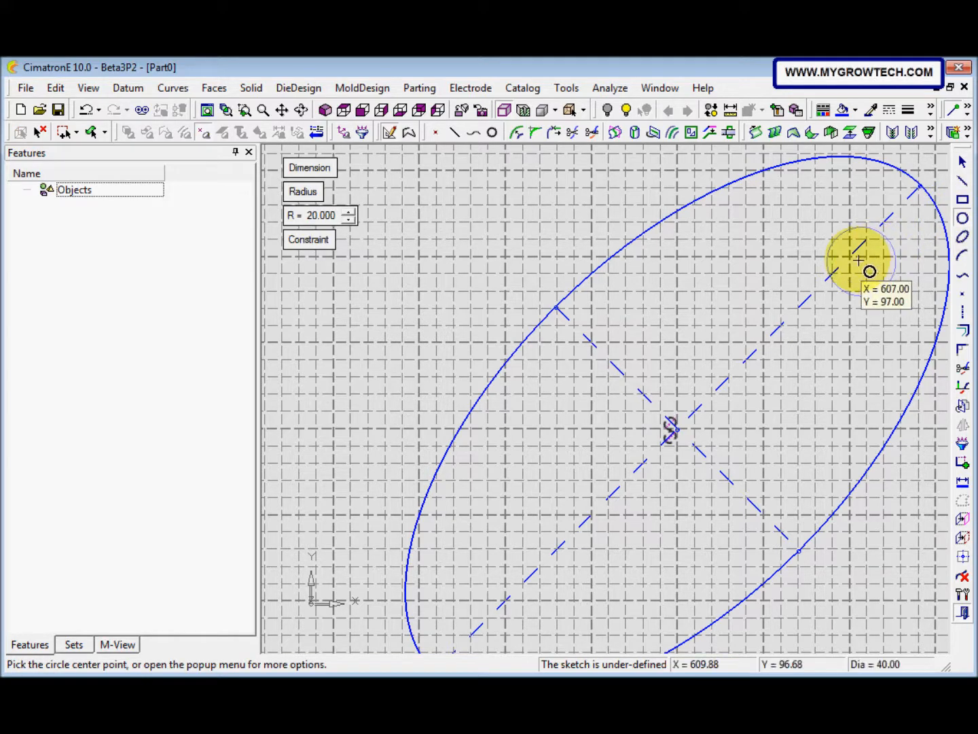
mouse_move(859, 265)
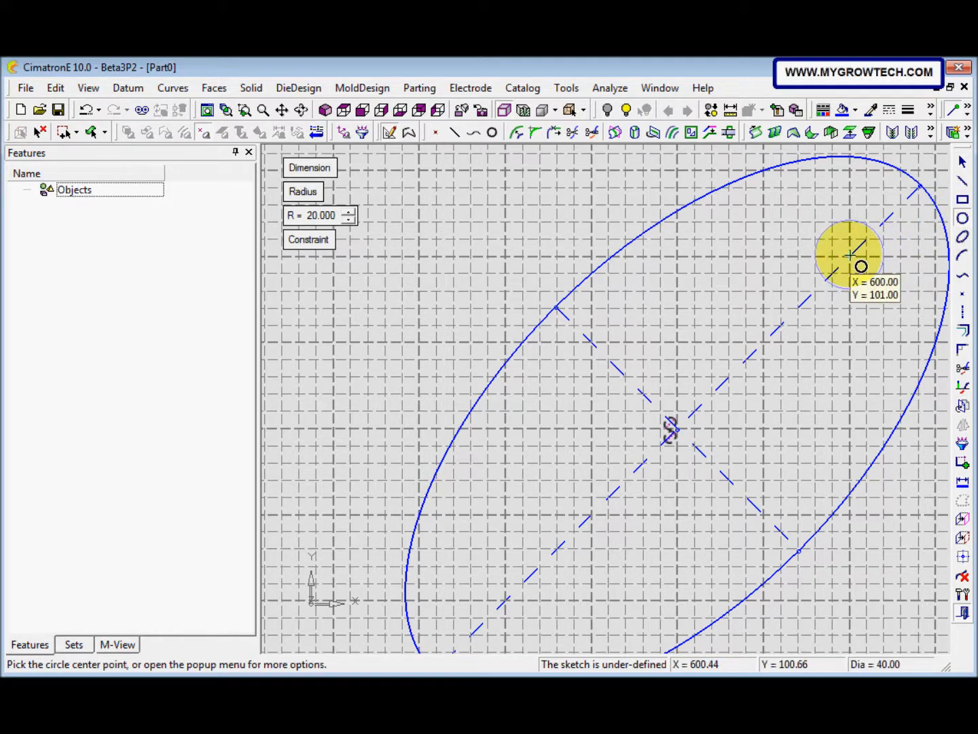
mouse_move(860, 265)
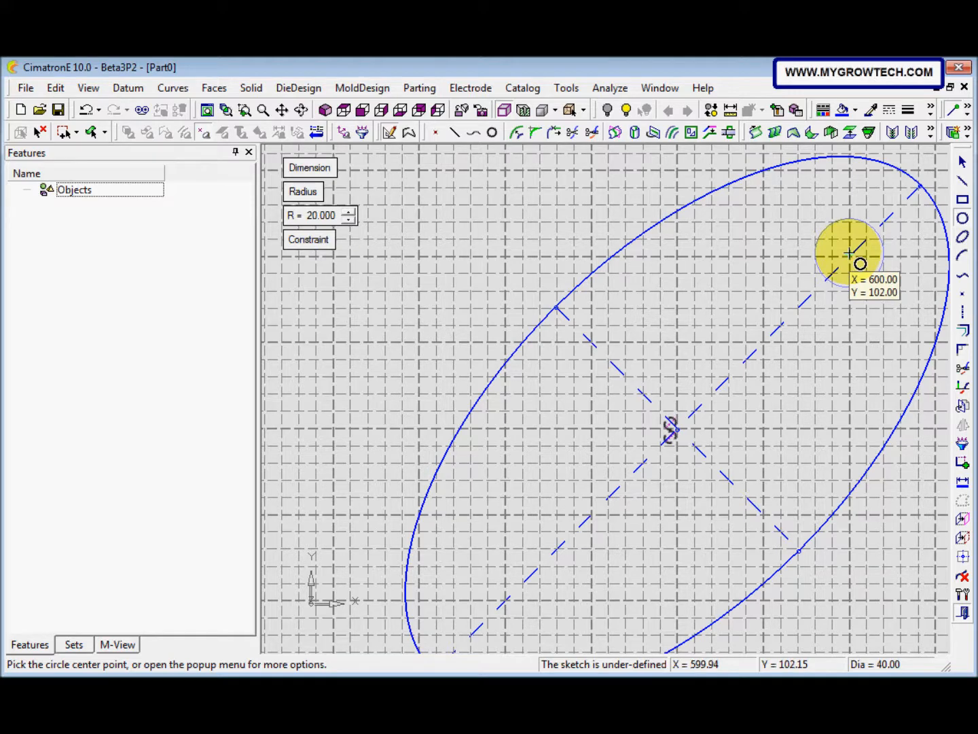
mouse_move(333, 224)
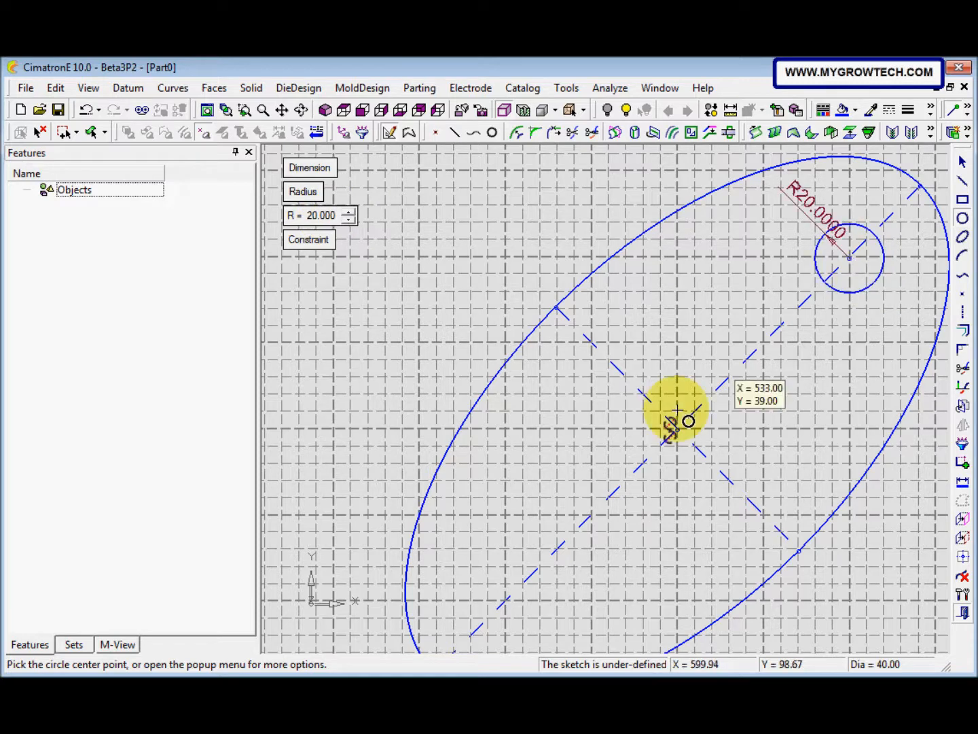
mouse_move(507, 603)
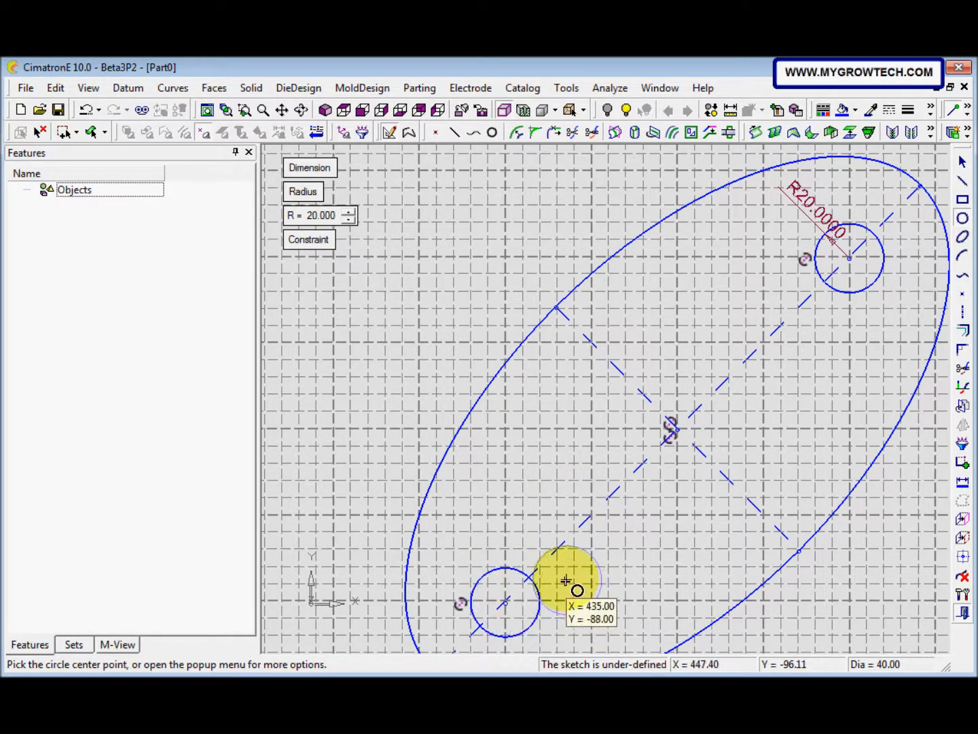
mouse_move(442, 462)
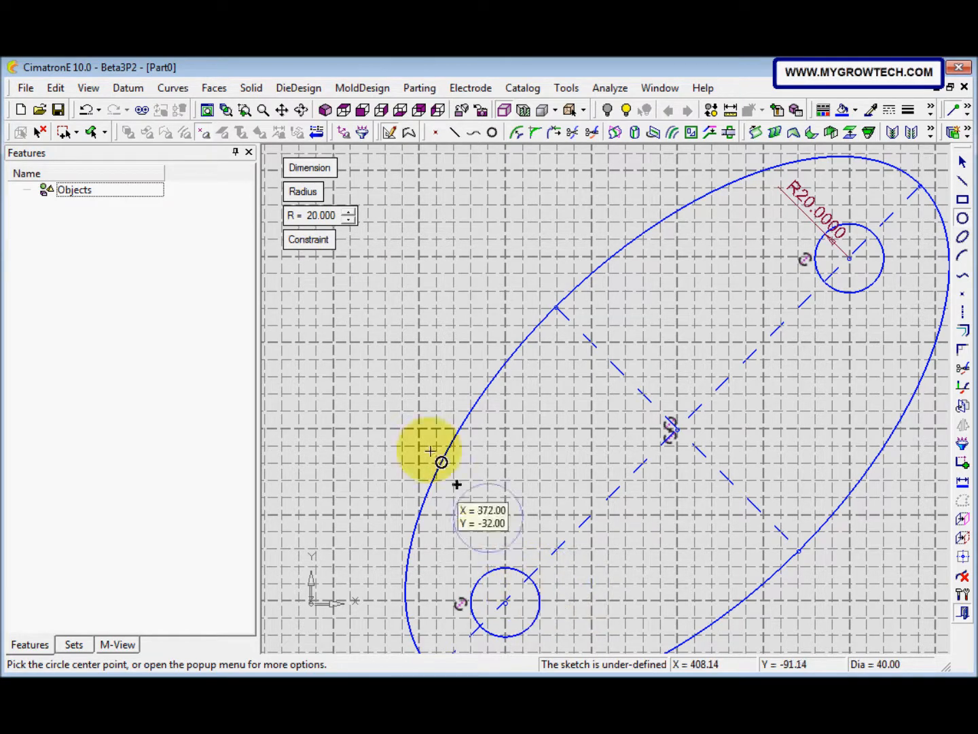
mouse_move(506, 602)
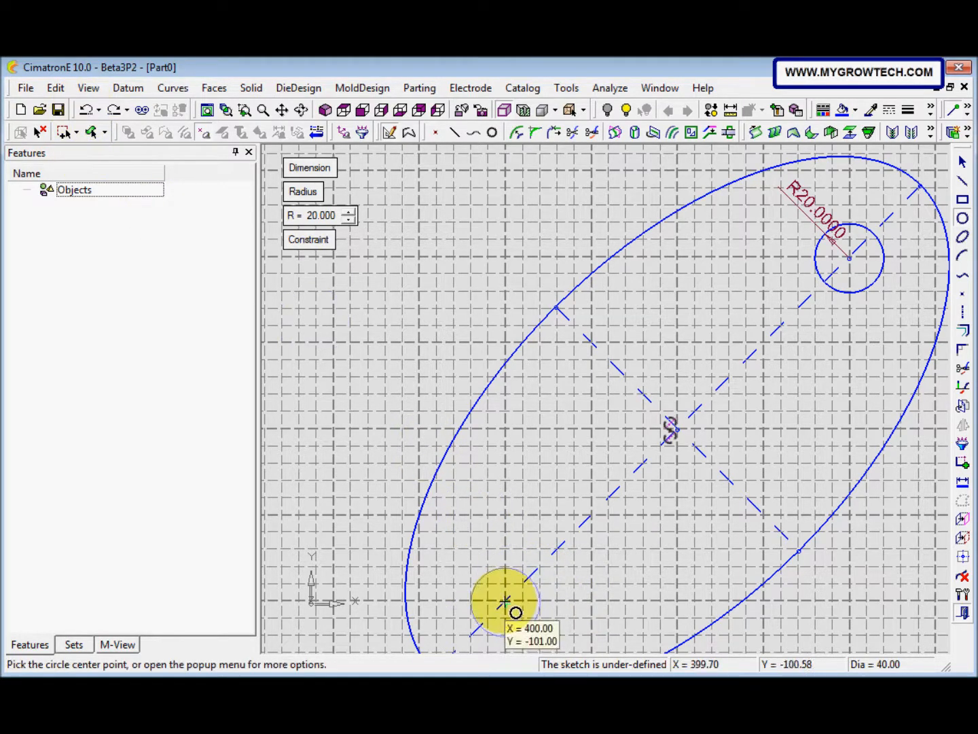
click(506, 601)
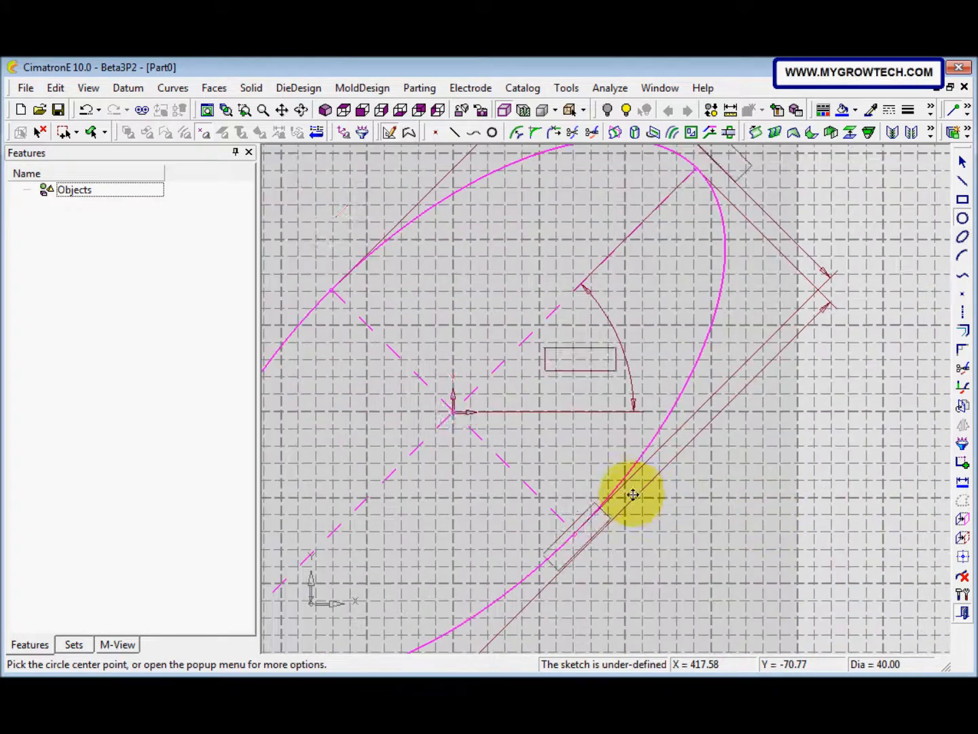
click(624, 238)
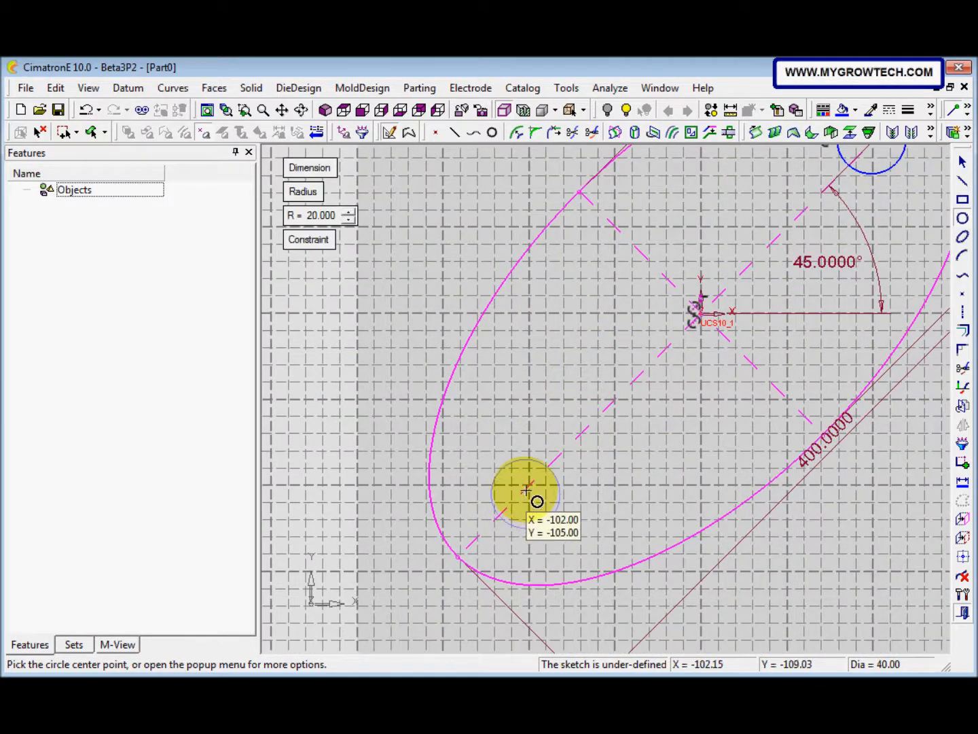
mouse_move(533, 430)
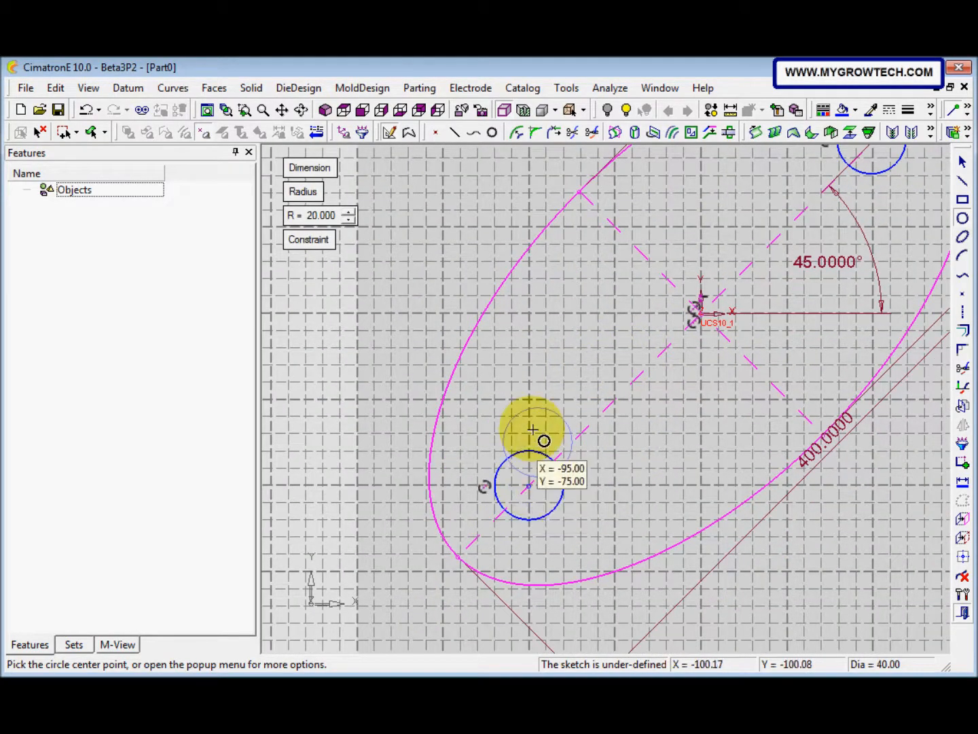
mouse_move(892, 579)
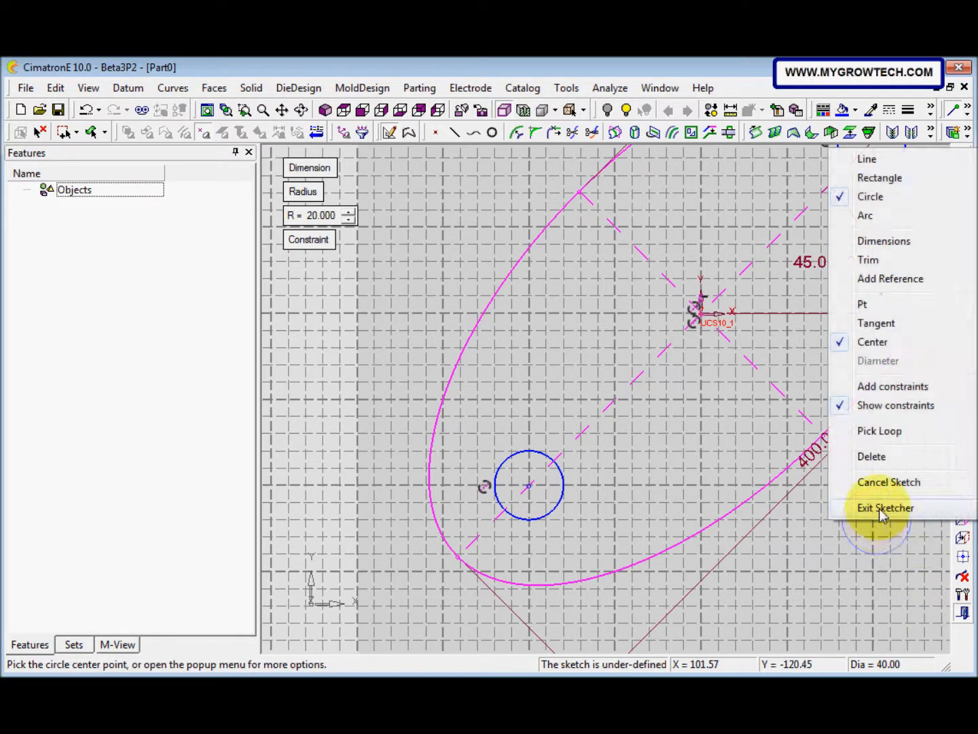
- Exit the sketcher and extrude the sketch 100 mm into a solid, Extrude12
click(886, 508)
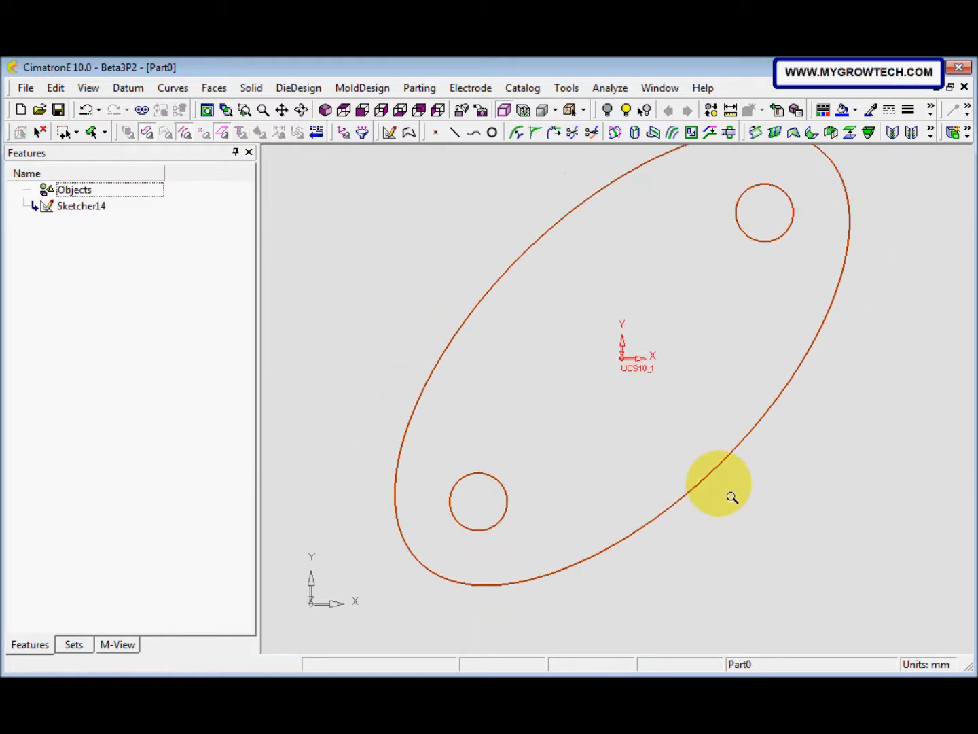
click(251, 88)
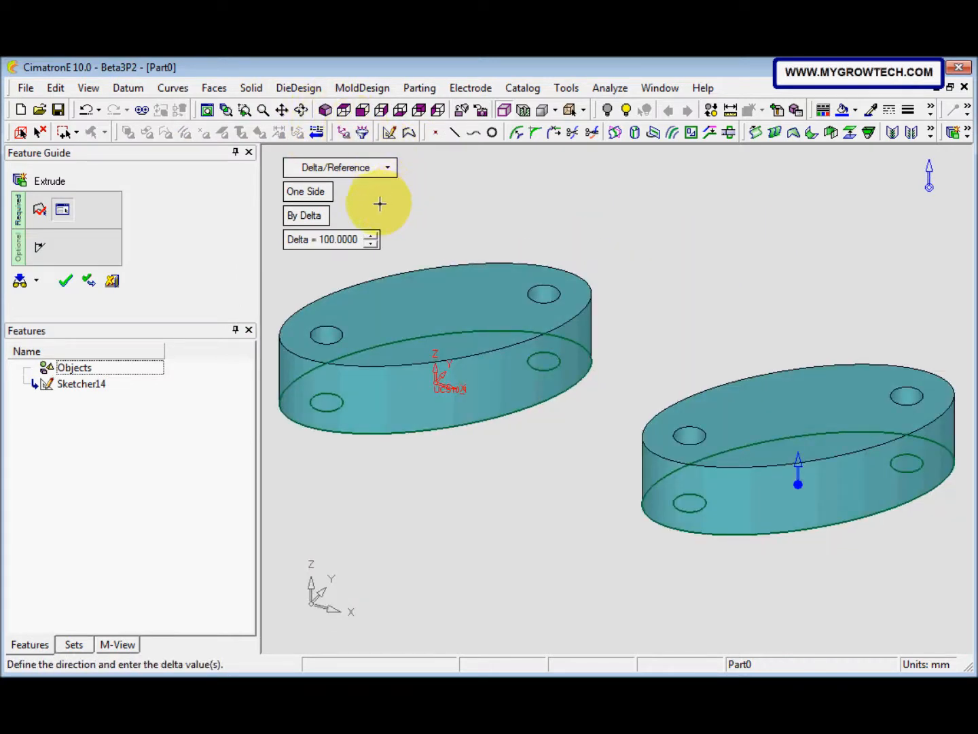
mouse_move(307, 197)
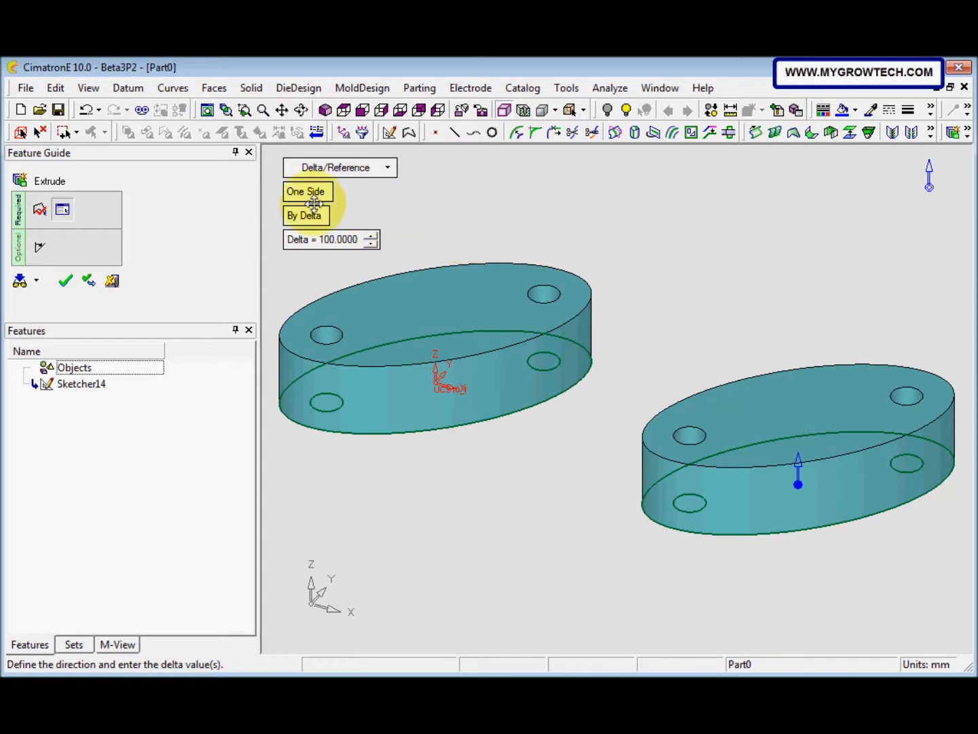
mouse_move(357, 176)
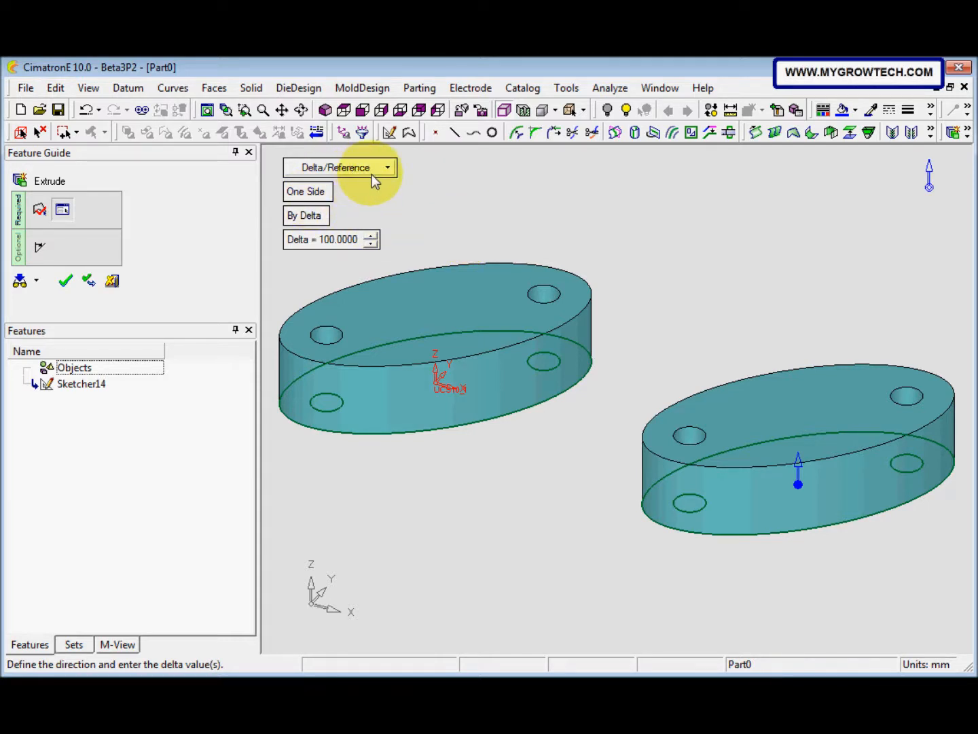
mouse_move(484, 237)
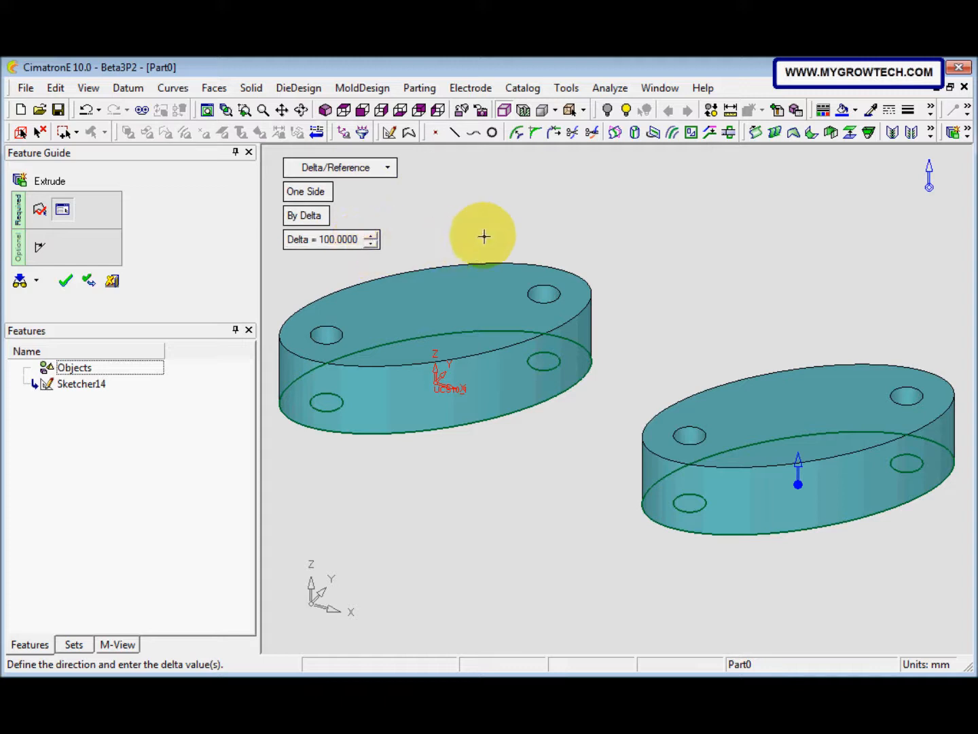
click(499, 231)
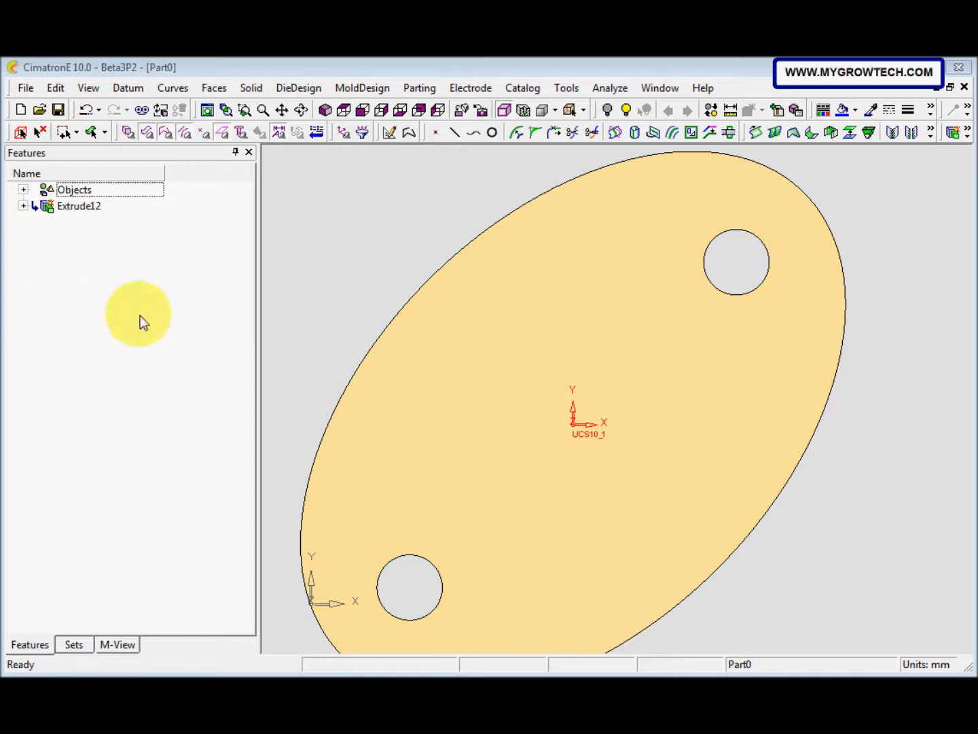
mouse_move(150, 301)
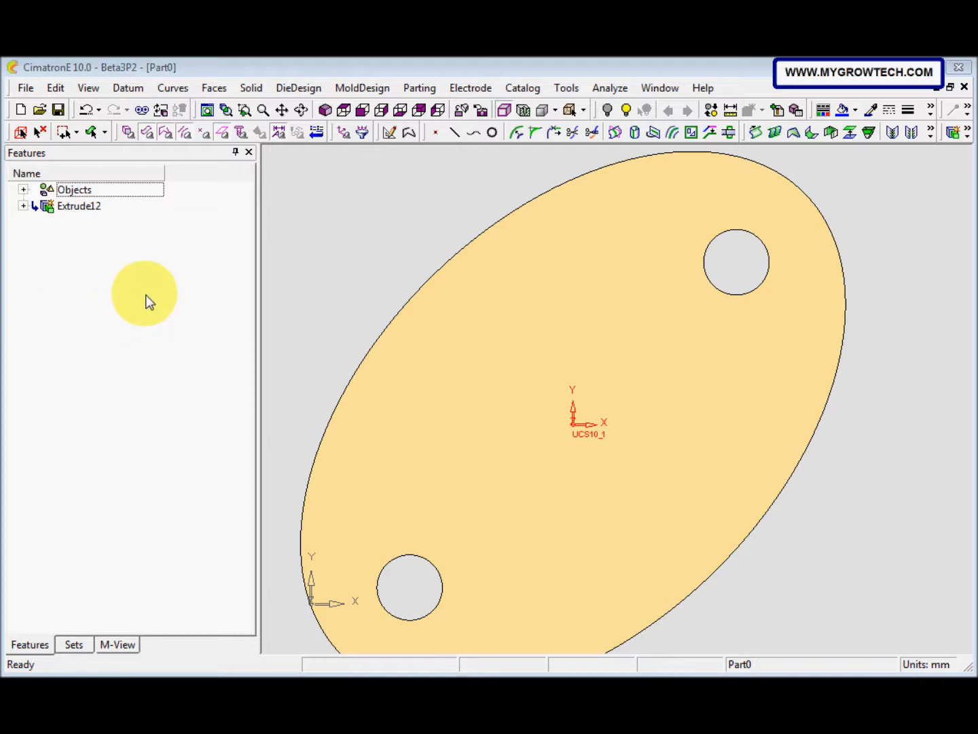
mouse_move(264, 276)
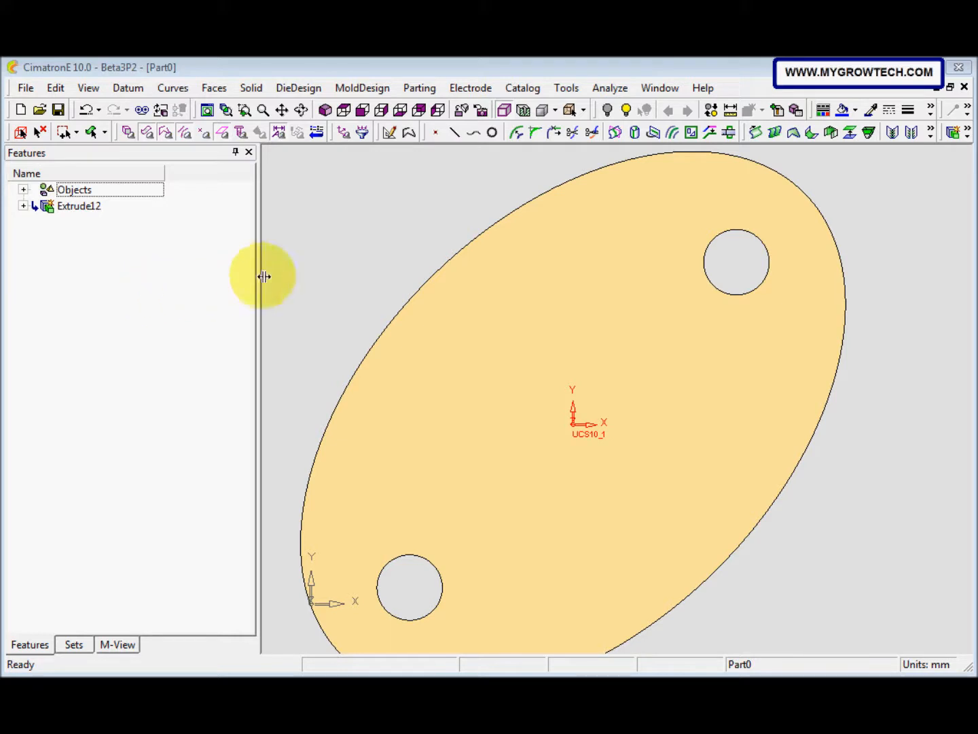
mouse_move(334, 236)
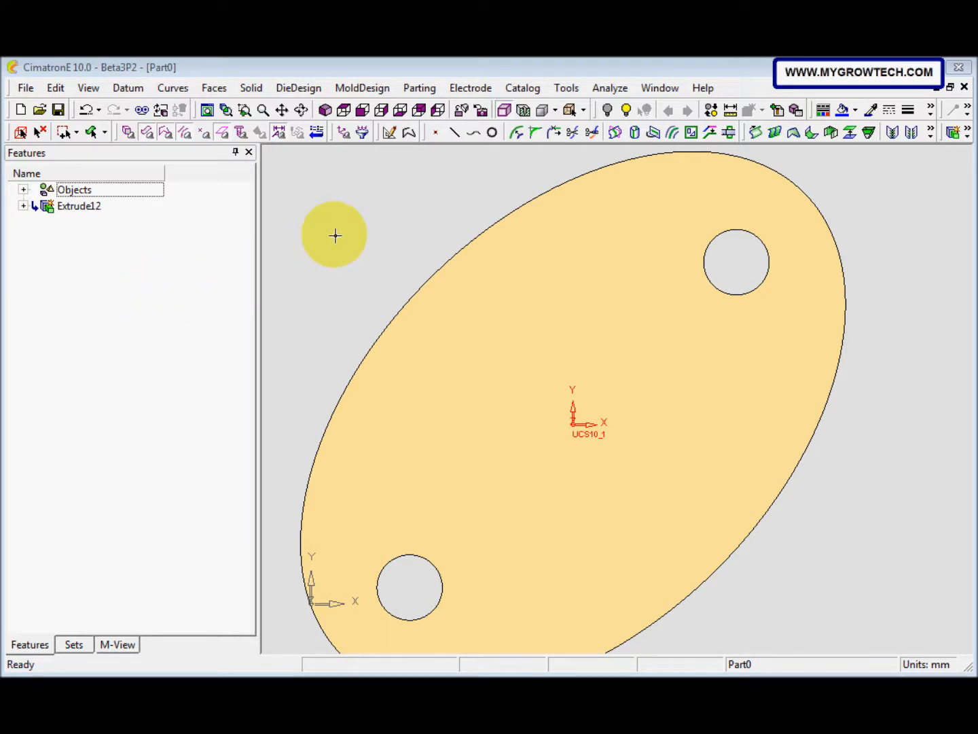
click(390, 132)
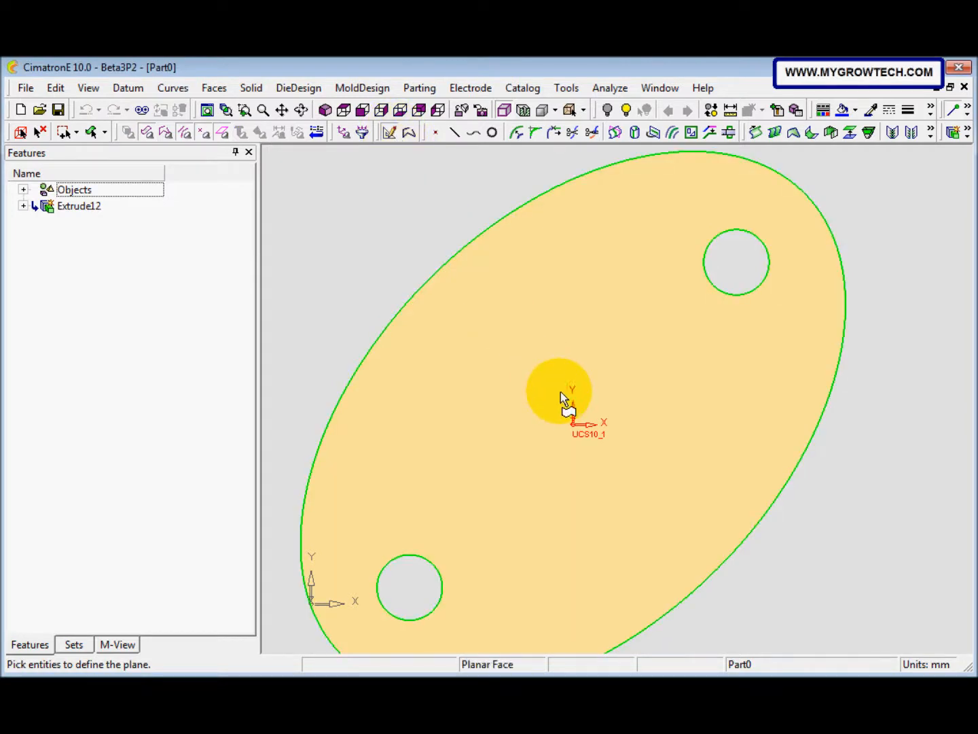
- Open a sketch on the elliptical plate's top face and begin projecting edges
click(571, 404)
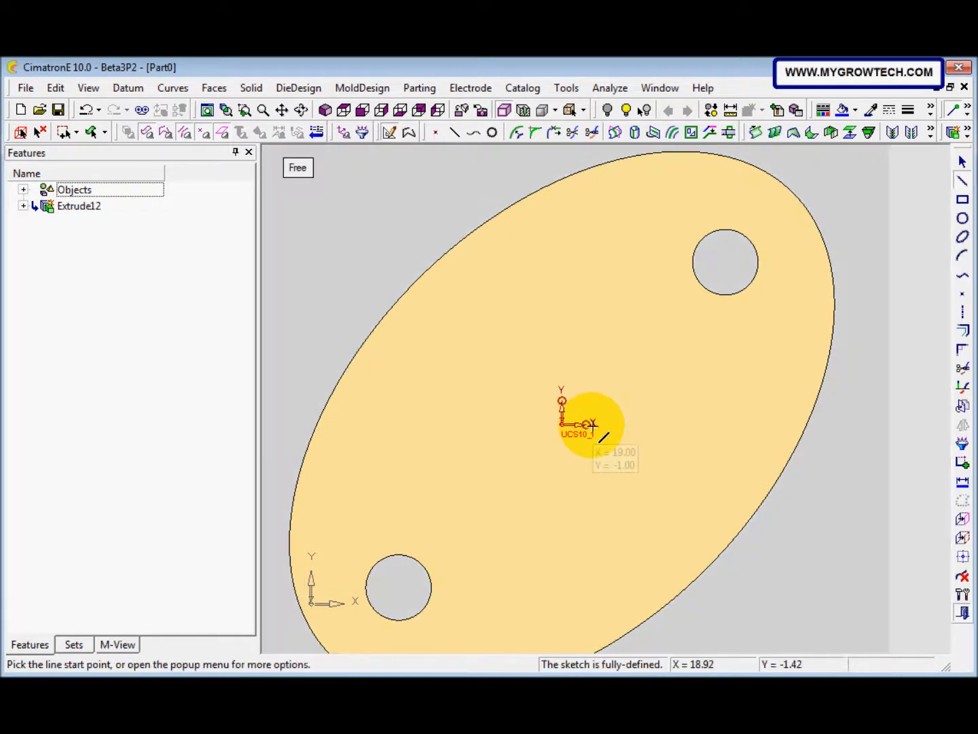
mouse_move(609, 407)
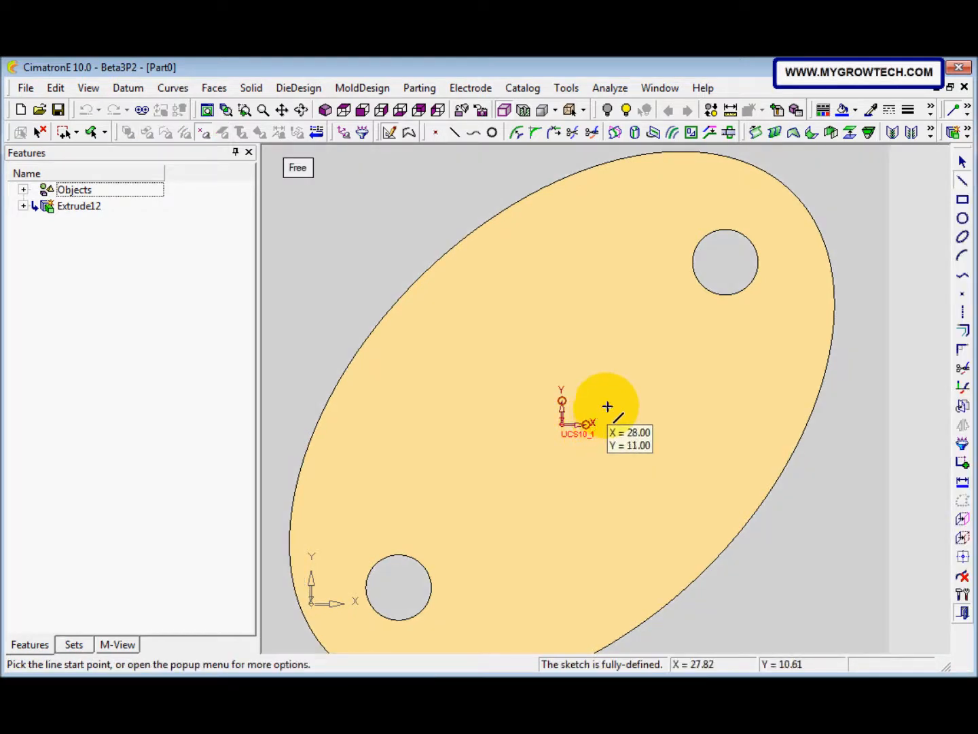
mouse_move(591, 379)
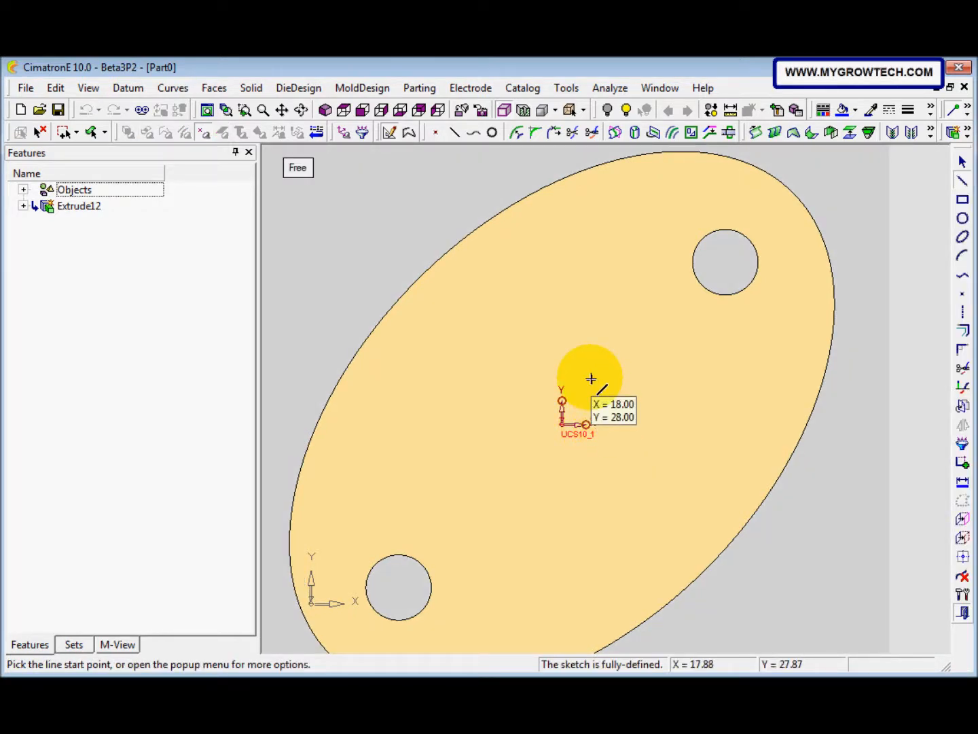
mouse_move(605, 405)
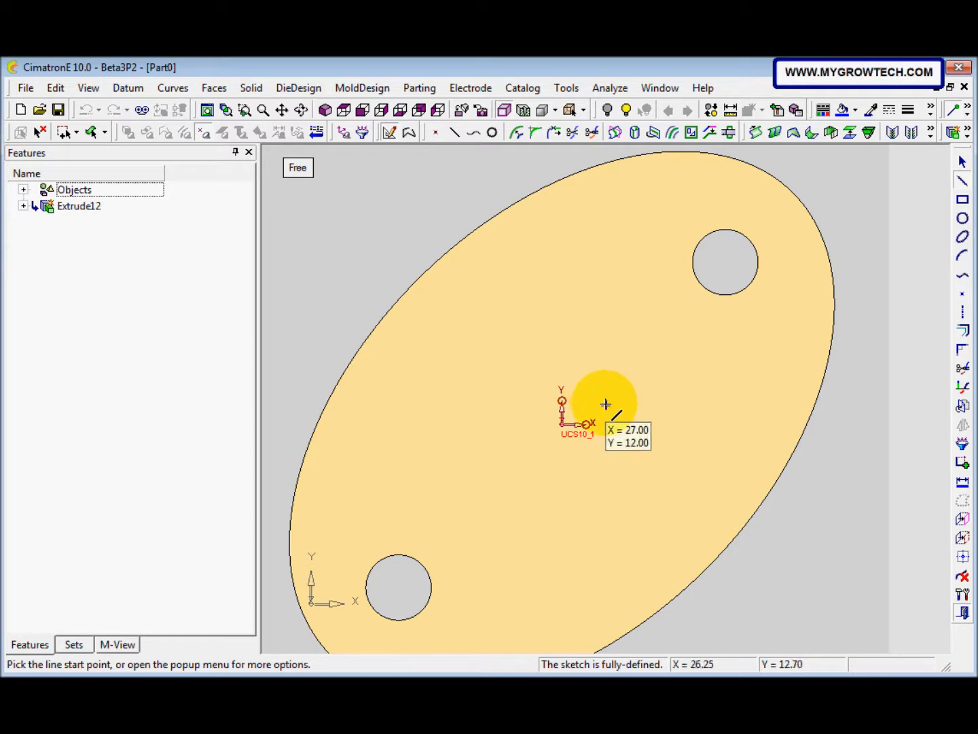
mouse_move(581, 331)
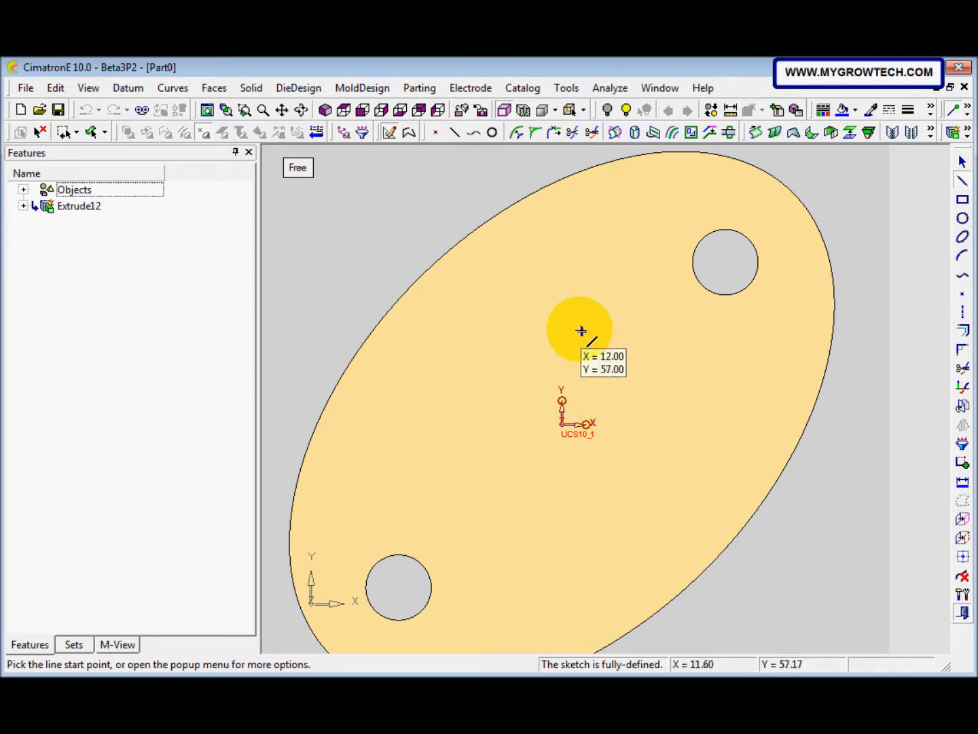
mouse_move(550, 305)
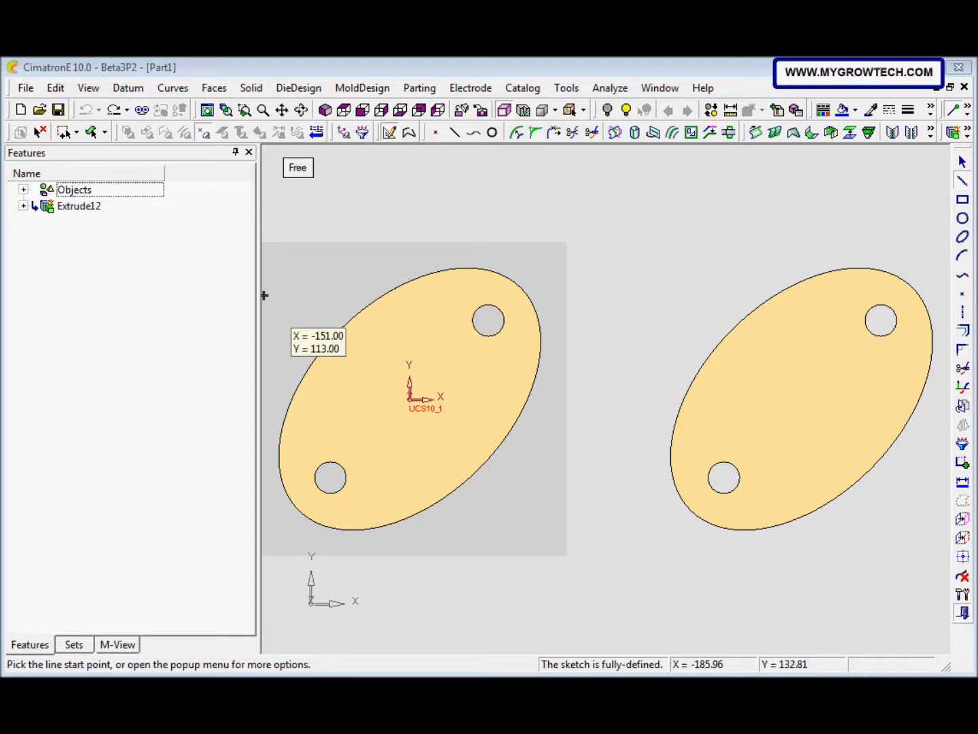
click(963, 520)
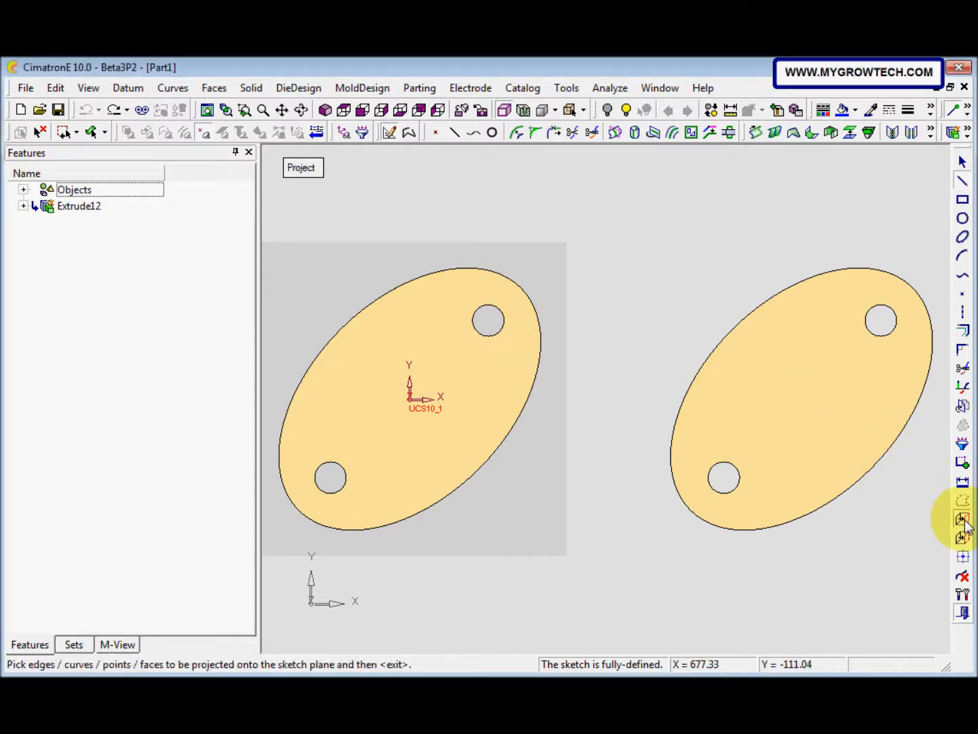
- Project the upper and lower hole edges into the sketch, then bring up the sketcher tools
click(488, 320)
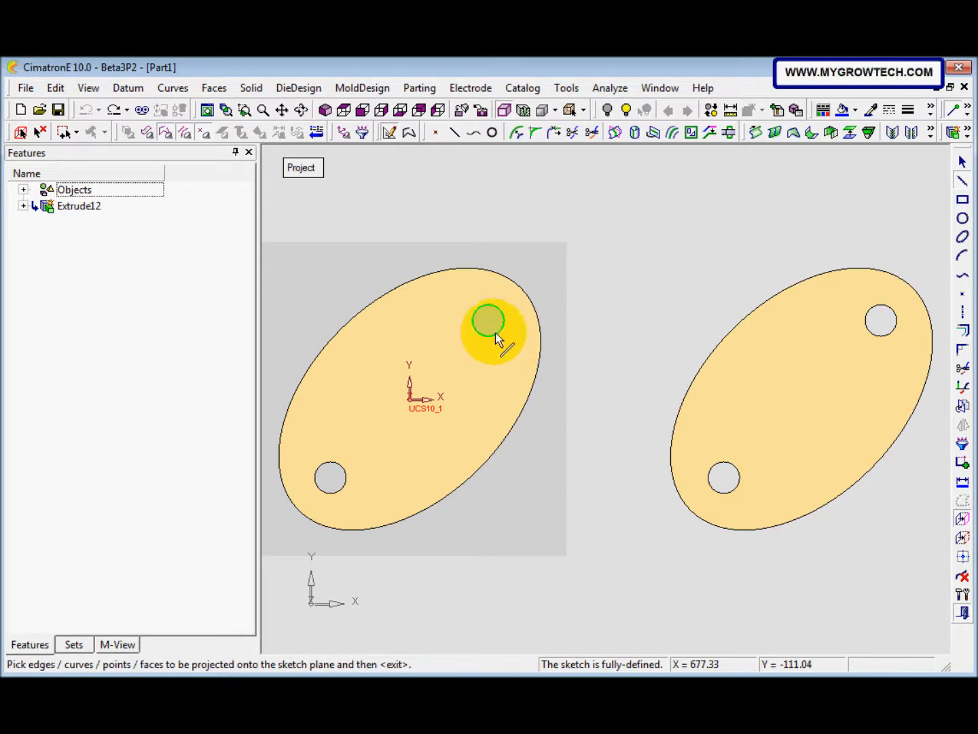
click(489, 320)
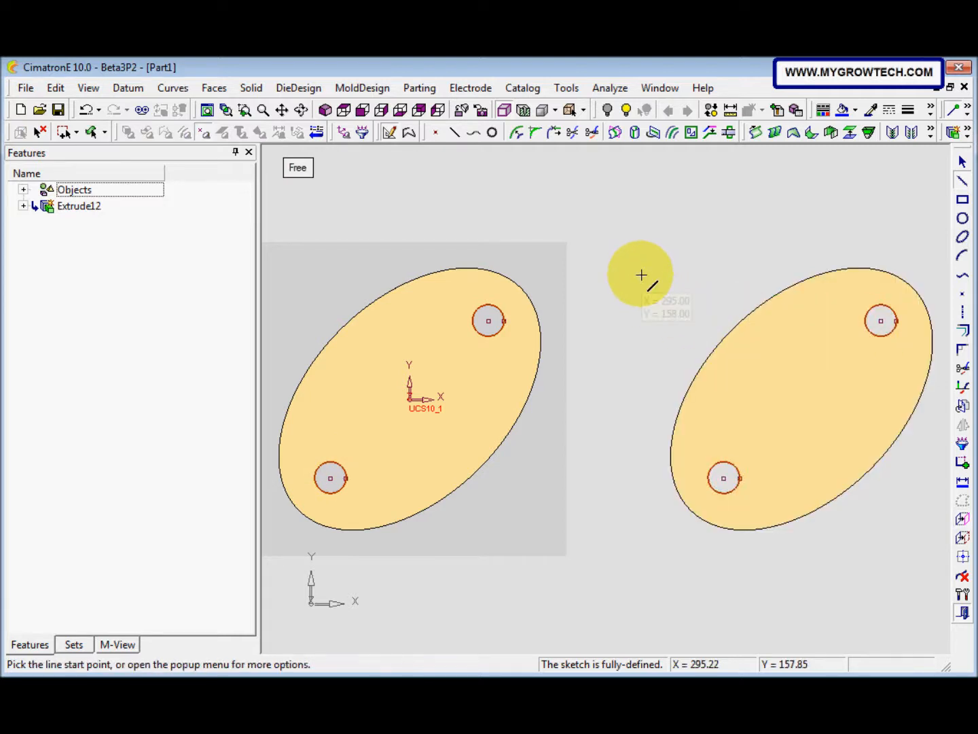
mouse_move(601, 260)
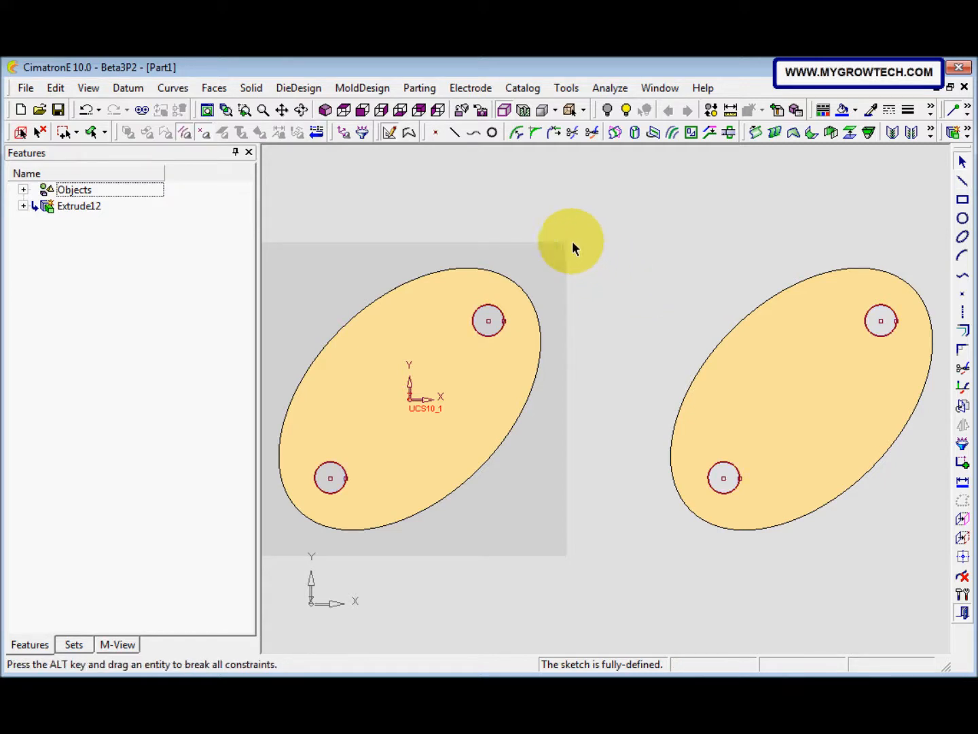
click(963, 593)
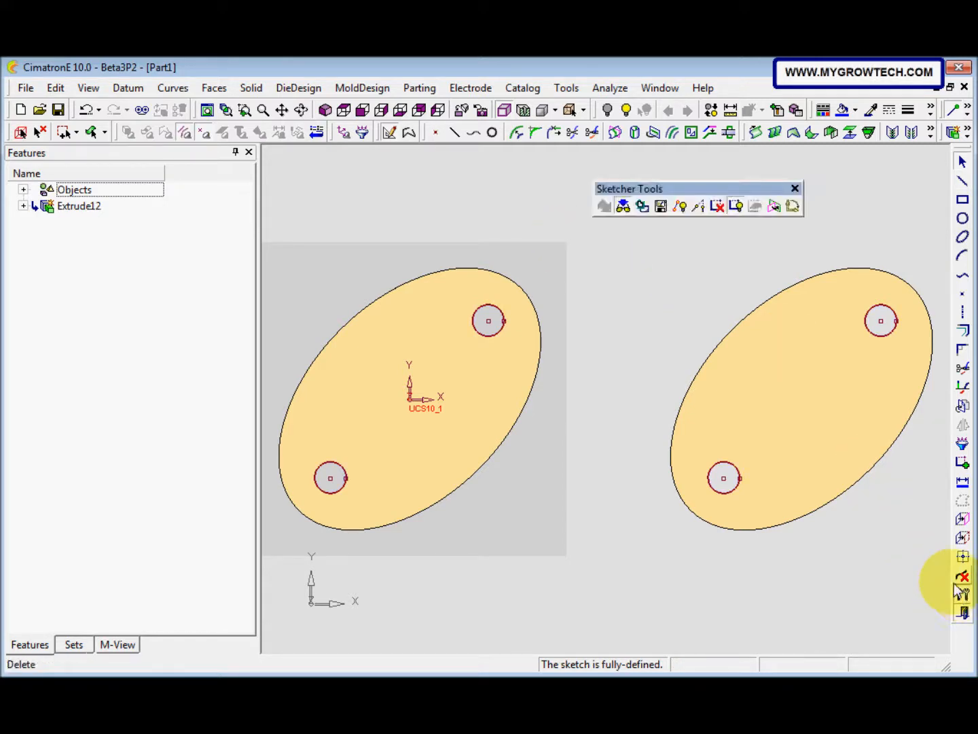
- In Word's Sketcher.doc, scroll to the External Relation option under Delete Constraints and Relations
click(718, 206)
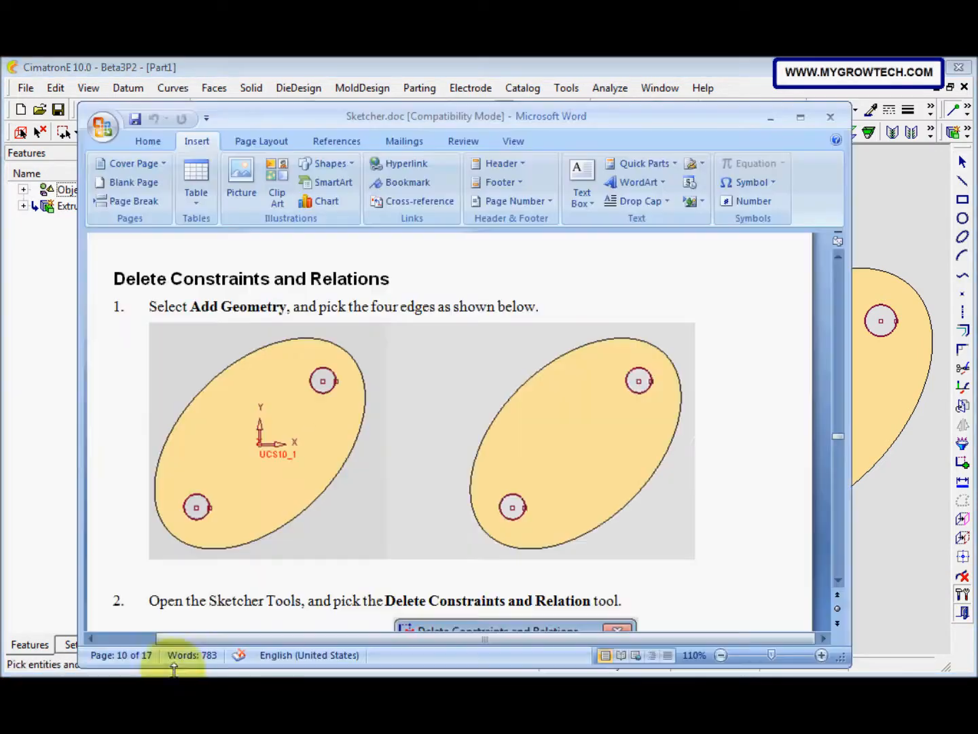
scroll(down, 3)
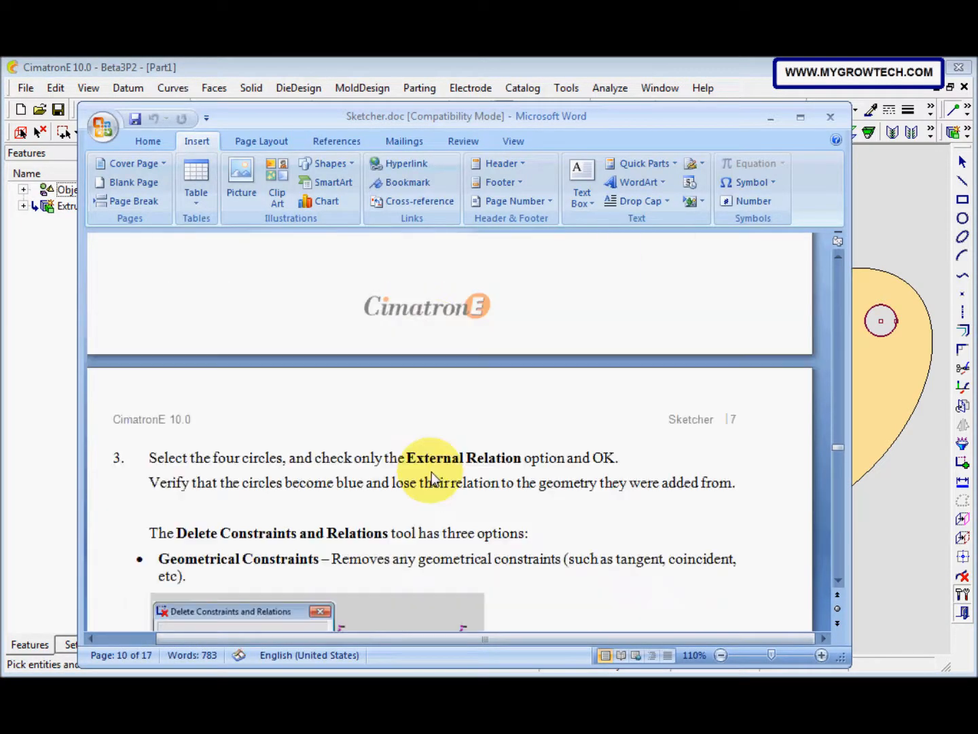
scroll(down, 3)
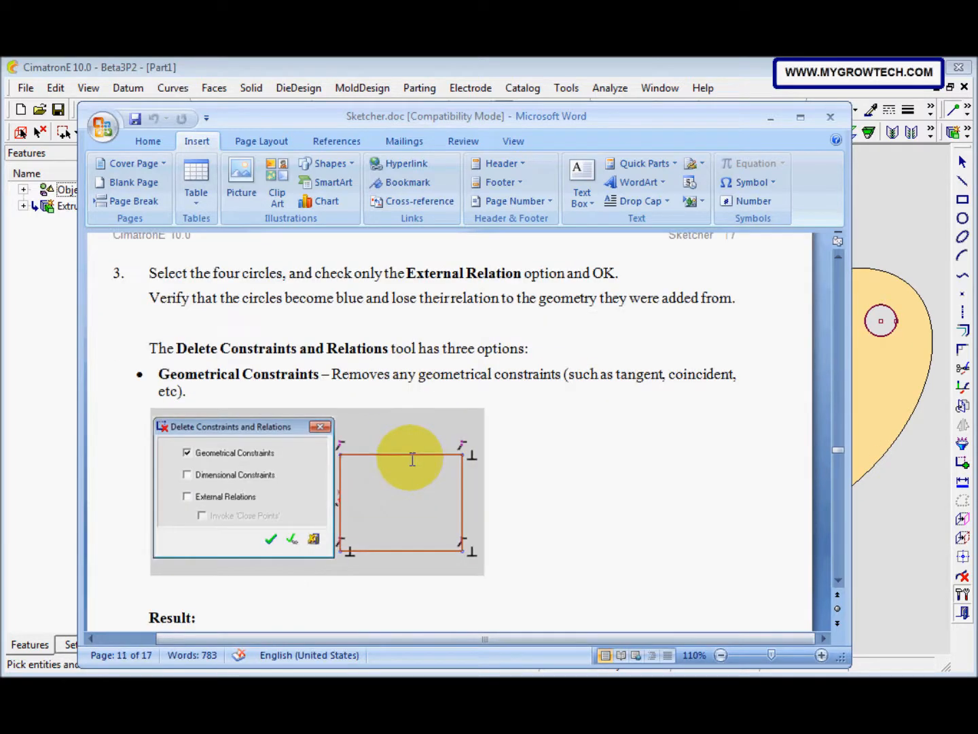
scroll(down, 3)
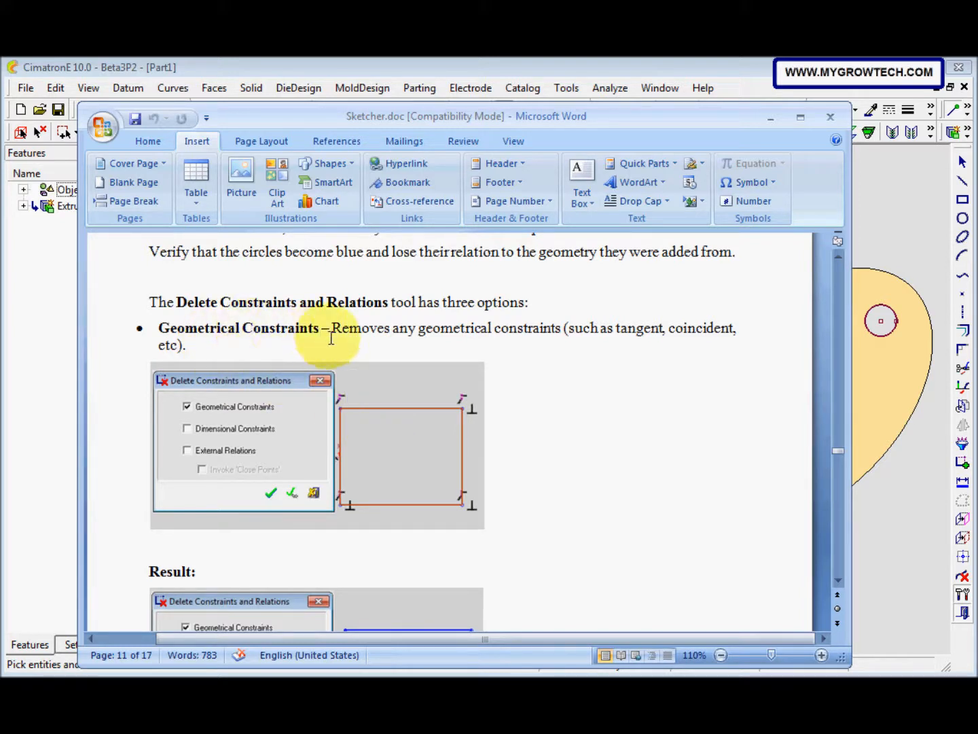
mouse_move(492, 340)
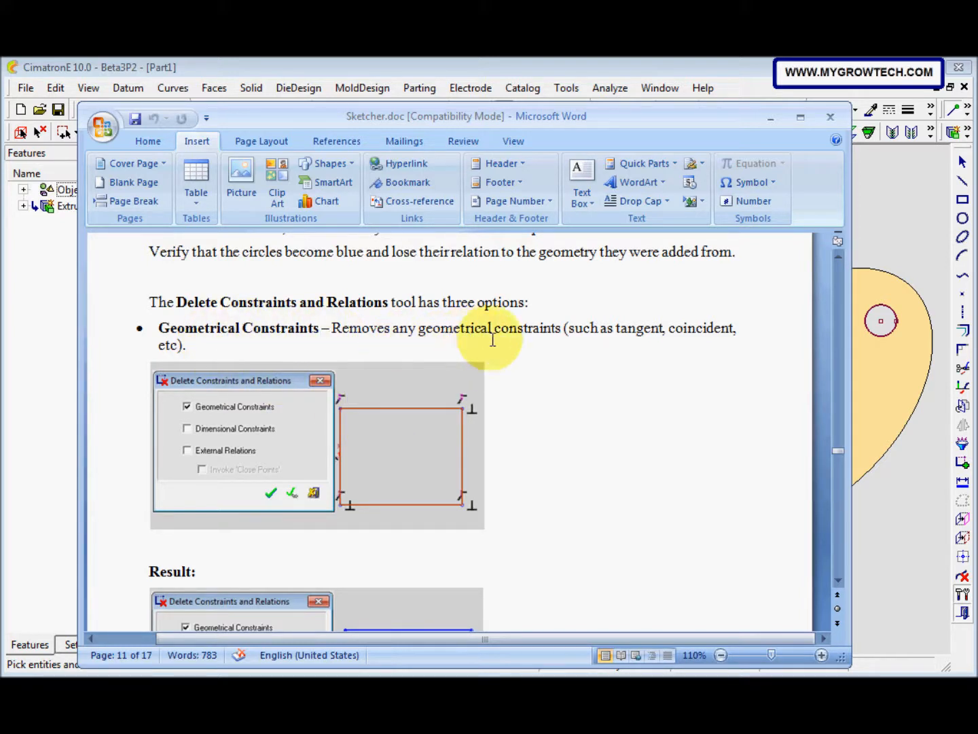
mouse_move(724, 333)
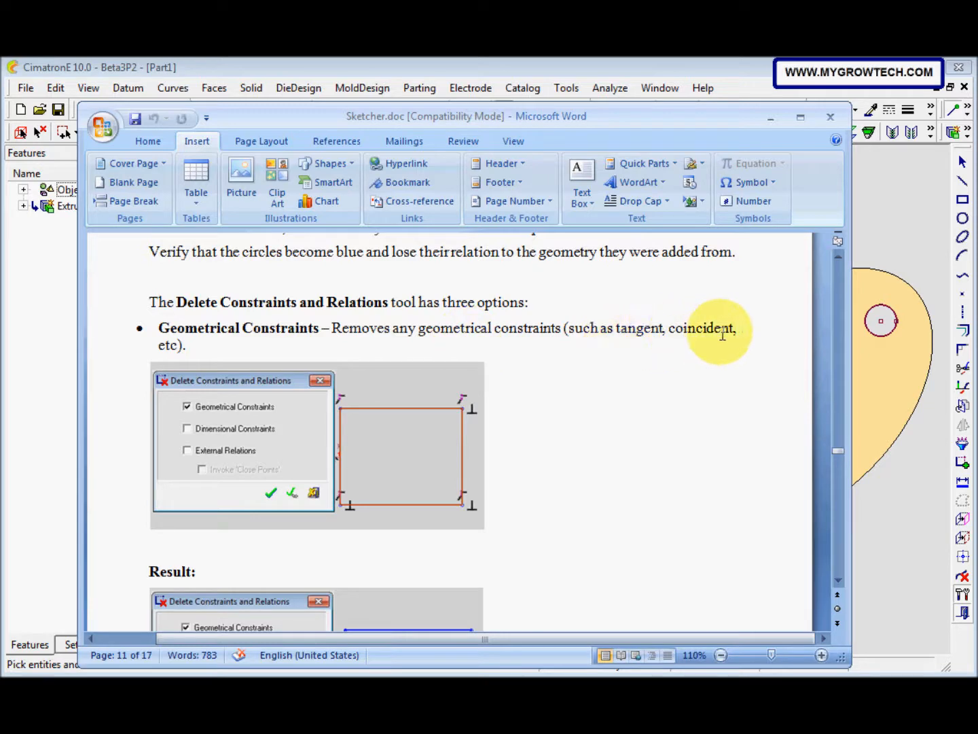
scroll(down, 3)
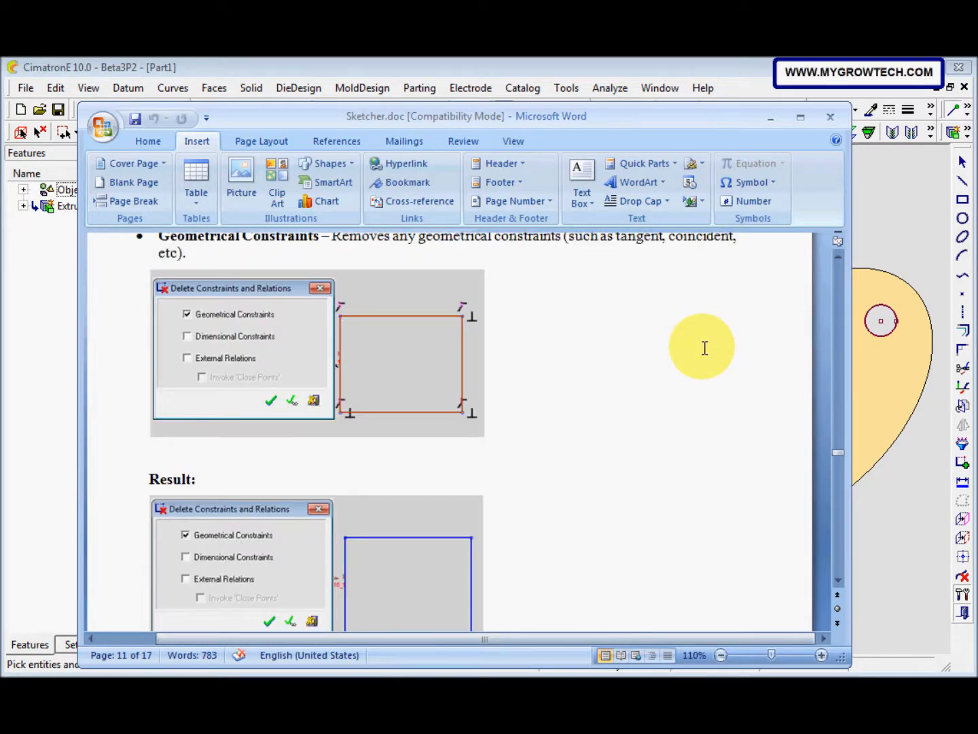
scroll(down, 3)
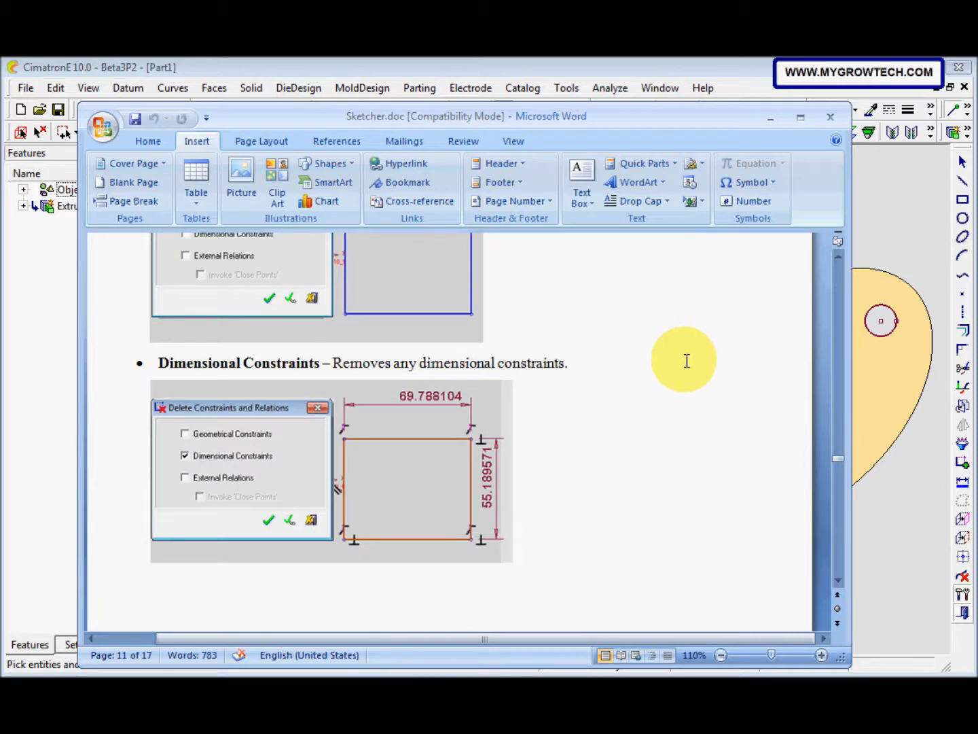
mouse_move(678, 367)
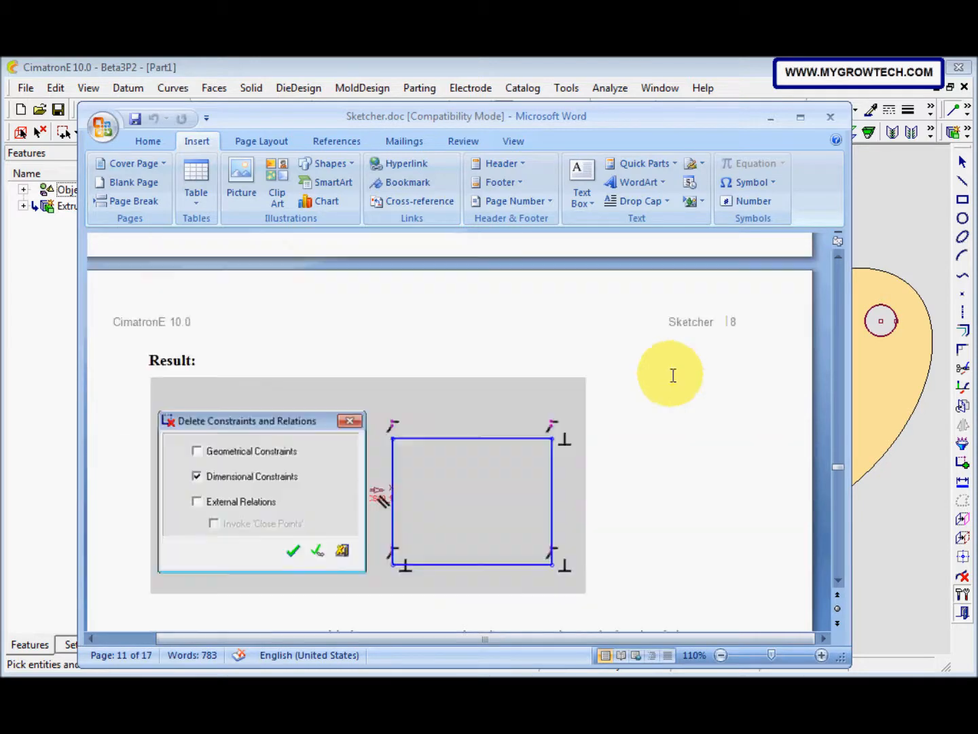
scroll(down, 3)
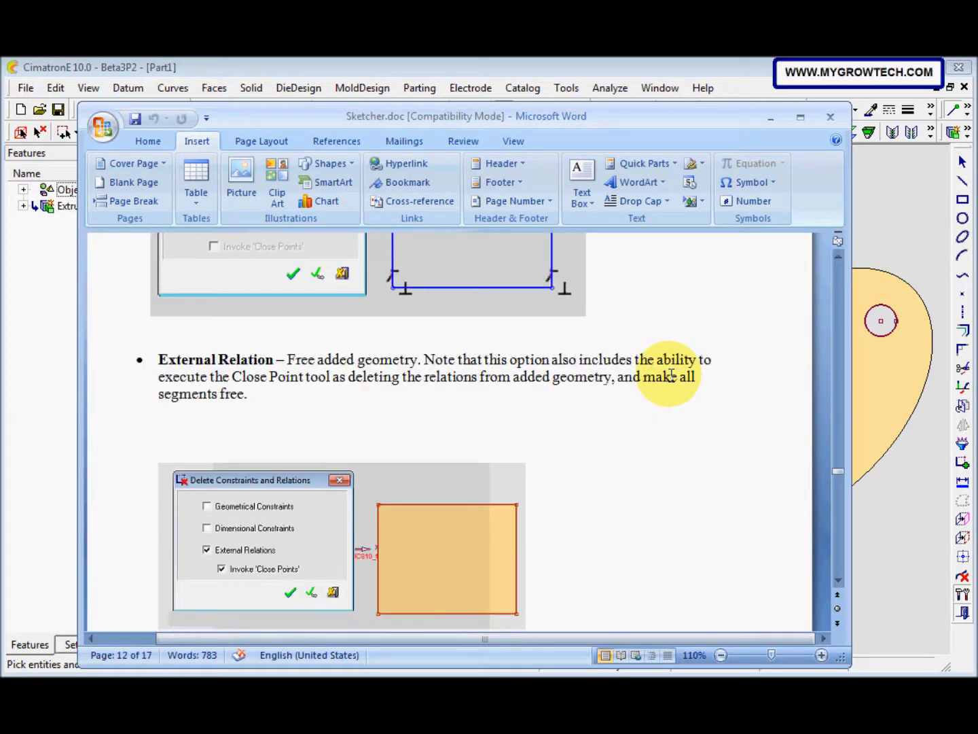
mouse_move(632, 377)
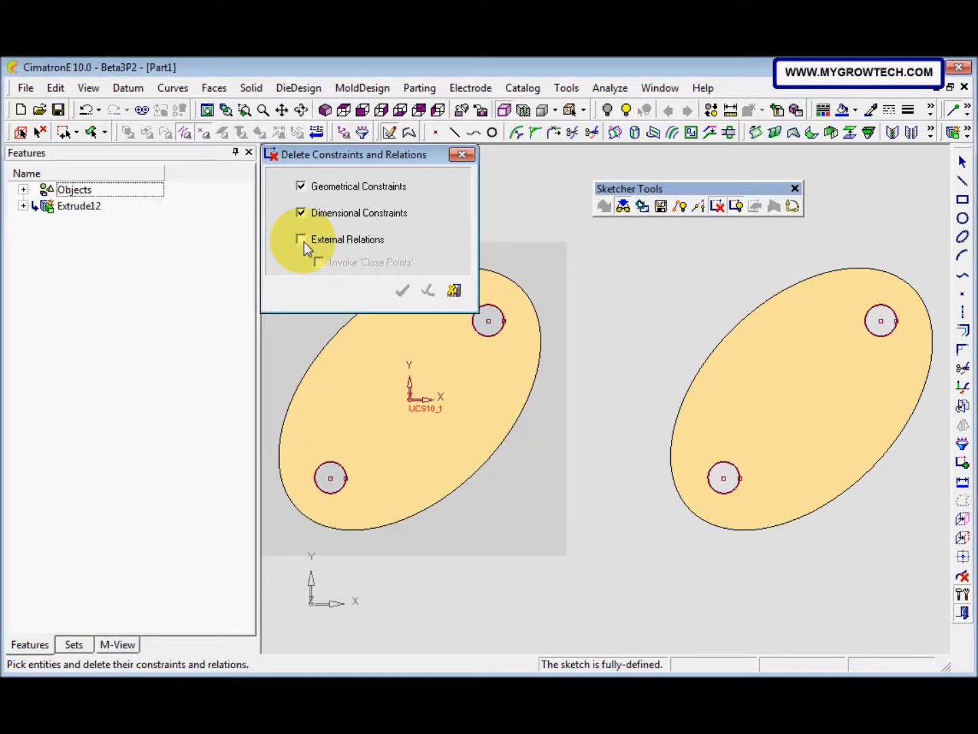
- Delete only the external relations from the projected hole circles
click(301, 239)
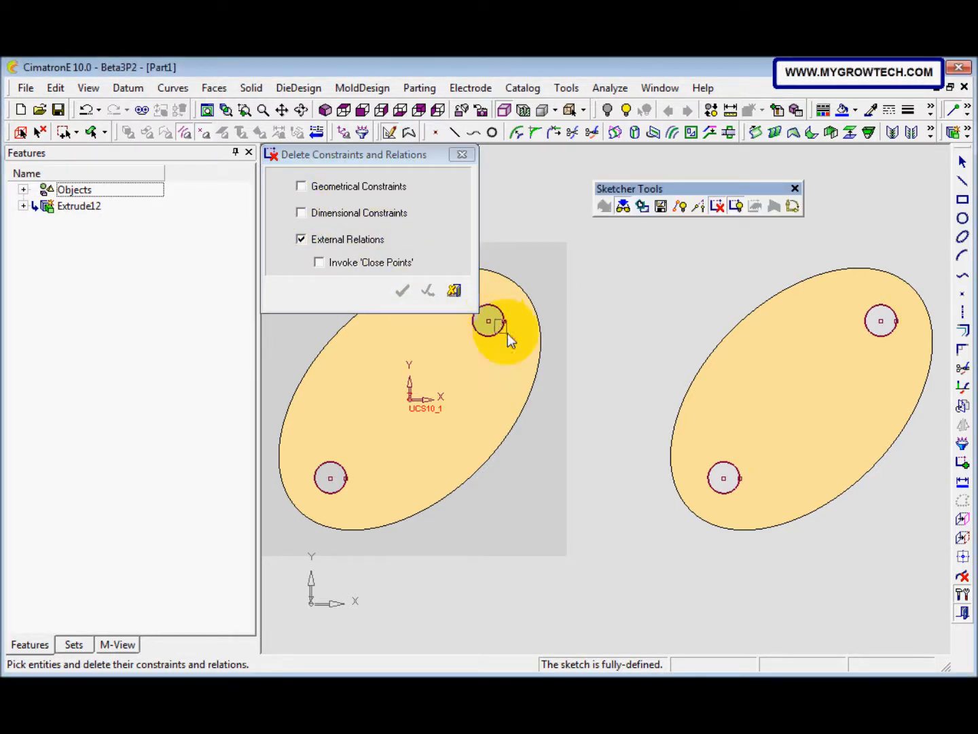
click(329, 477)
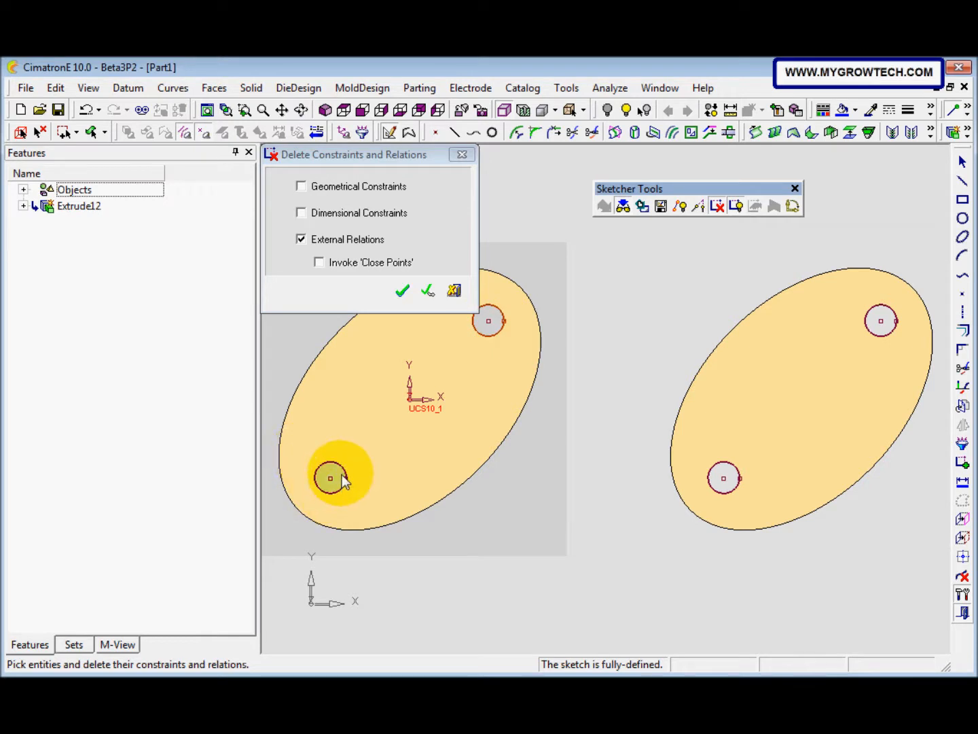
mouse_move(815, 394)
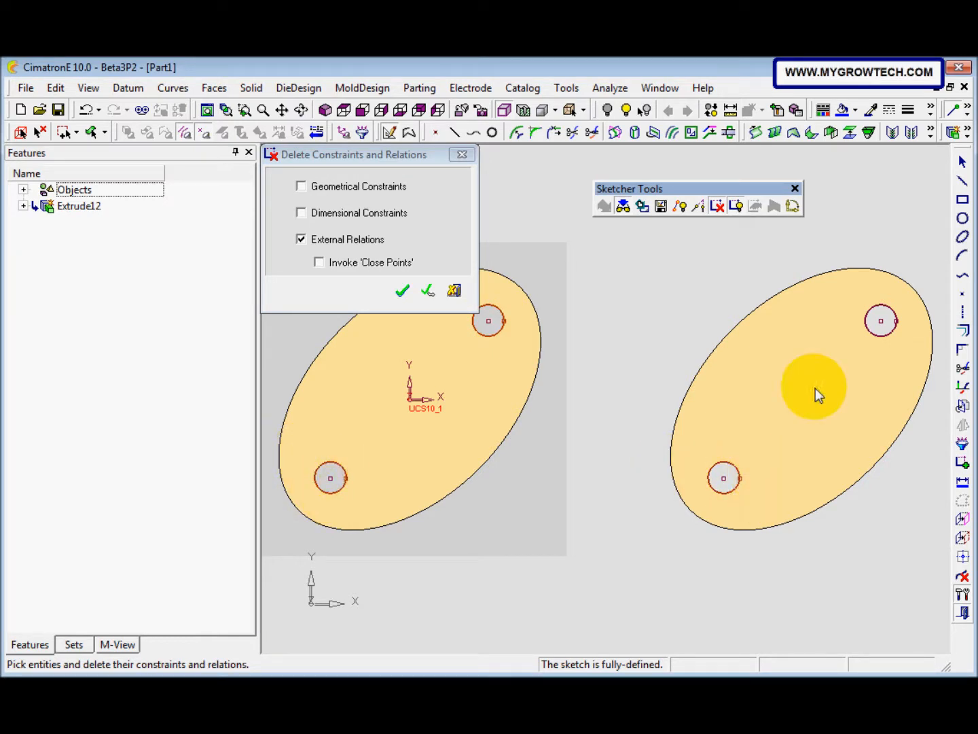
mouse_move(37, 292)
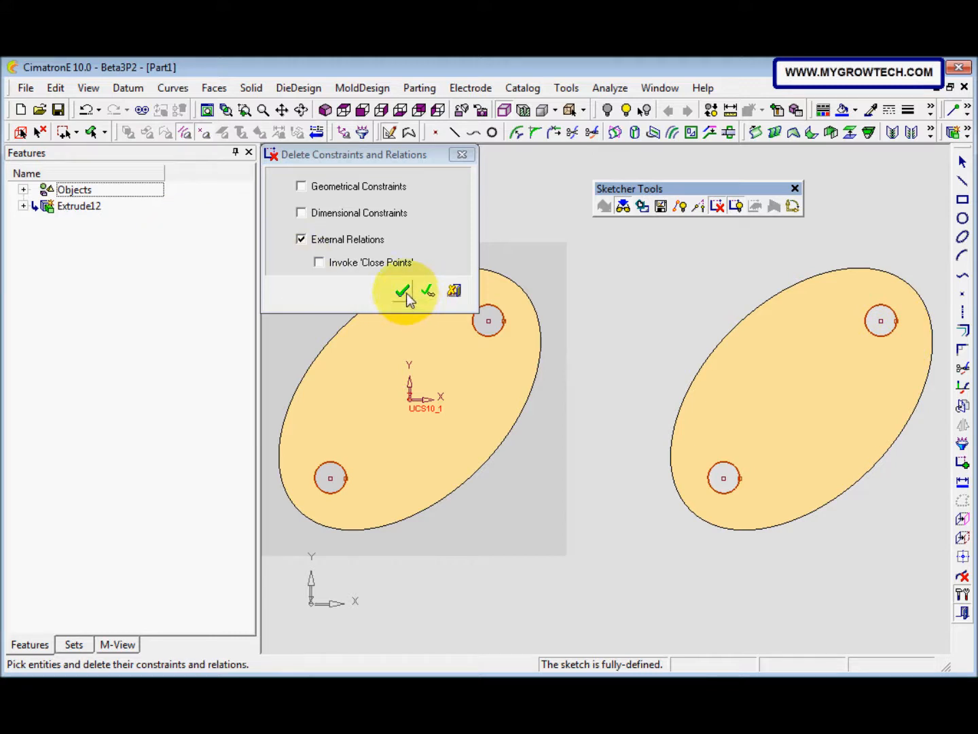
click(402, 291)
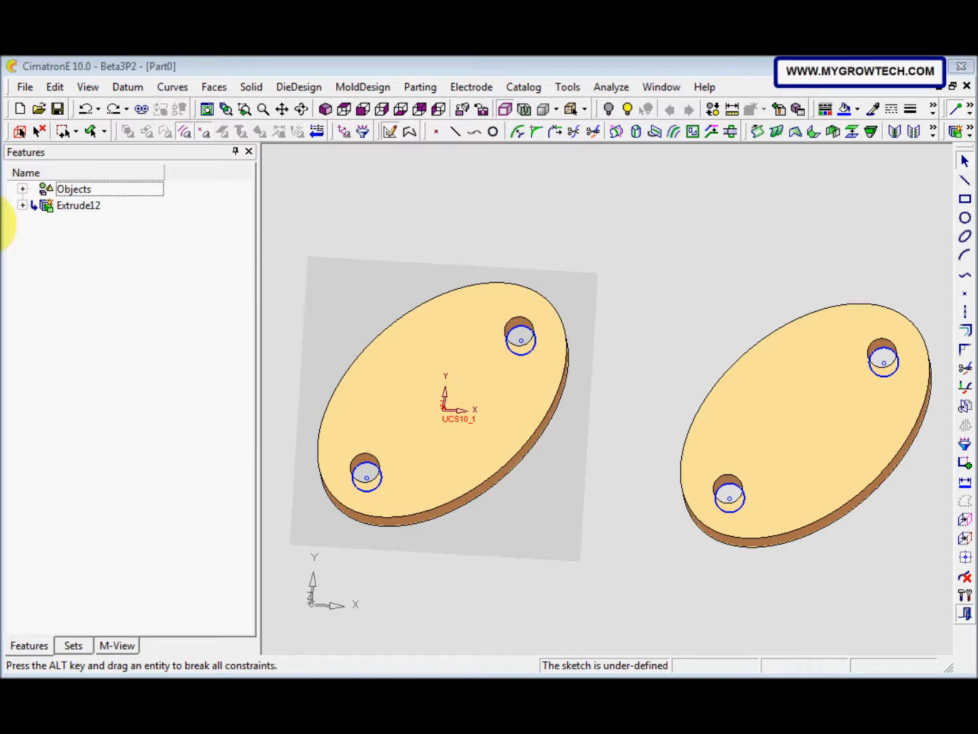
mouse_move(228, 292)
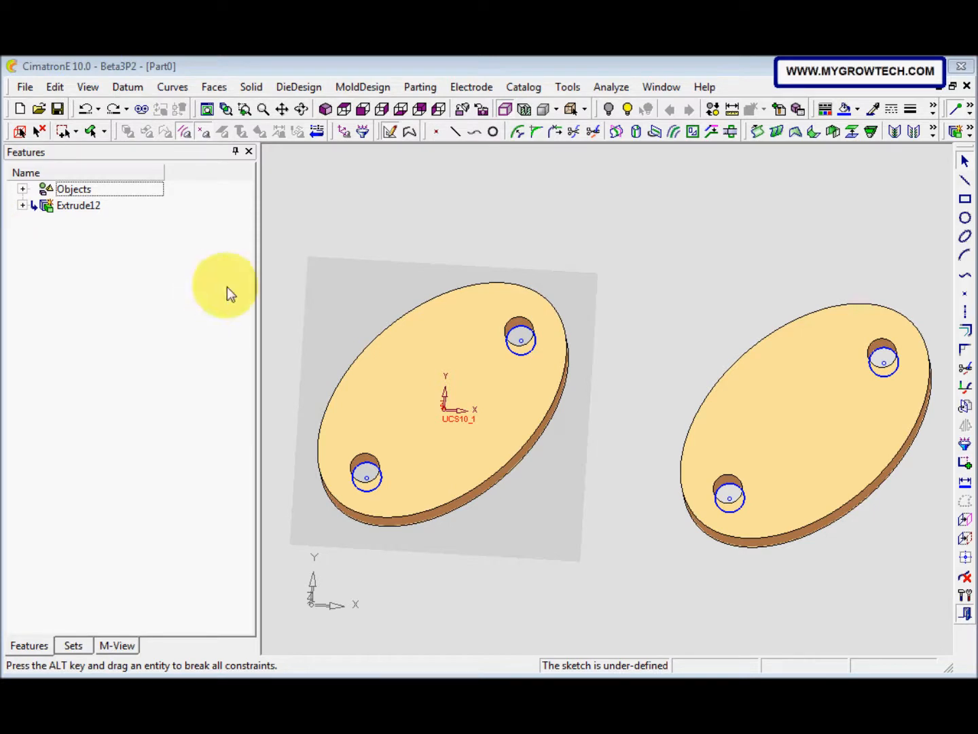
mouse_move(329, 333)
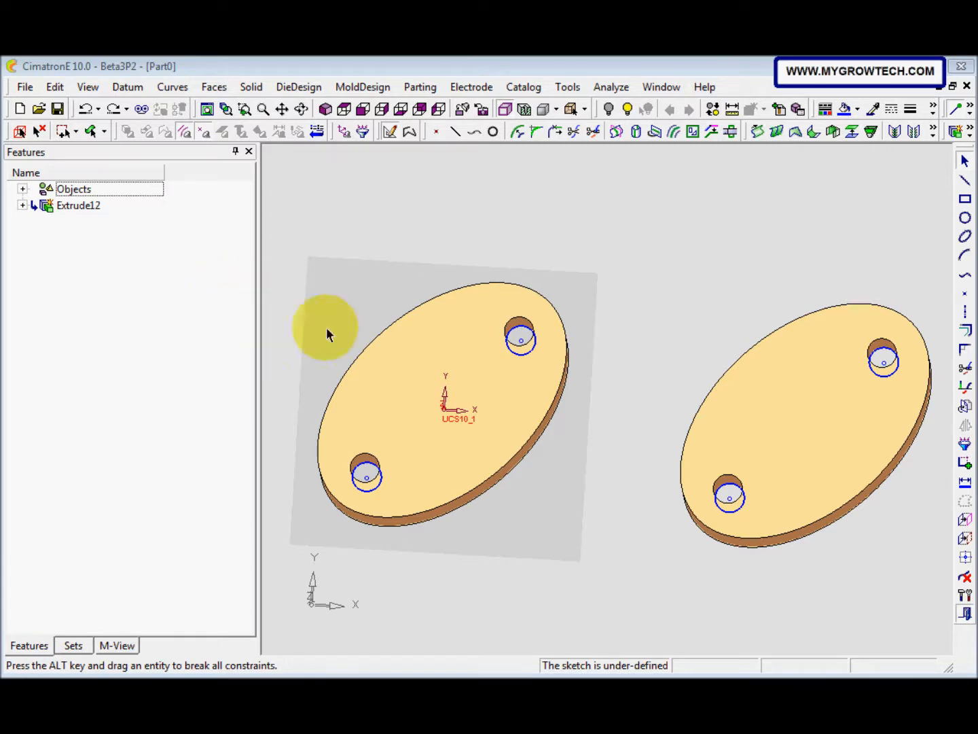
mouse_move(968, 489)
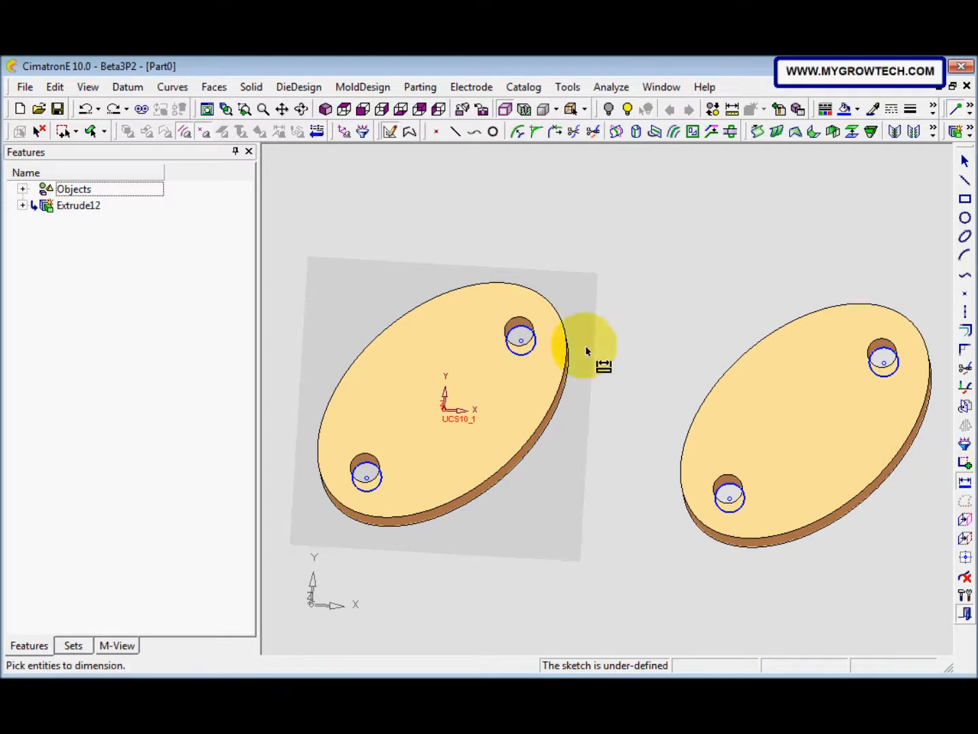
- Dimension the upper left-plate circle's diameter to 50
click(522, 340)
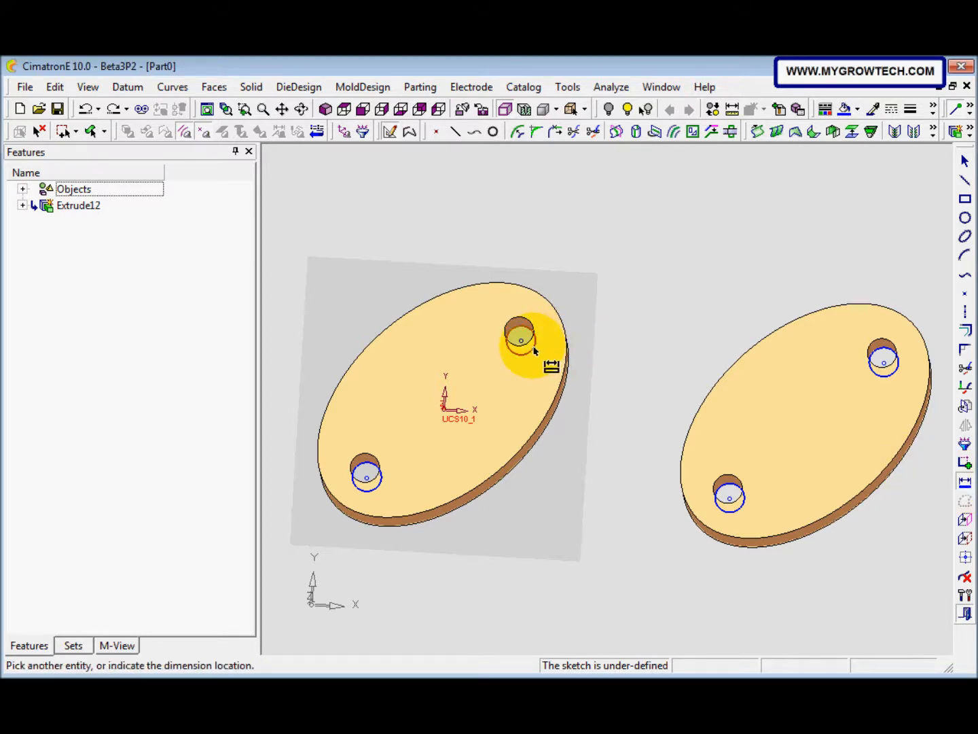
mouse_move(608, 343)
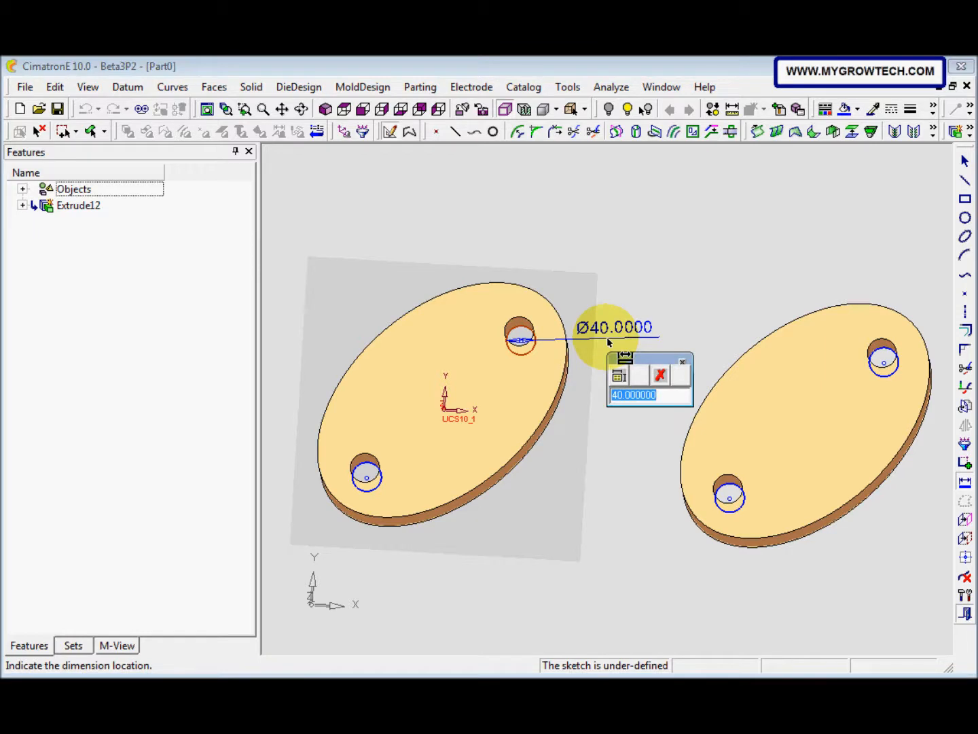
text(50)
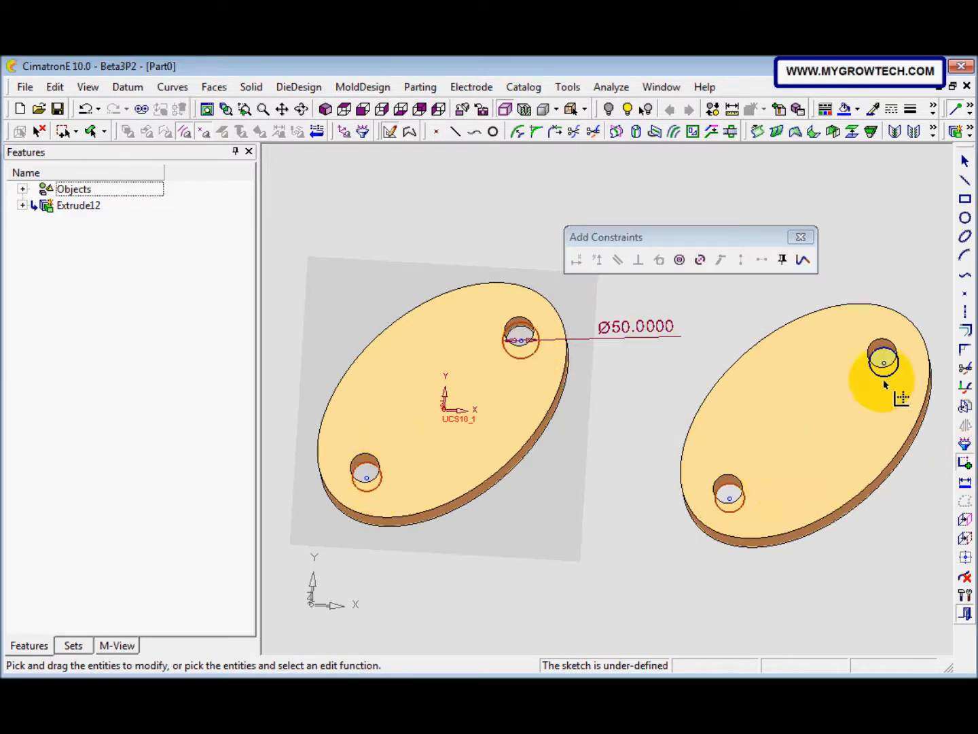
mouse_move(701, 260)
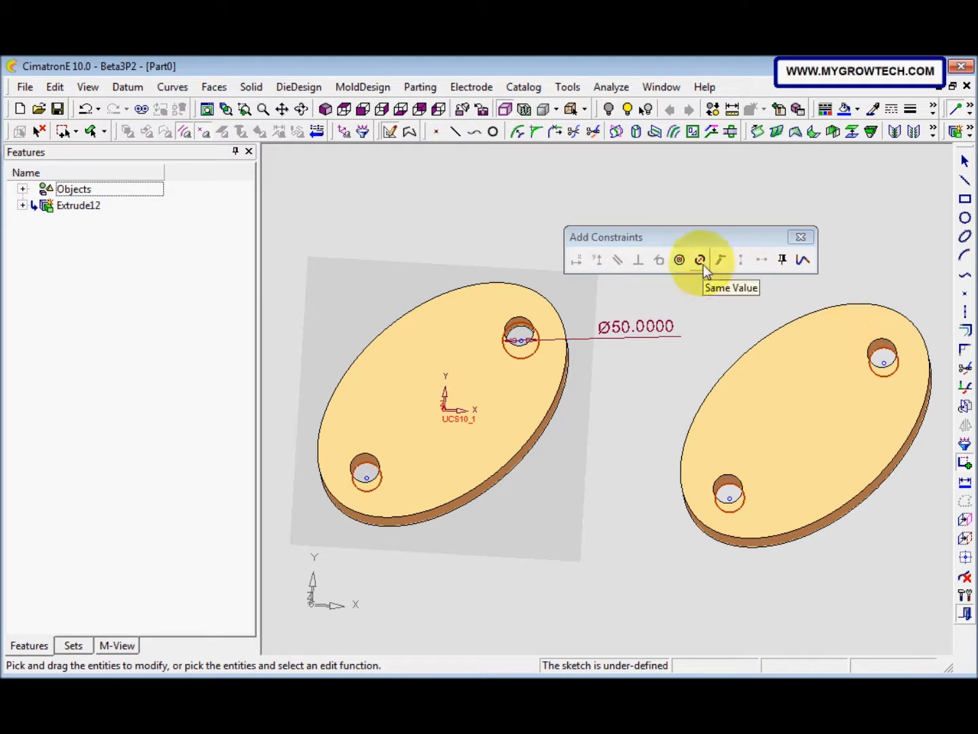
- Apply a Same Value constraint to the four hole circles
click(701, 259)
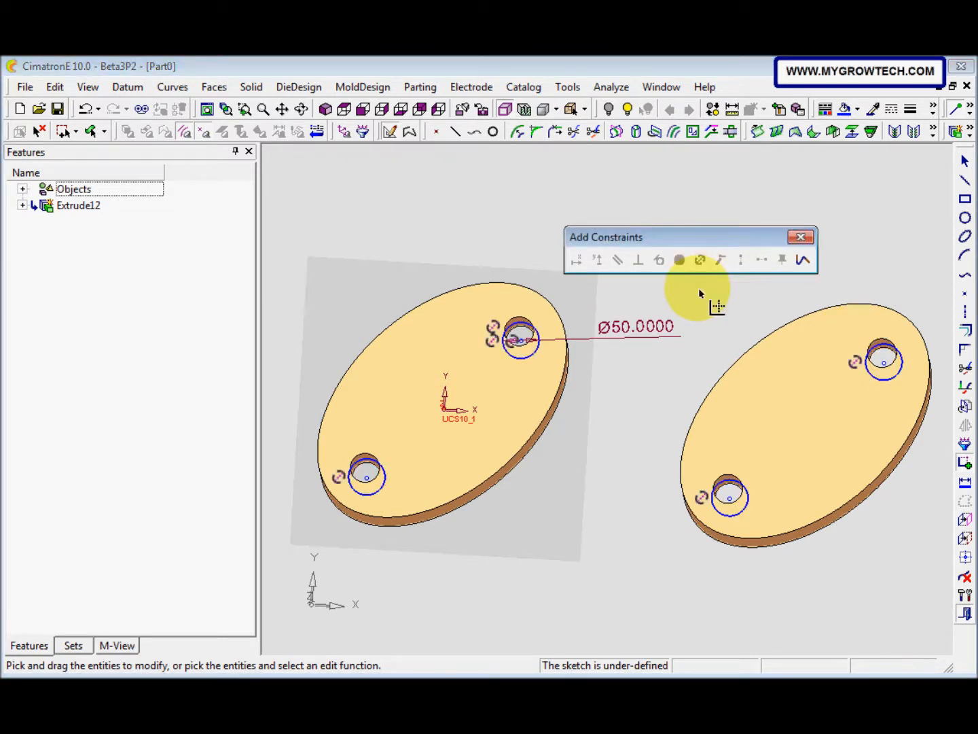
click(801, 236)
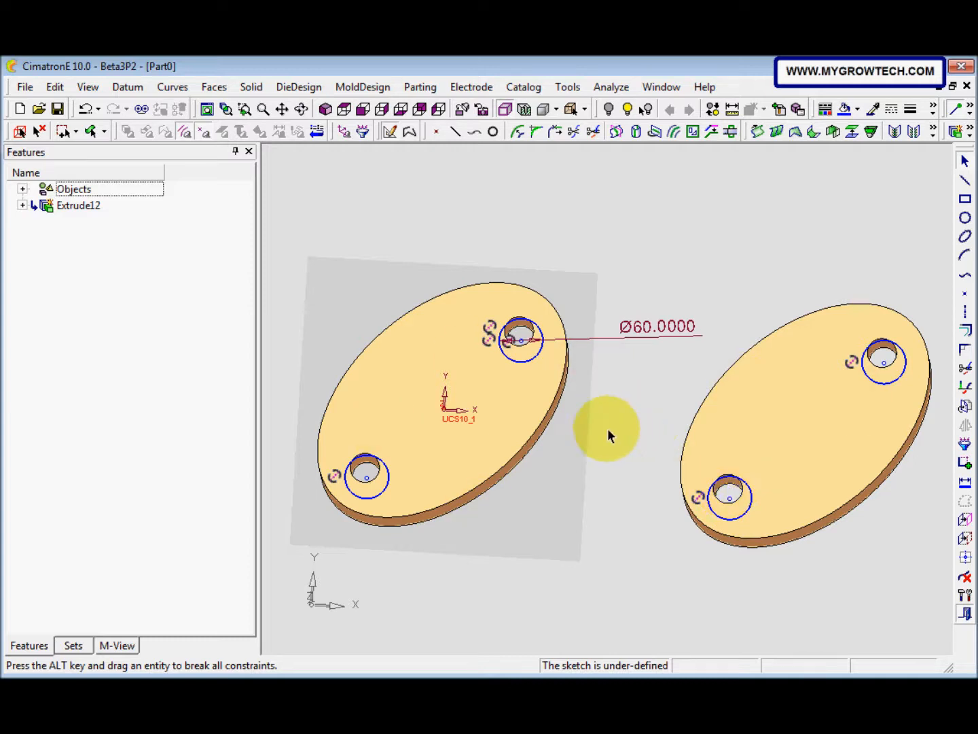
mouse_move(676, 354)
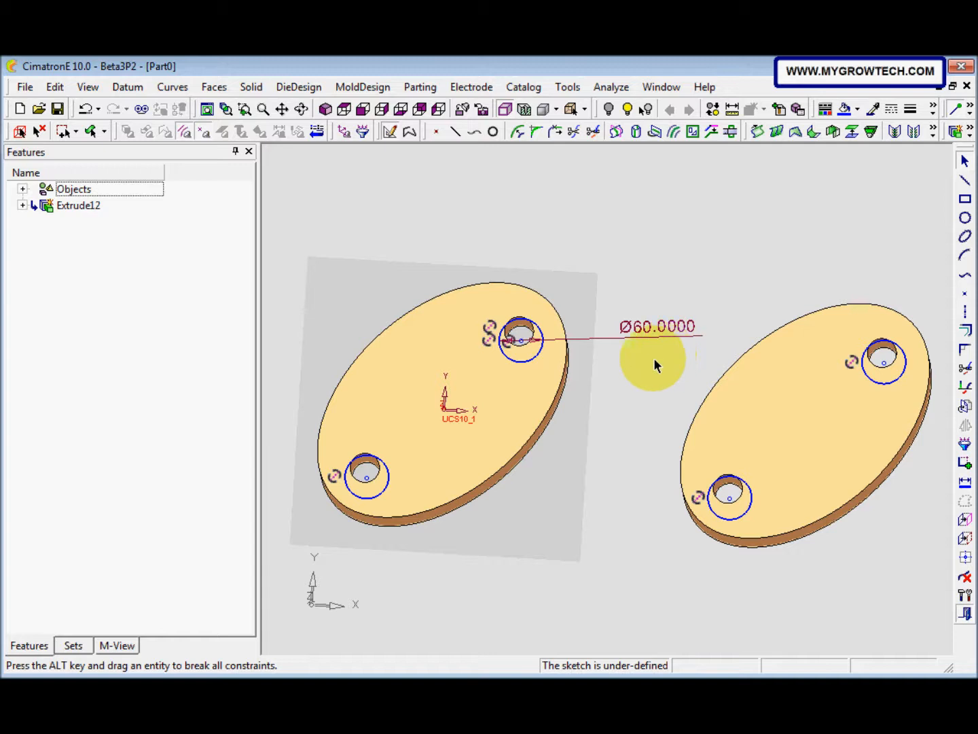
- Exit the sketch and remove-extrude the hole circles 30 mm deep
right_click(656, 366)
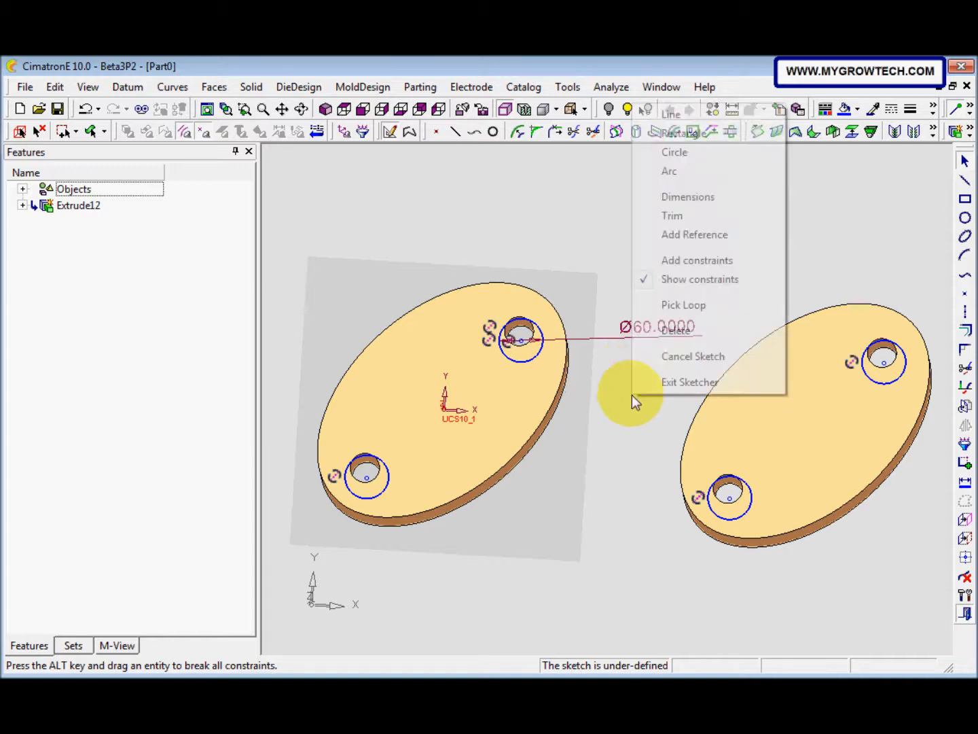
click(689, 382)
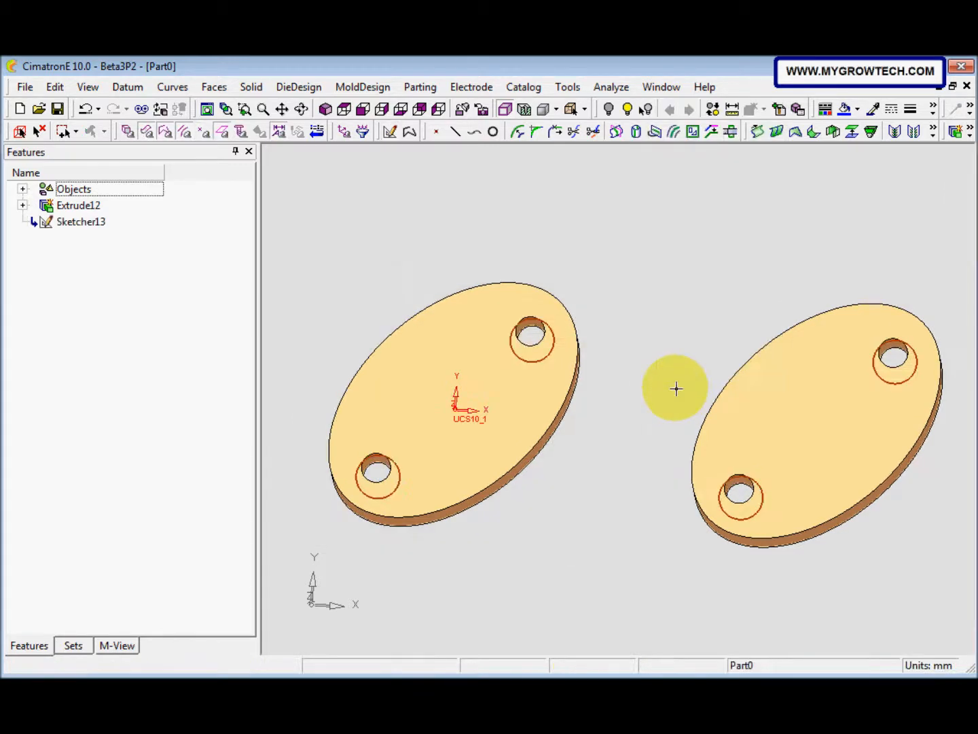
click(281, 109)
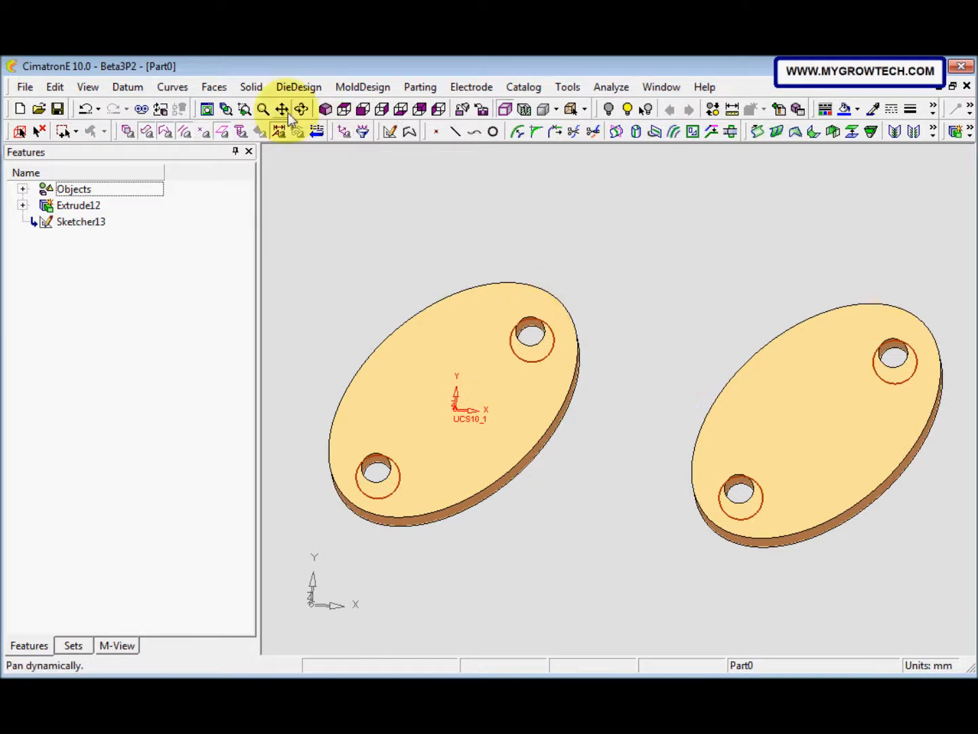
click(250, 87)
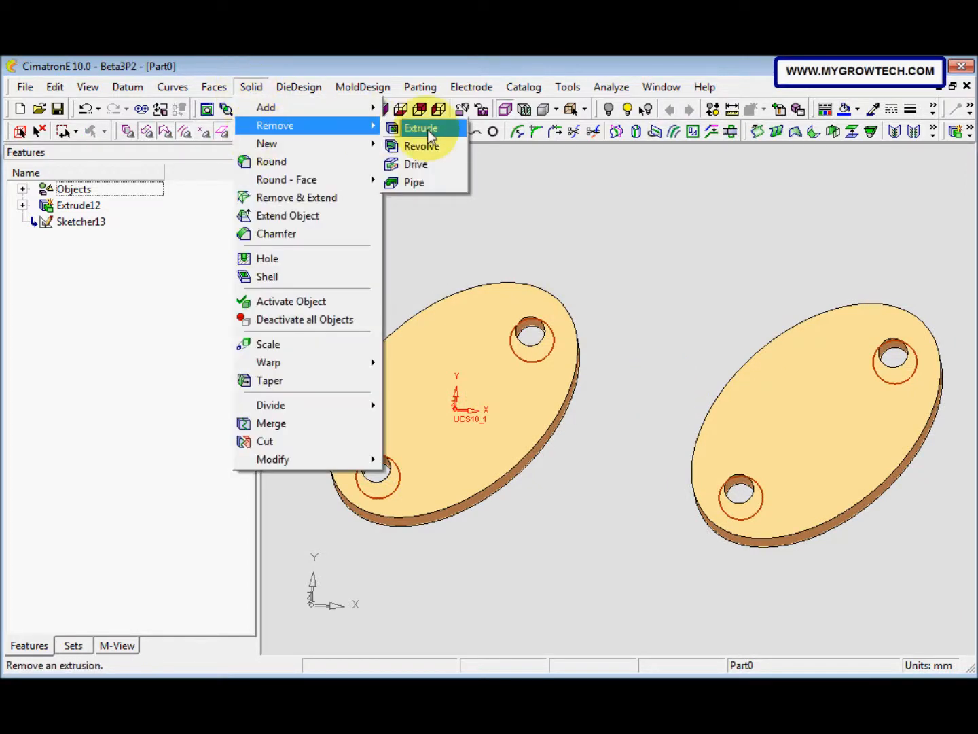
click(421, 128)
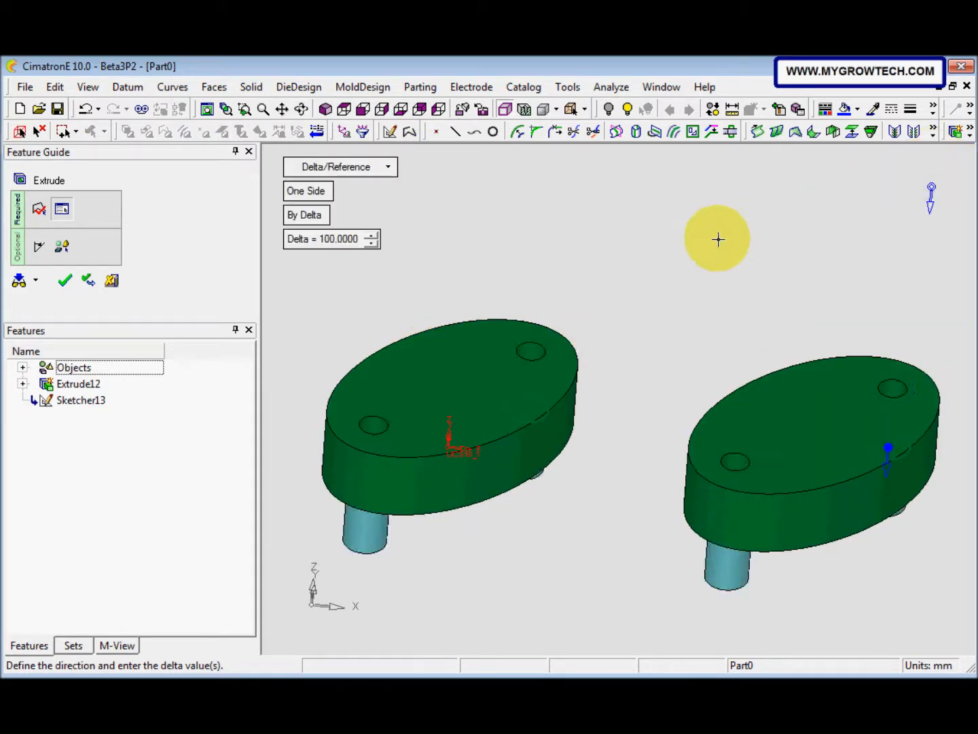
triple_click(332, 238)
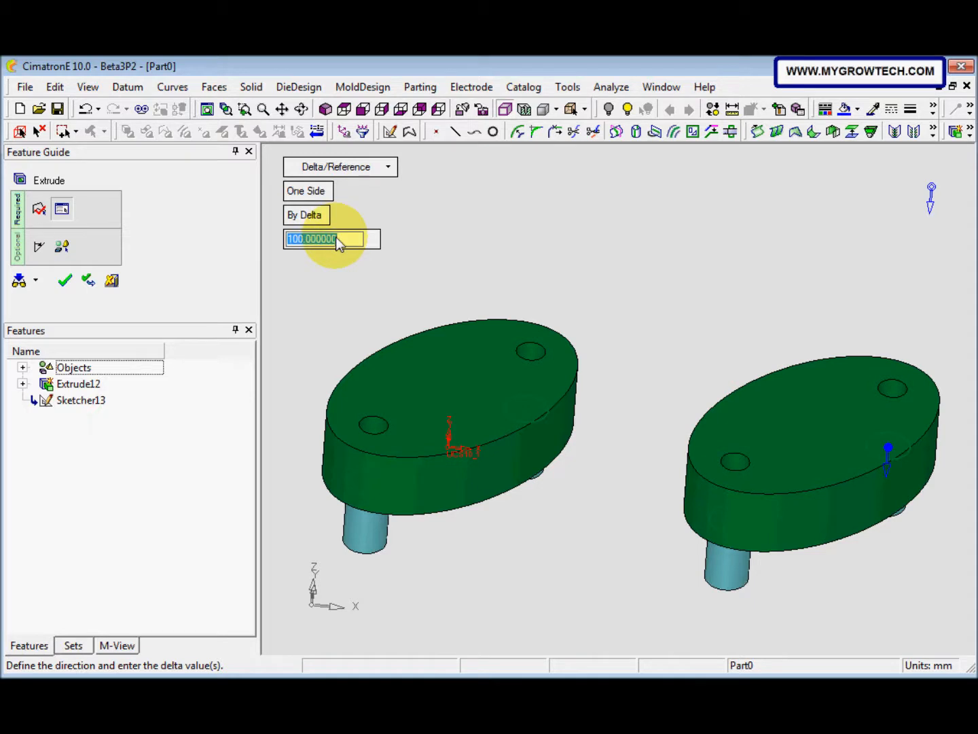
text(30)
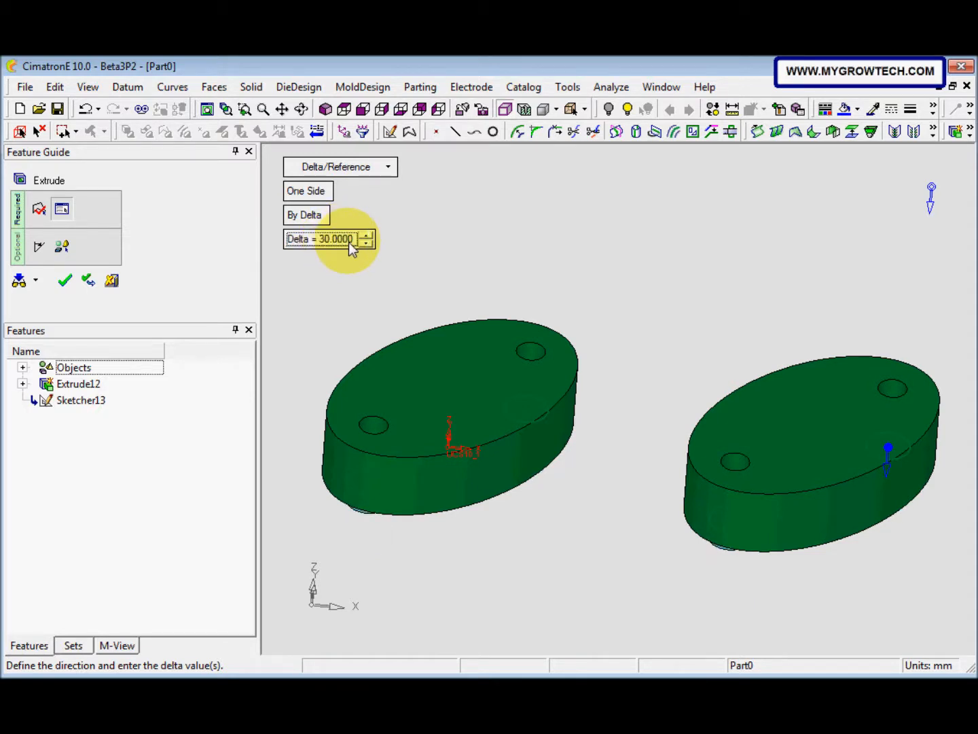
mouse_move(402, 232)
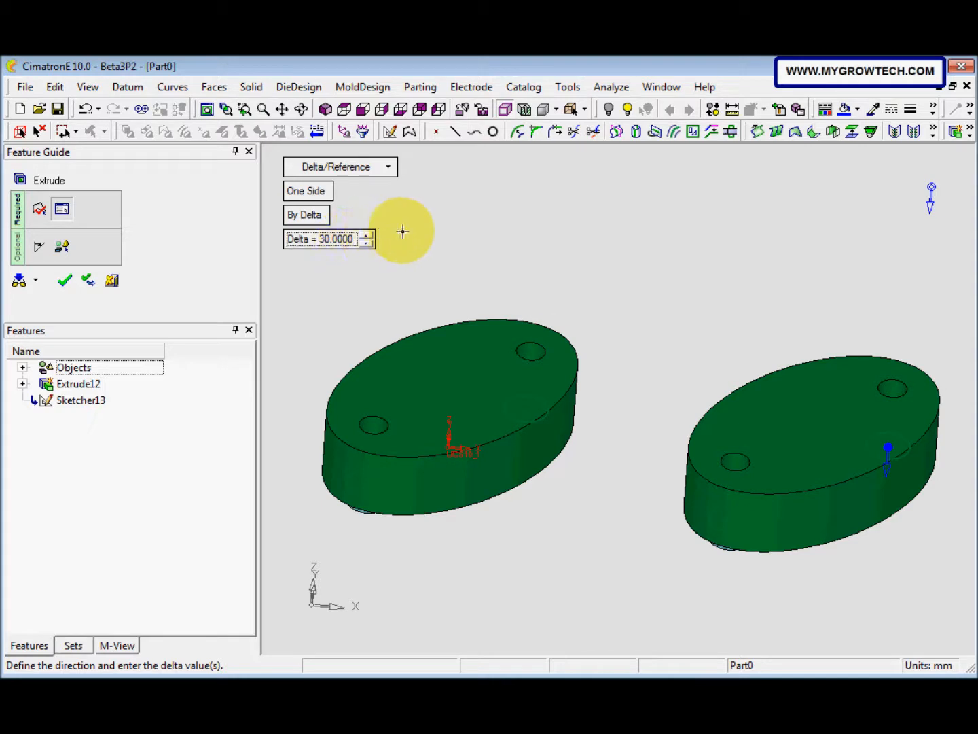
click(64, 280)
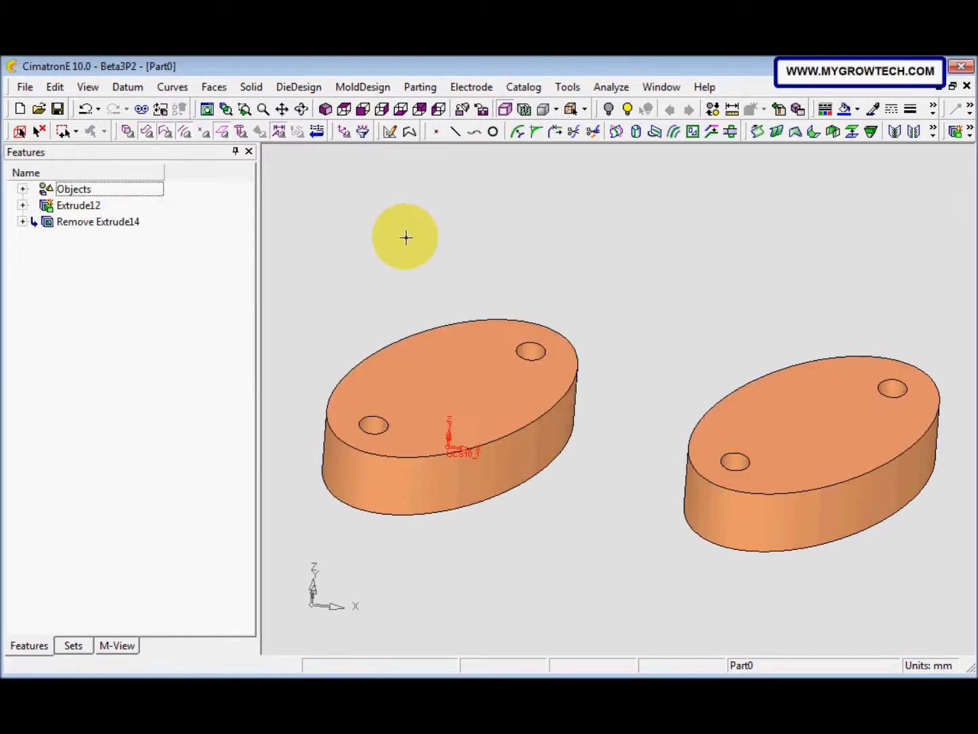
mouse_move(417, 233)
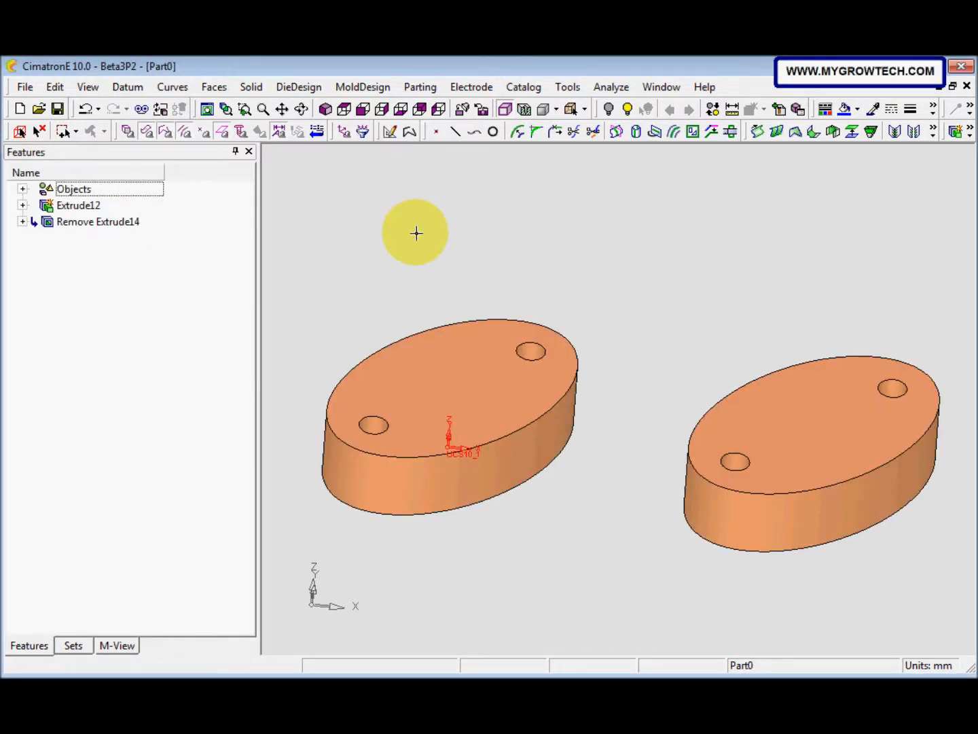
mouse_move(412, 172)
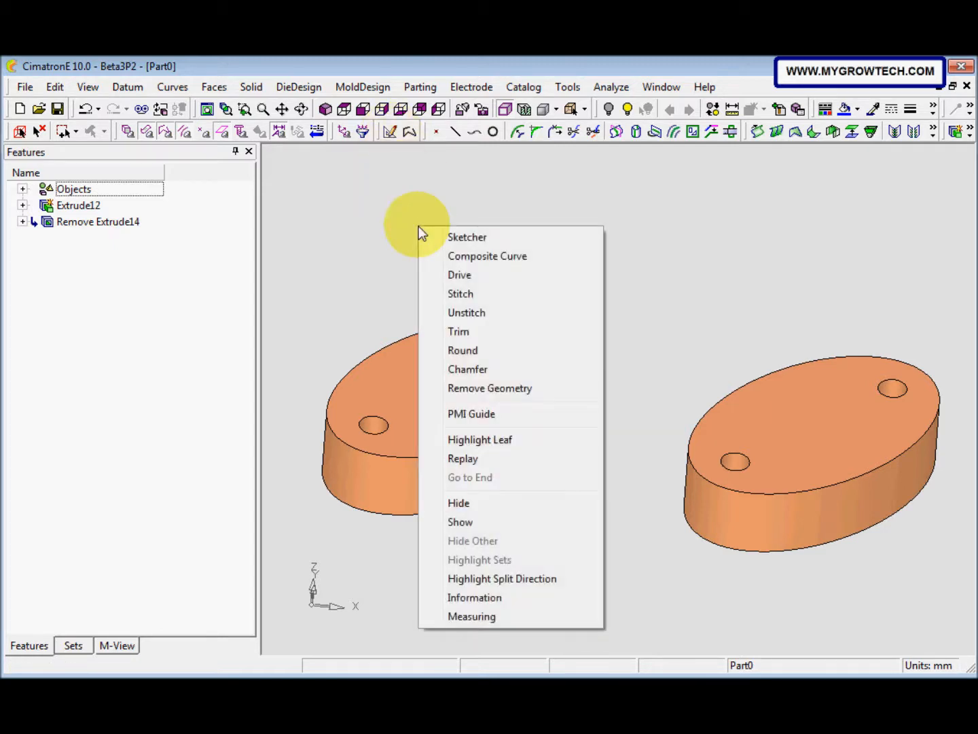
- Start a new sketch on the left plate's top face and select the Circle tool
click(467, 236)
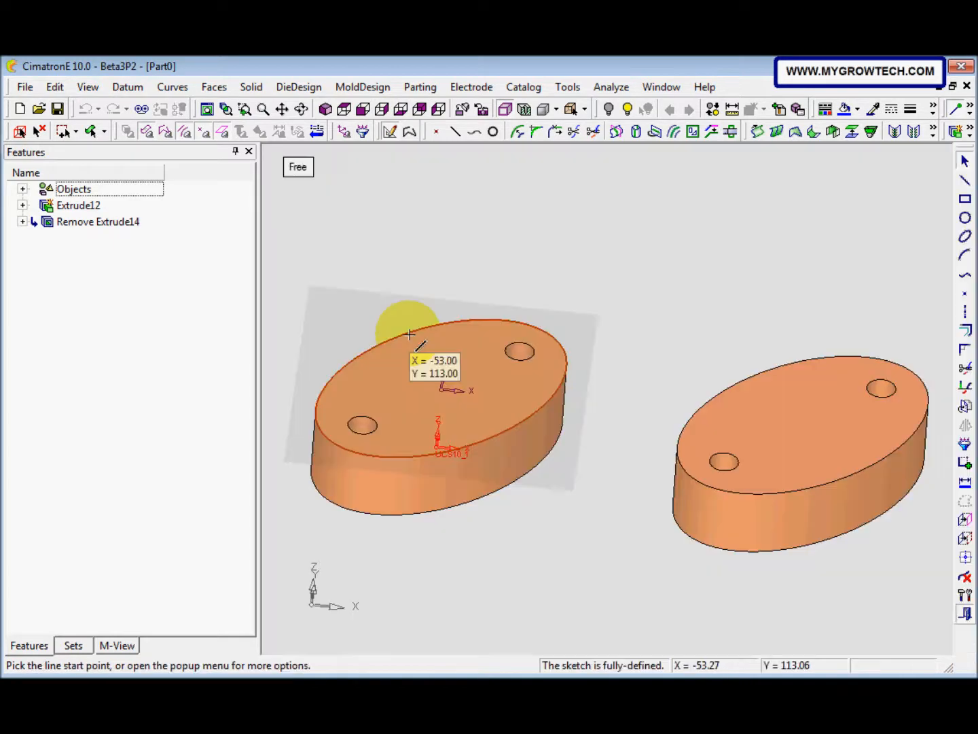
mouse_move(605, 357)
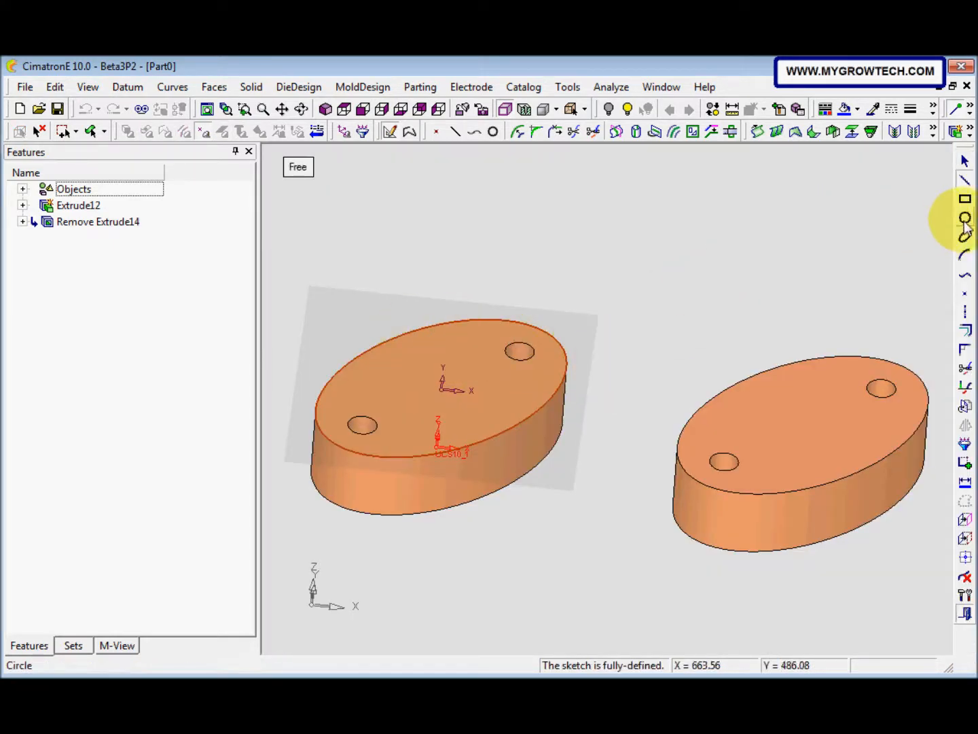
click(965, 217)
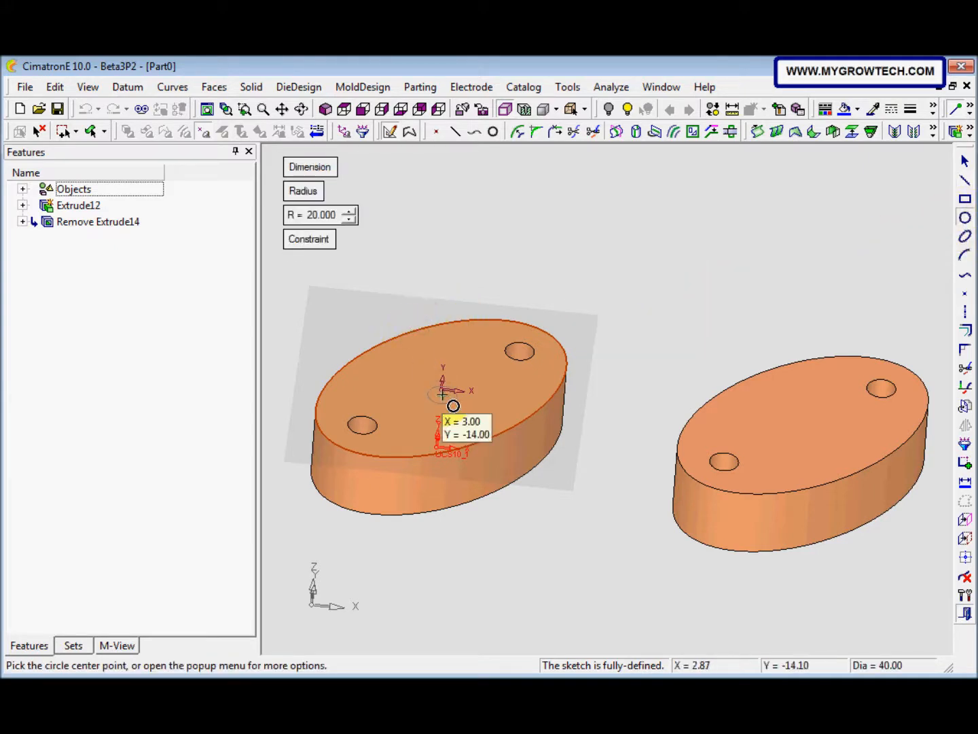
mouse_move(445, 388)
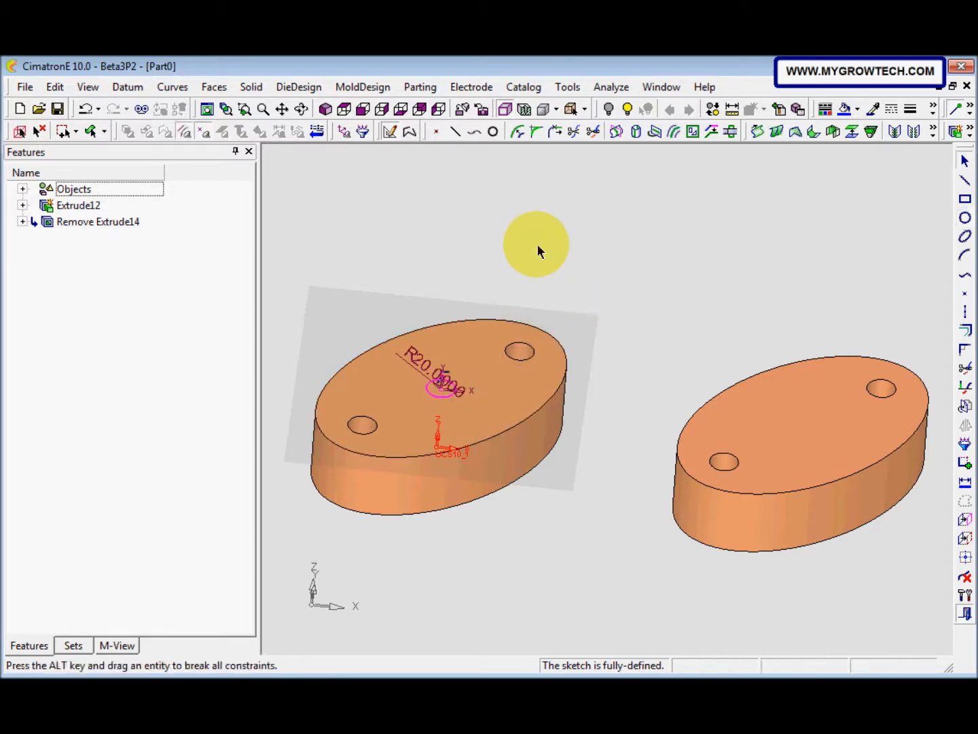
mouse_move(539, 250)
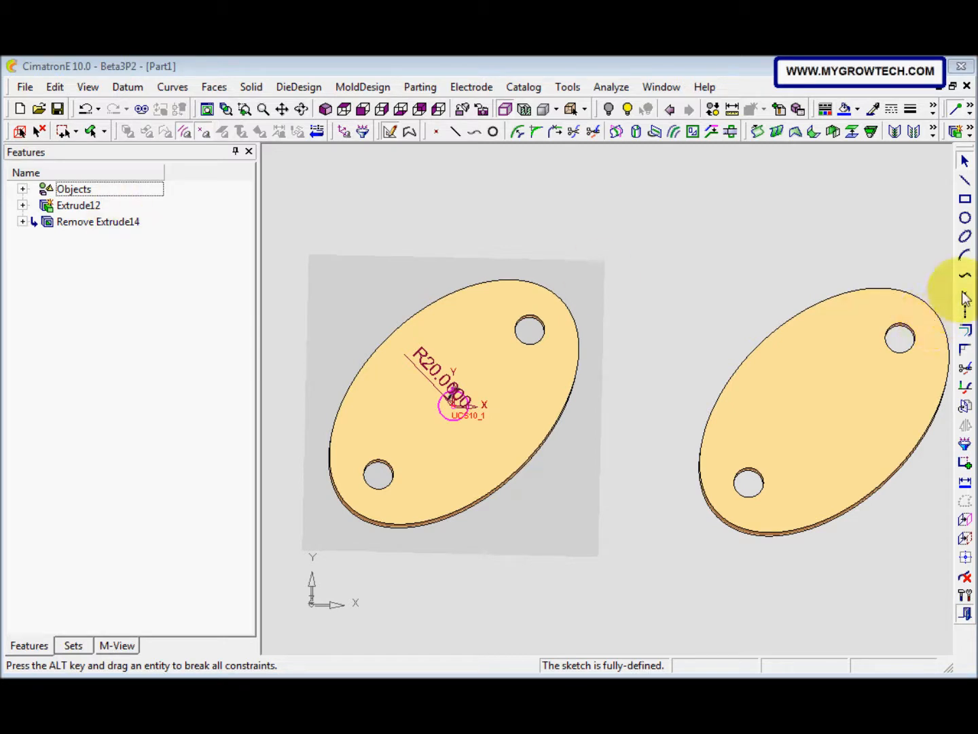
mouse_move(839, 246)
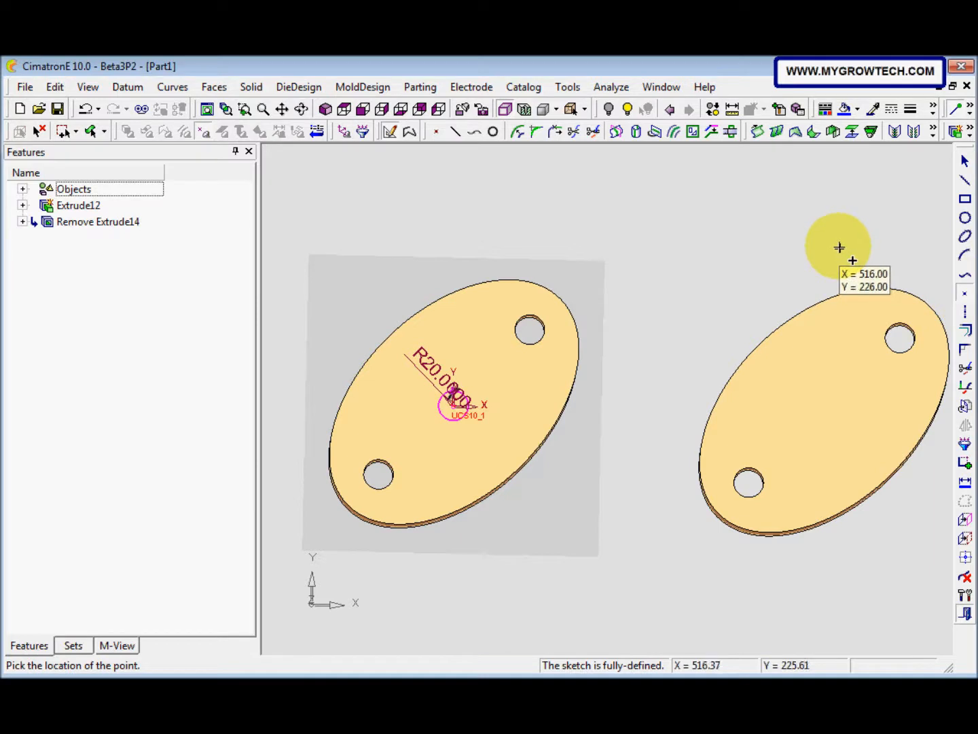
mouse_move(853, 261)
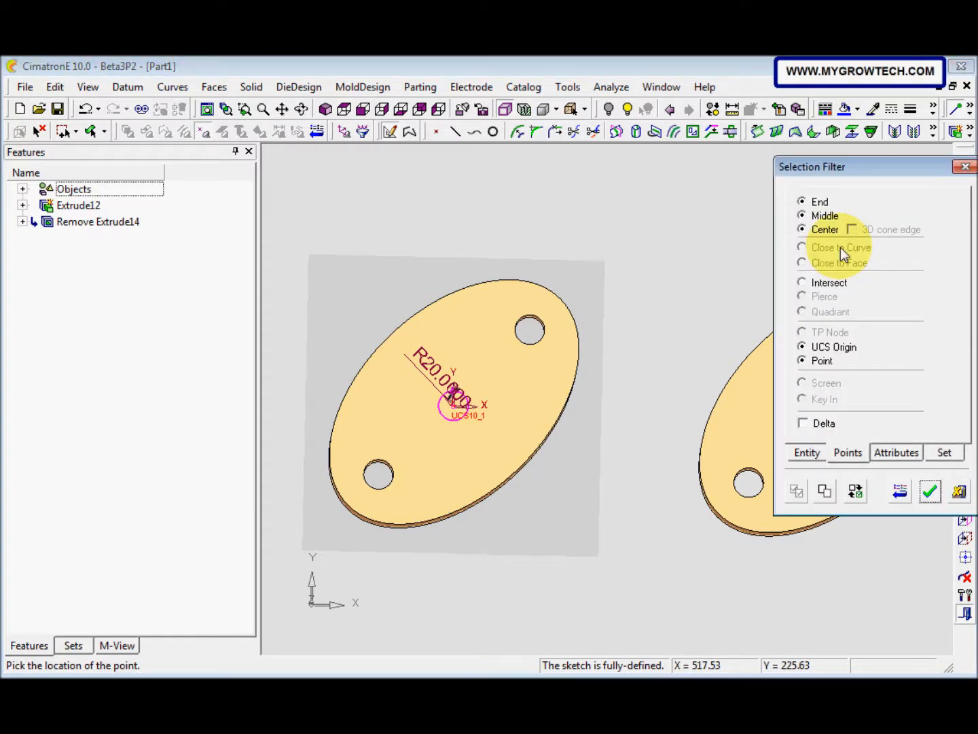
- Place a second R20 circle offset X=500, Y=0 from the first circle's centre
click(803, 422)
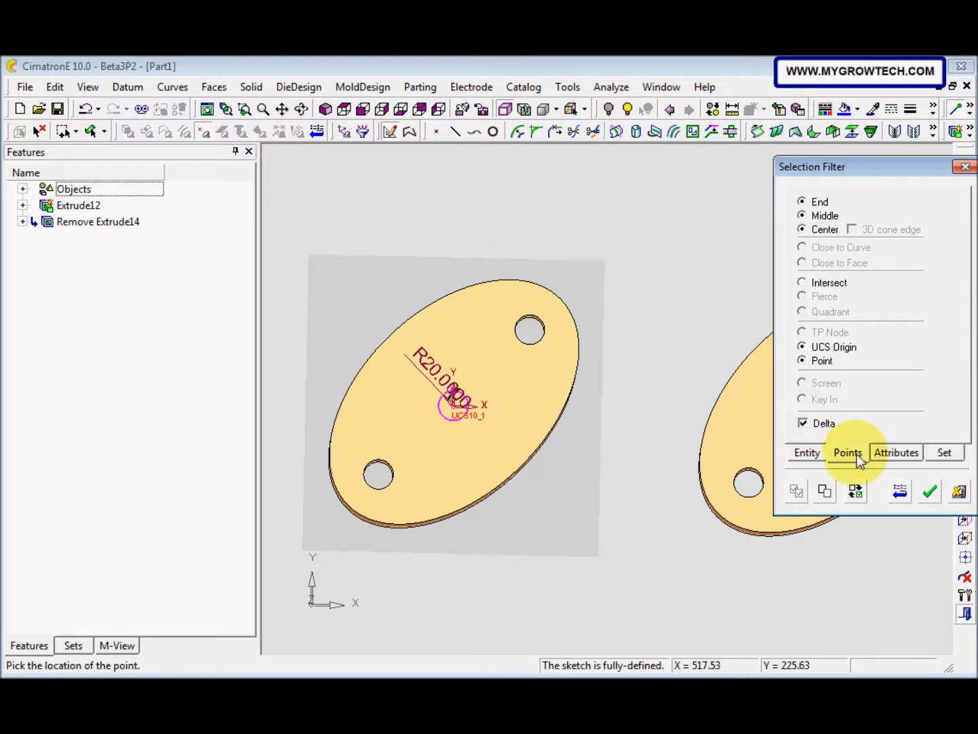
click(964, 165)
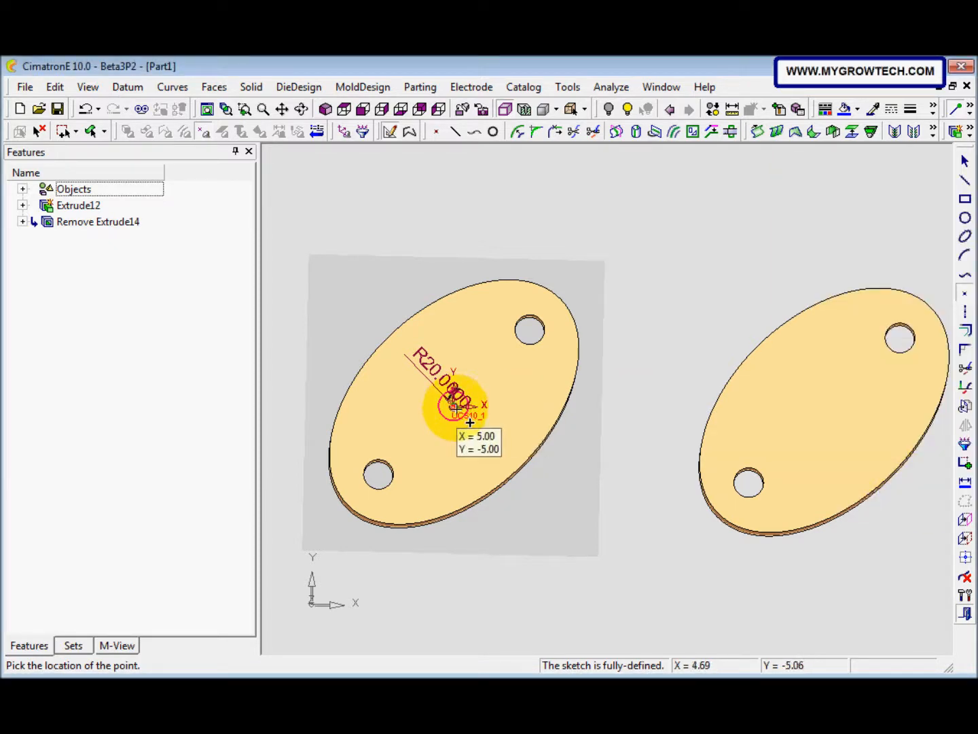
mouse_move(470, 405)
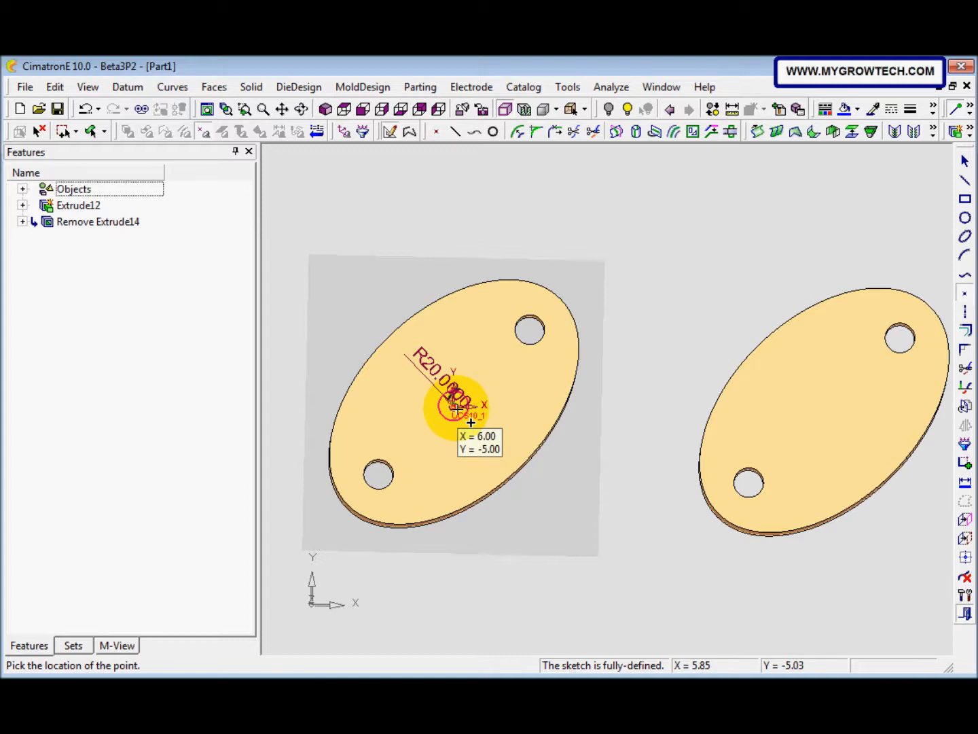
click(456, 407)
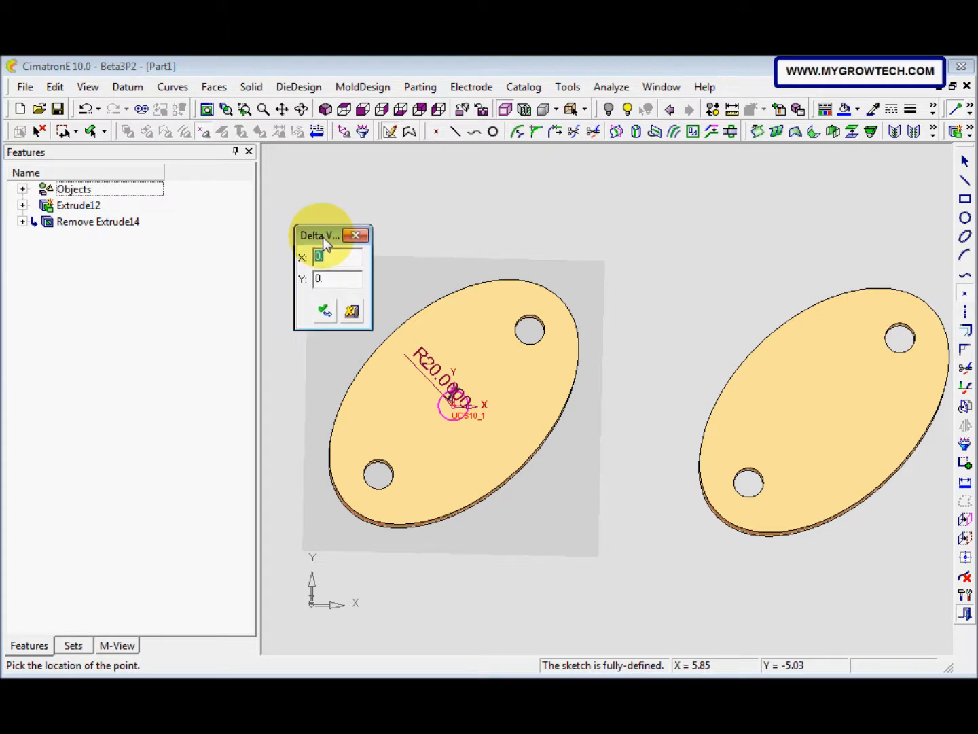
text(50)
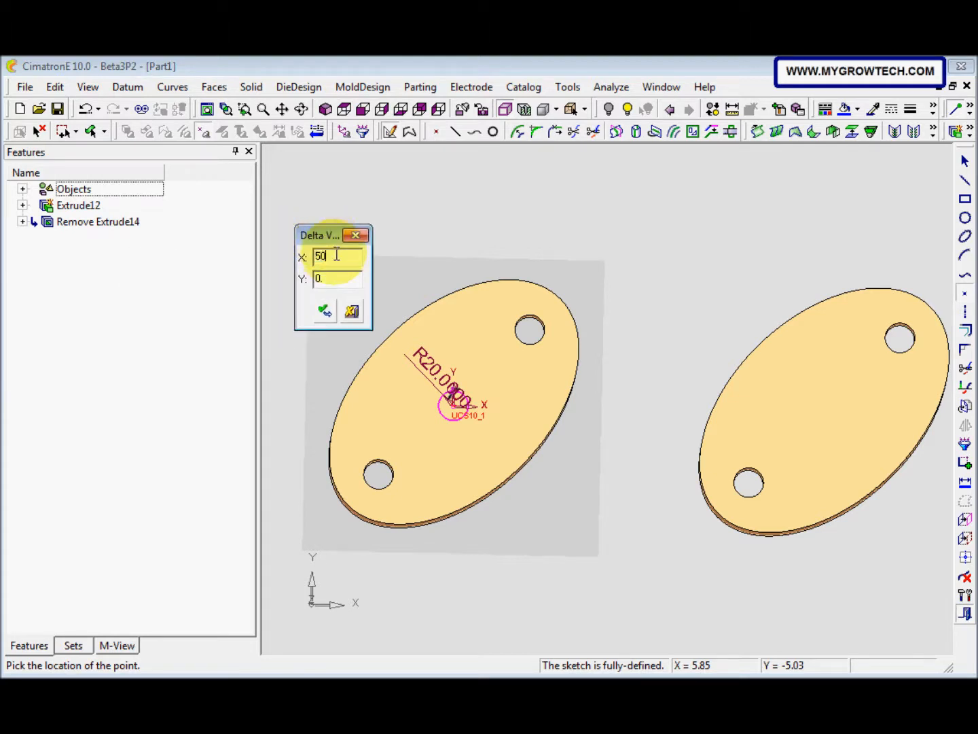
text(0)
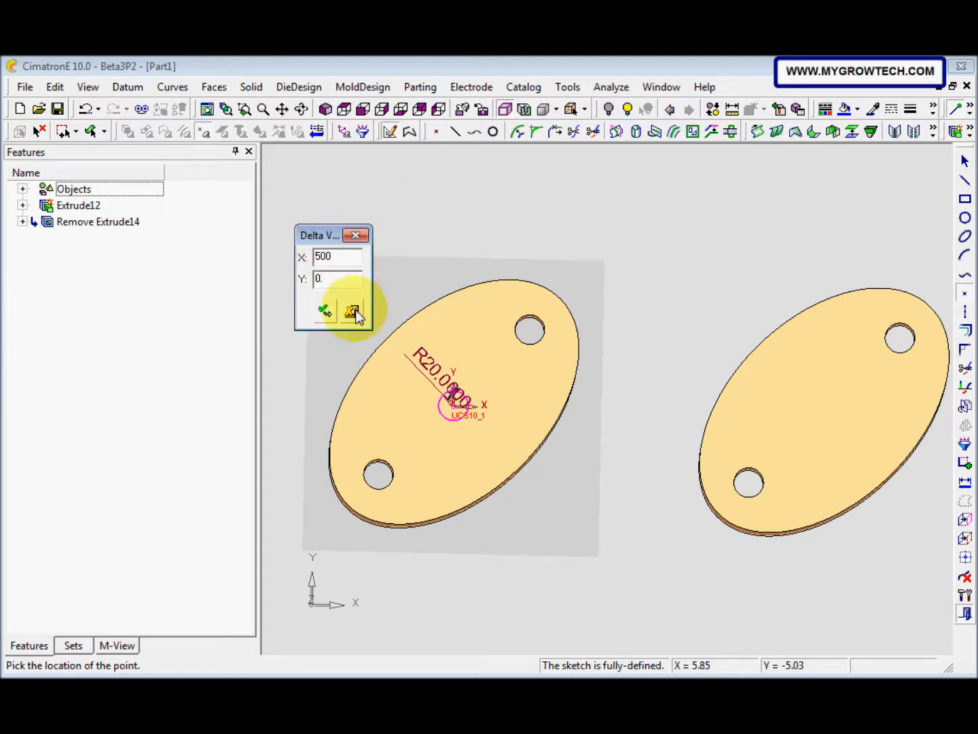
click(352, 310)
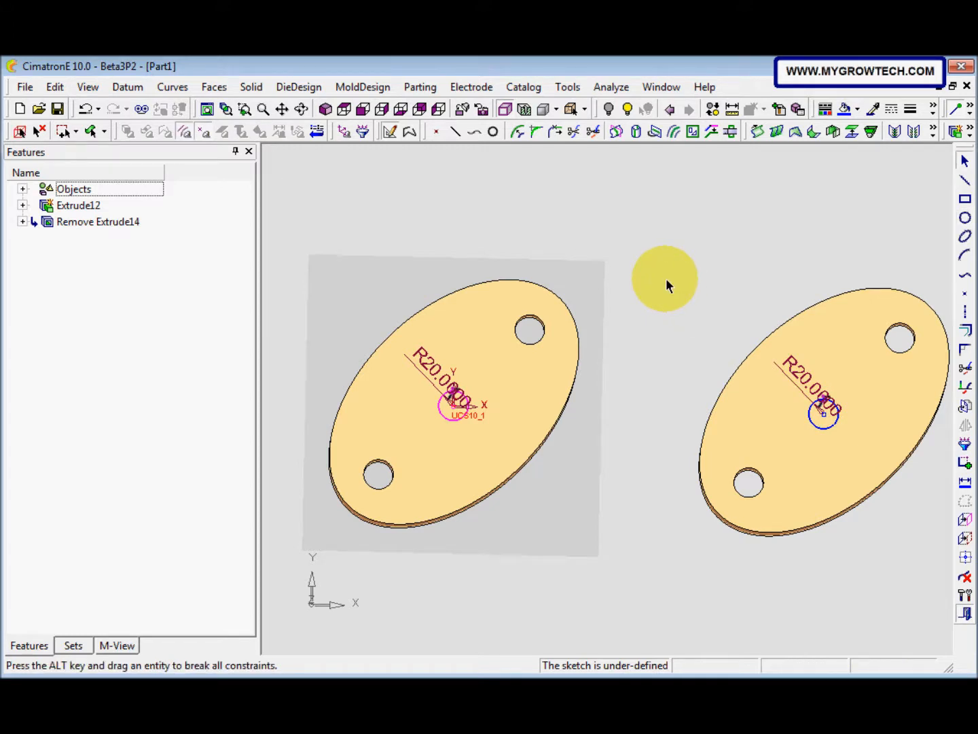
- Exit the sketch and cut the centre circles through both plates with a through-all remove extrude
right_click(664, 279)
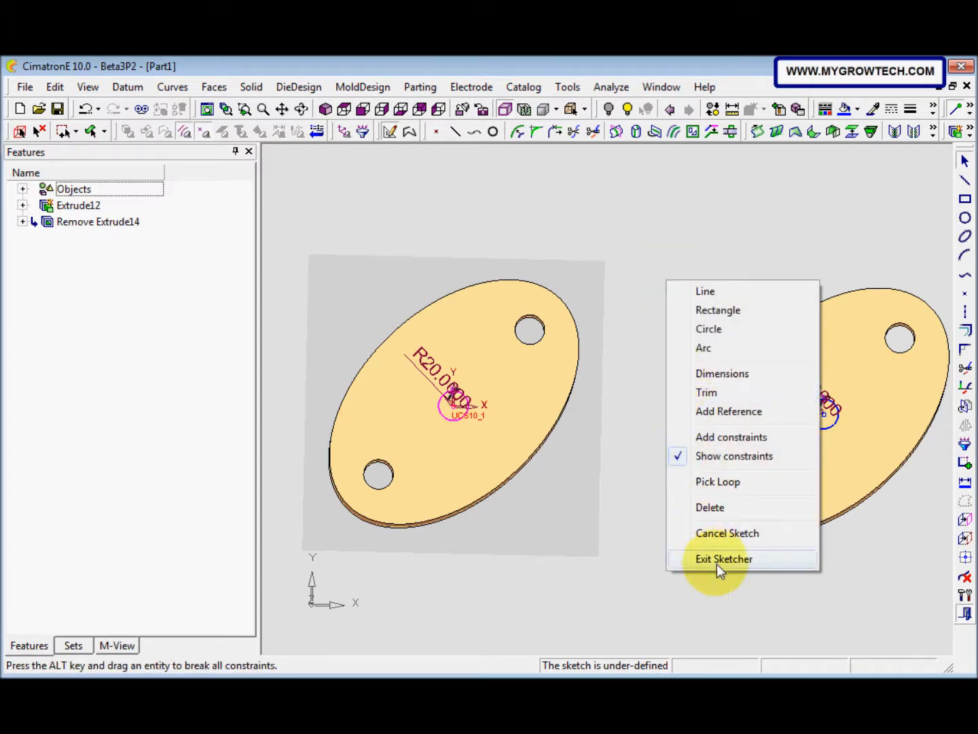
click(725, 559)
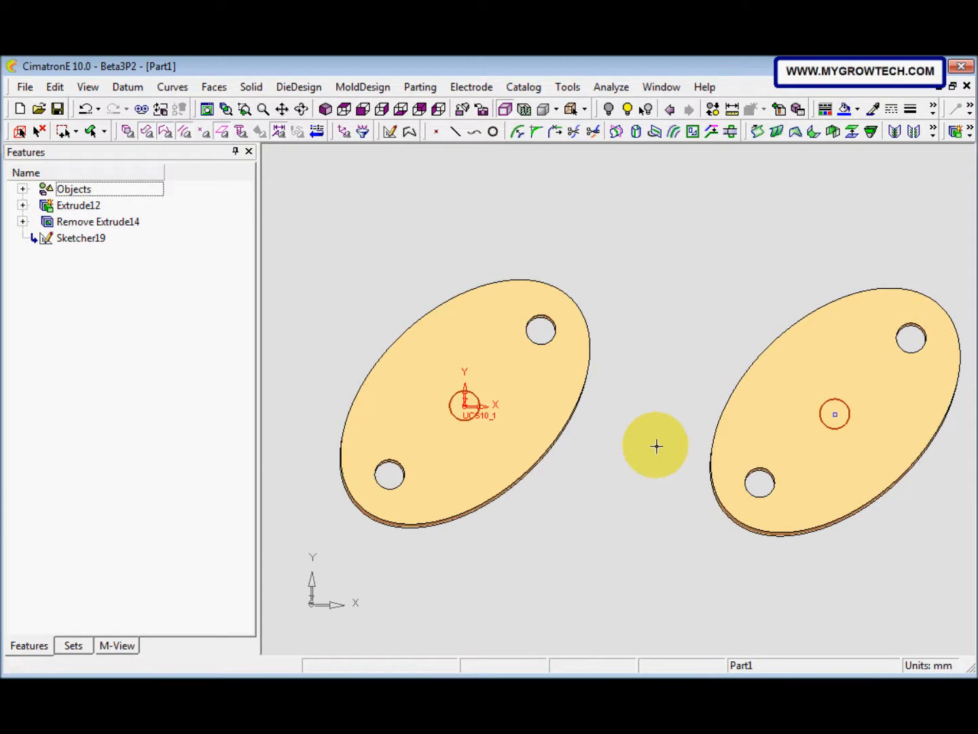
click(251, 86)
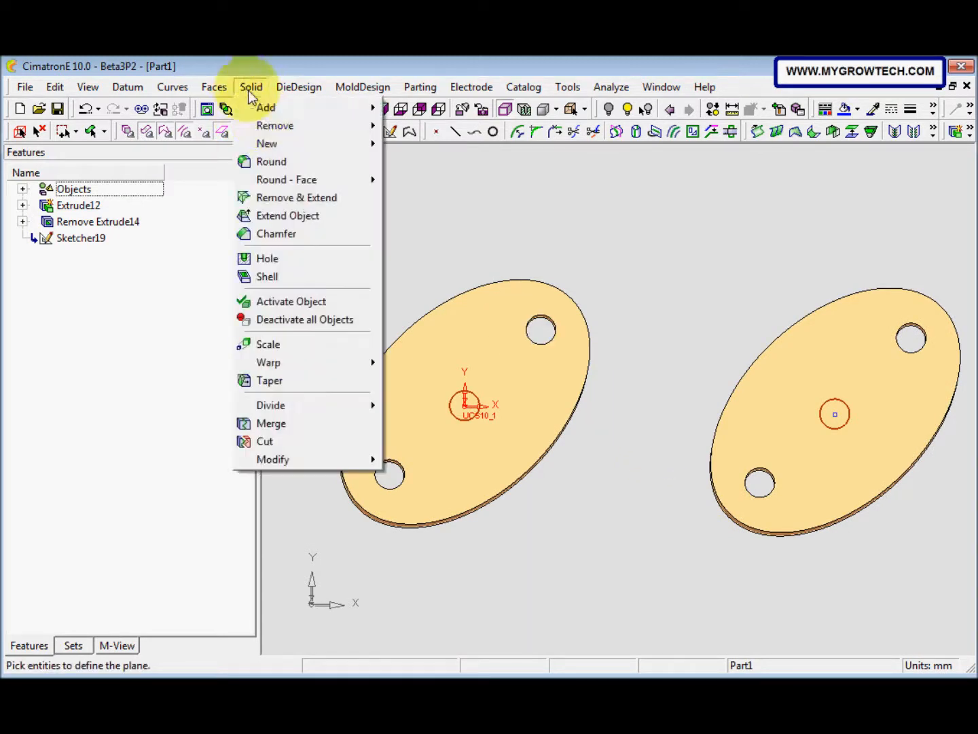
mouse_move(275, 125)
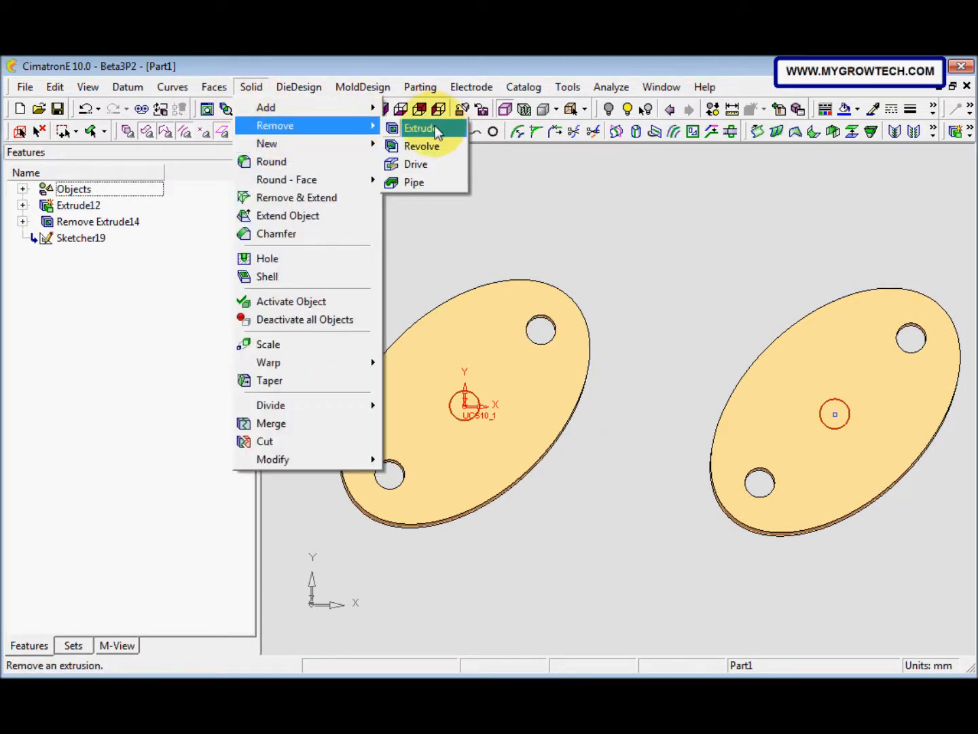
click(420, 127)
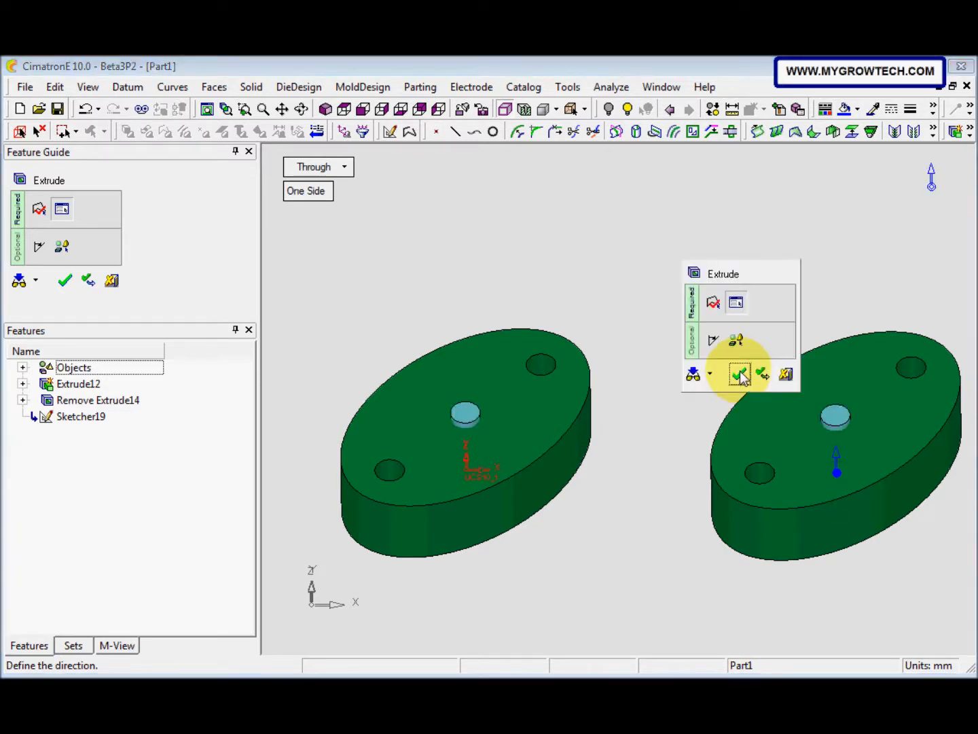
click(740, 374)
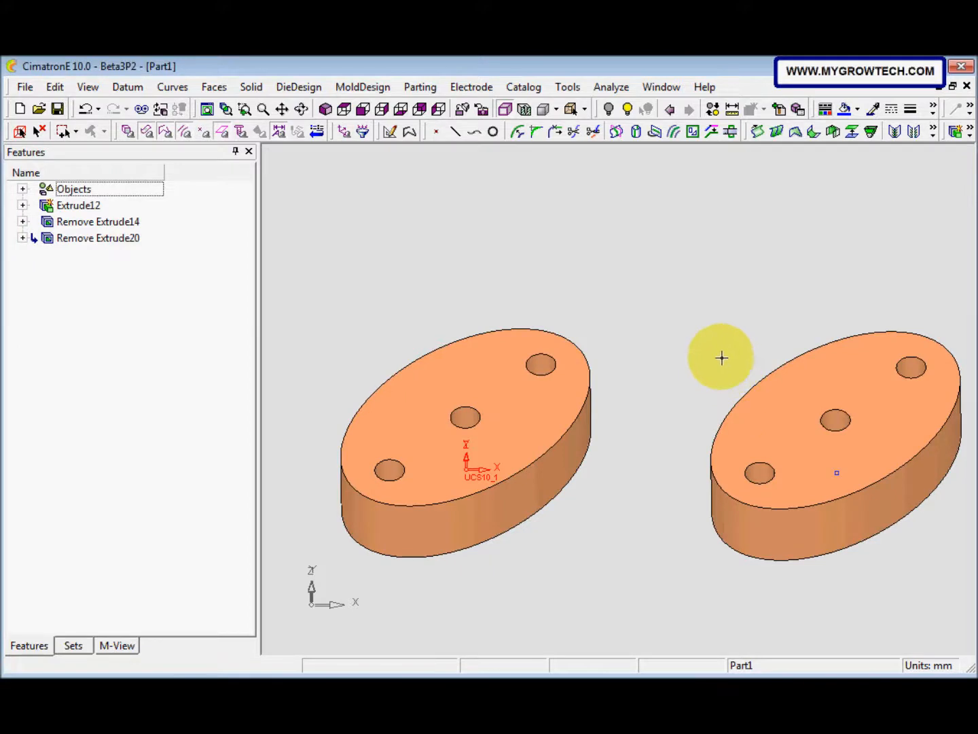